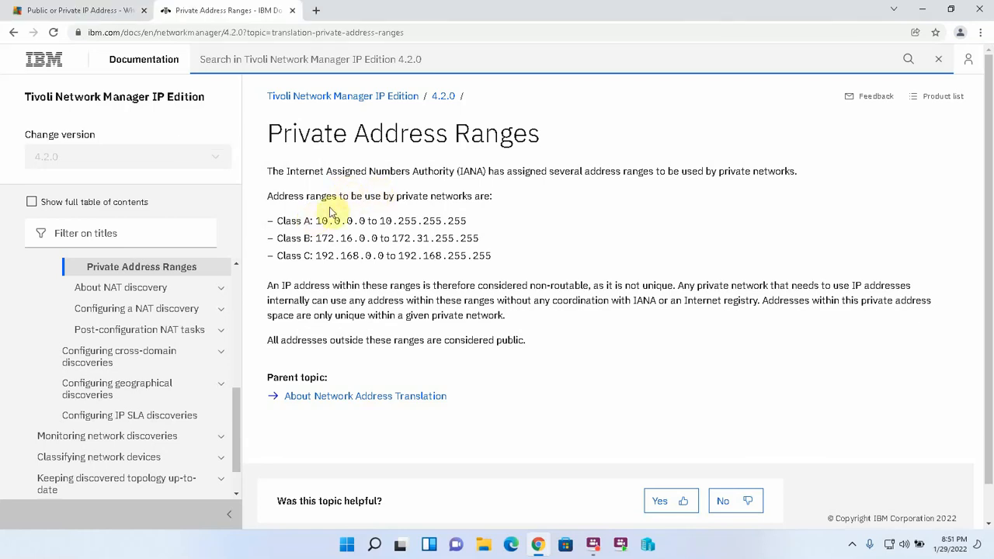
# Switch to the AVG article tab showing the public IP address ranges.
pyautogui.doubleClick(324, 220)
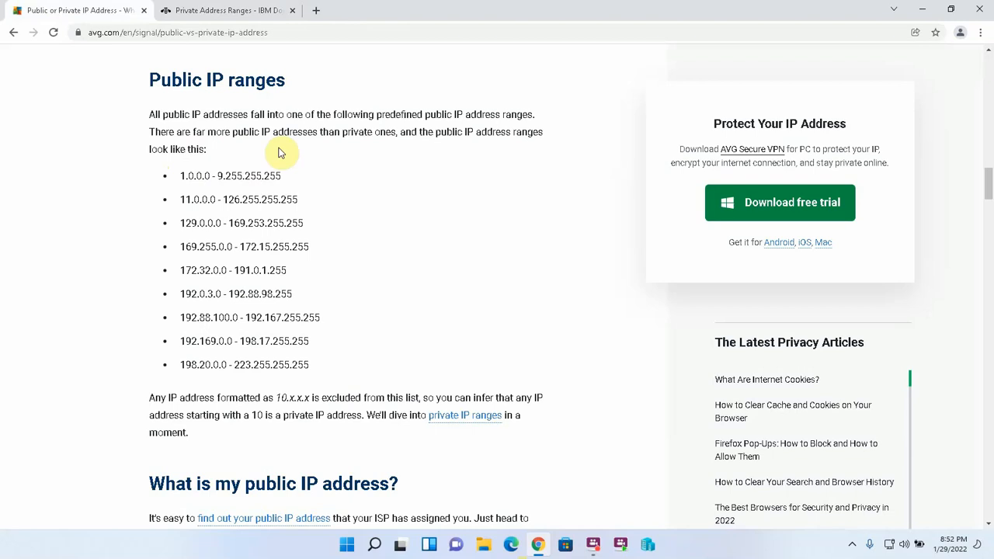
pyautogui.moveTo(180, 180)
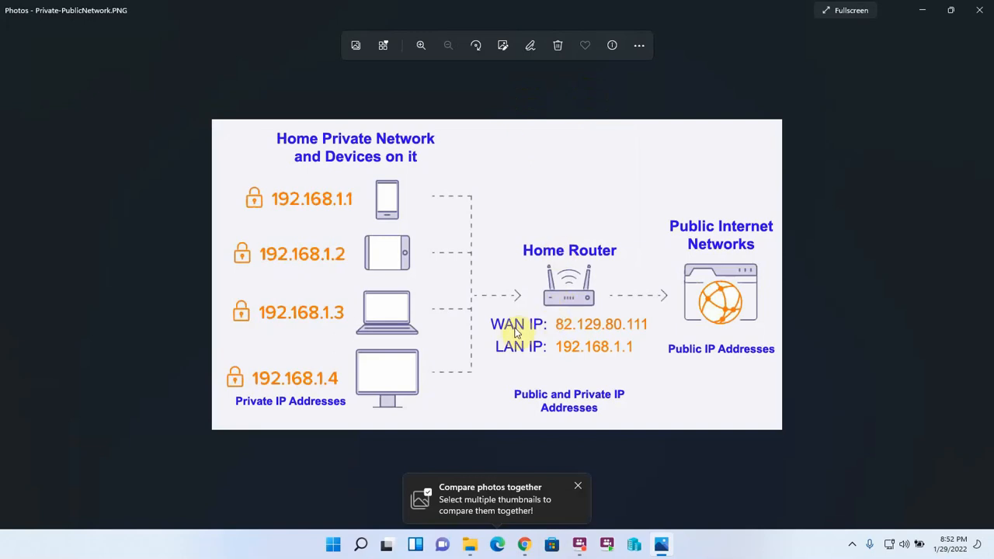
pyautogui.moveTo(625, 325)
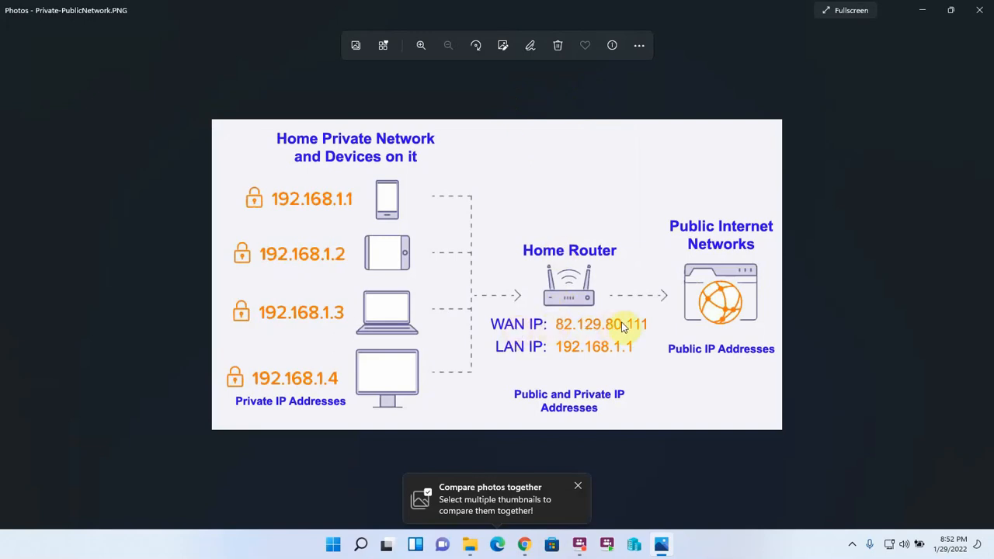
pyautogui.moveTo(592, 351)
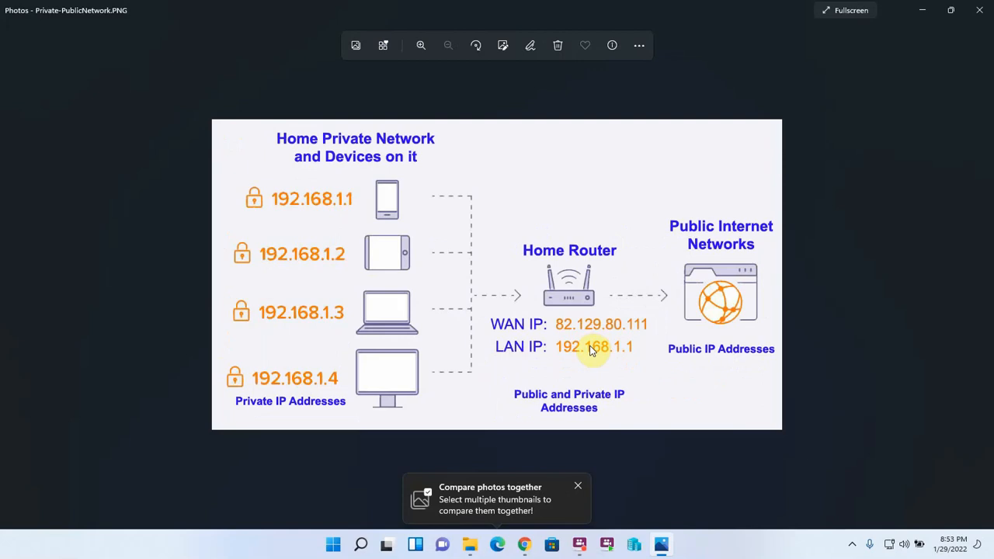
pyautogui.moveTo(609, 348)
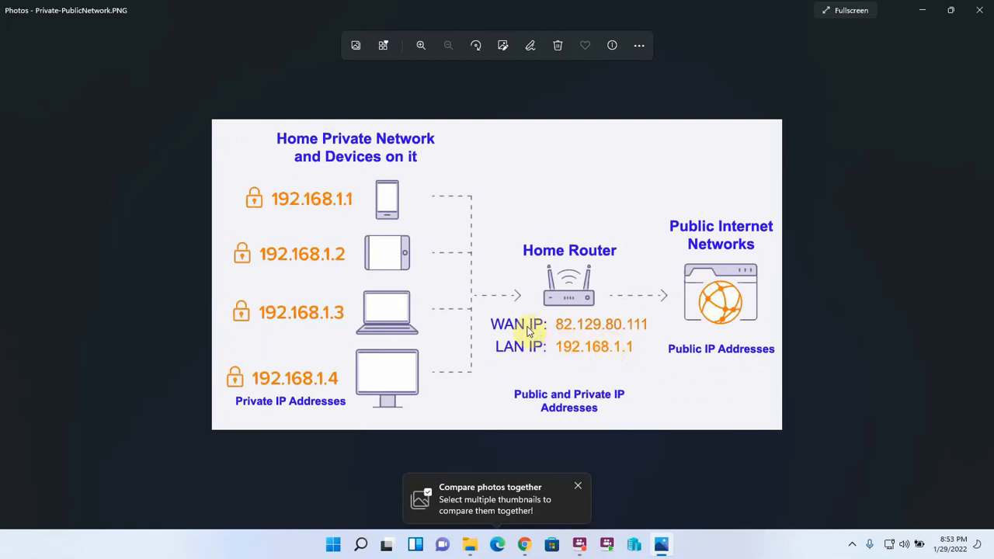
pyautogui.moveTo(625, 325)
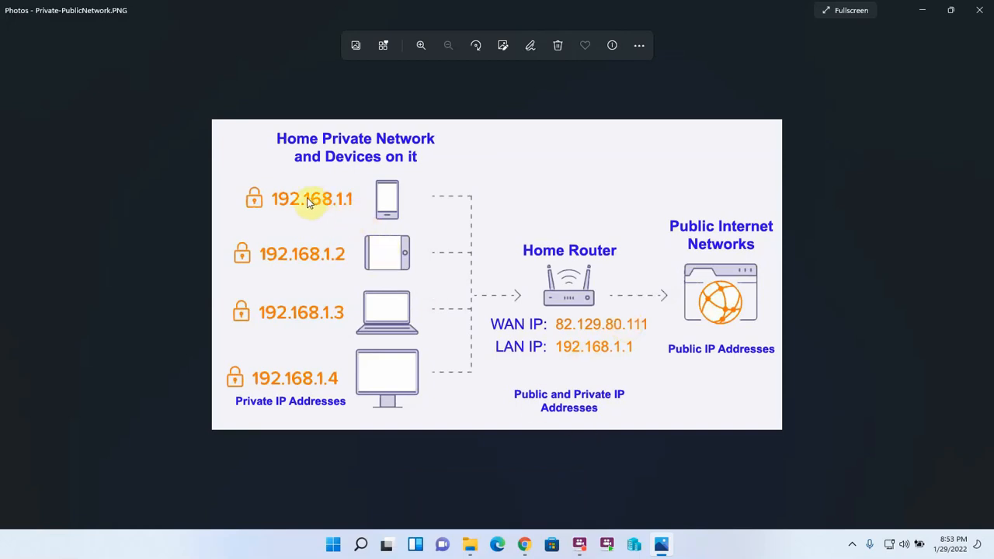
pyautogui.moveTo(351, 370)
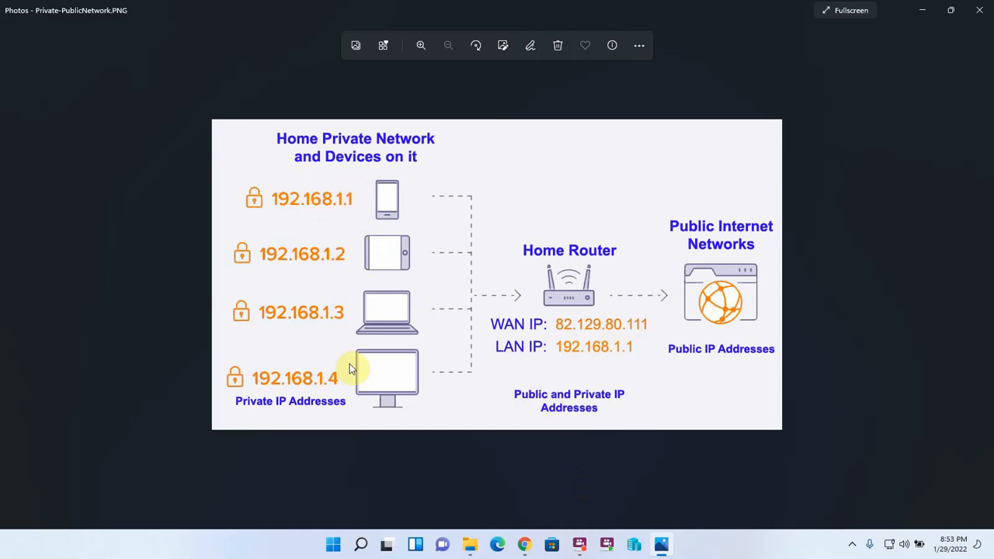
pyautogui.moveTo(317, 364)
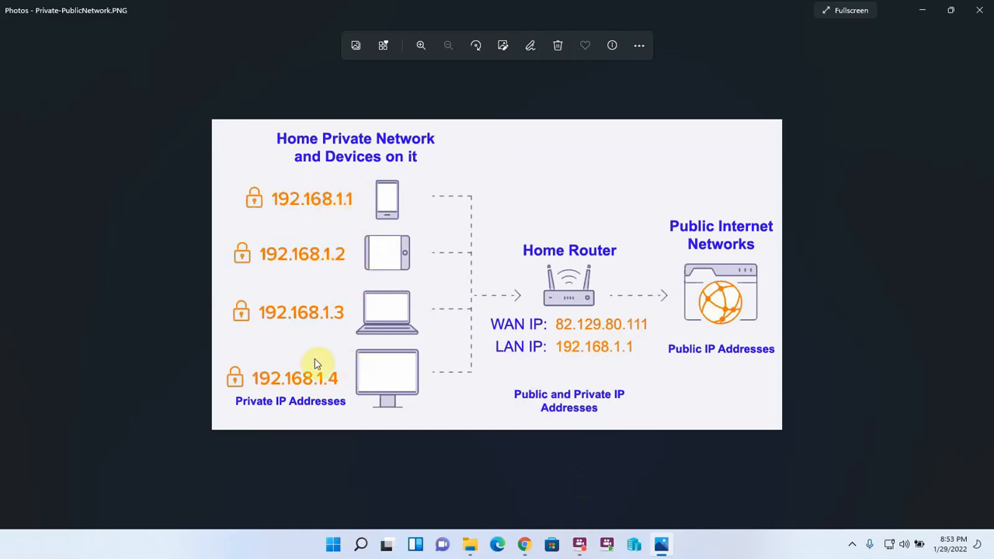
pyautogui.moveTo(334, 416)
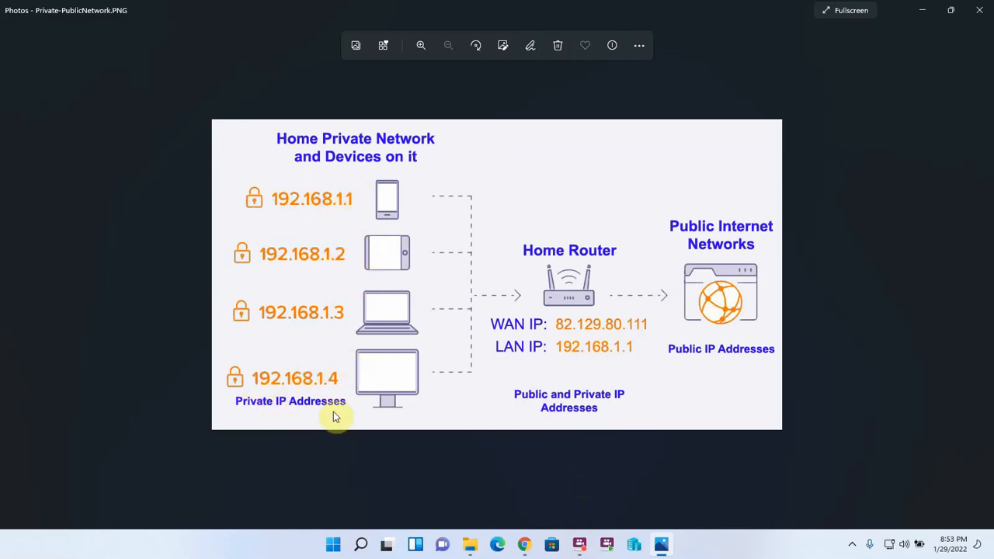
pyautogui.moveTo(341, 412)
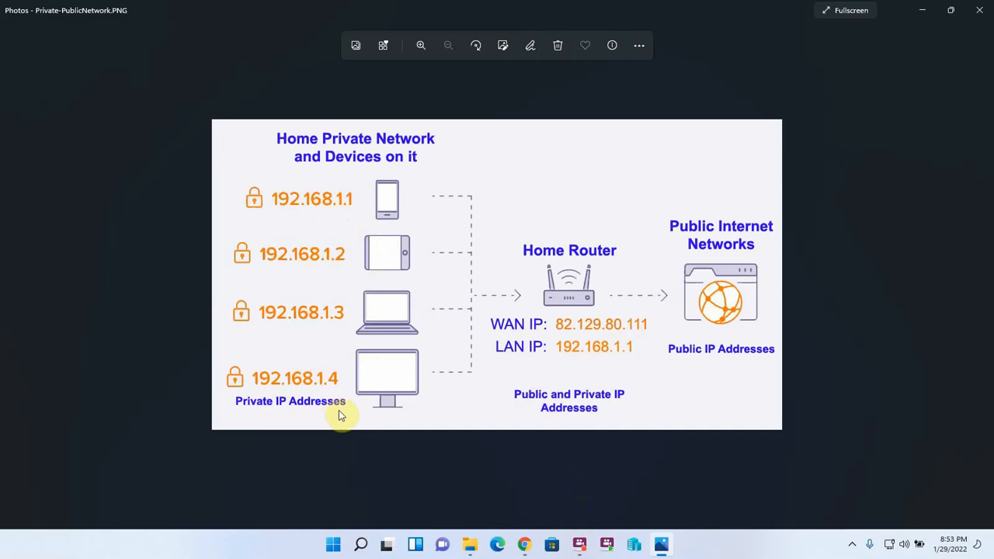
pyautogui.moveTo(541, 329)
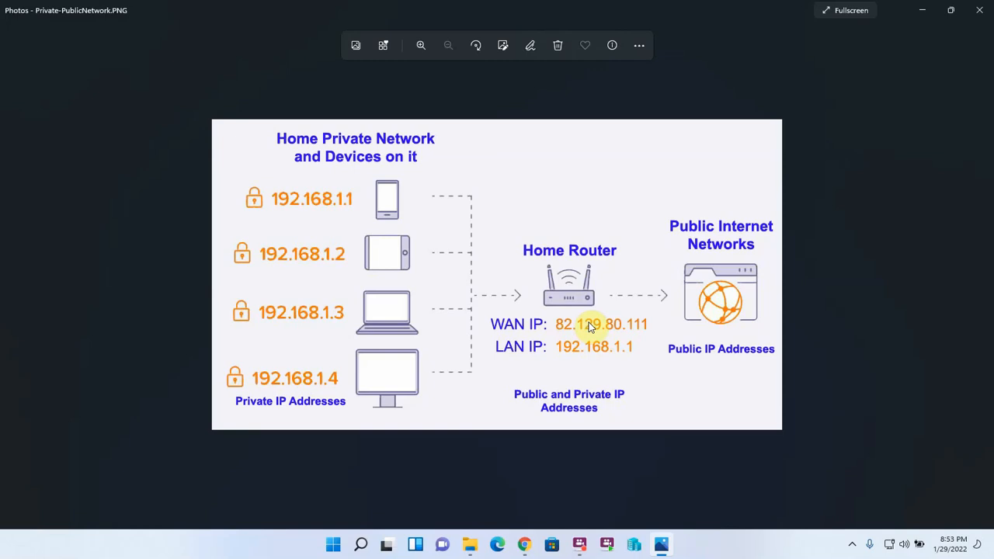
pyautogui.moveTo(598, 350)
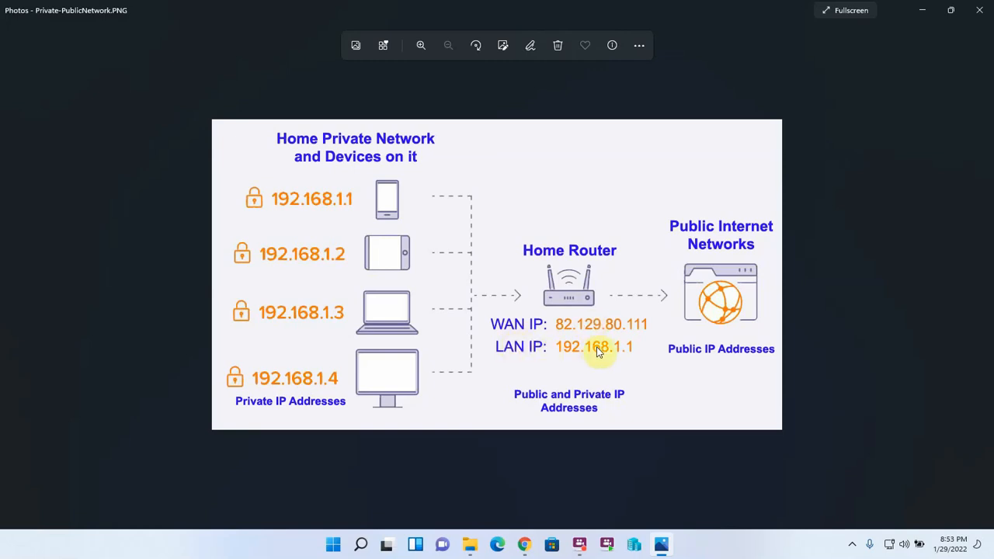
pyautogui.moveTo(639, 329)
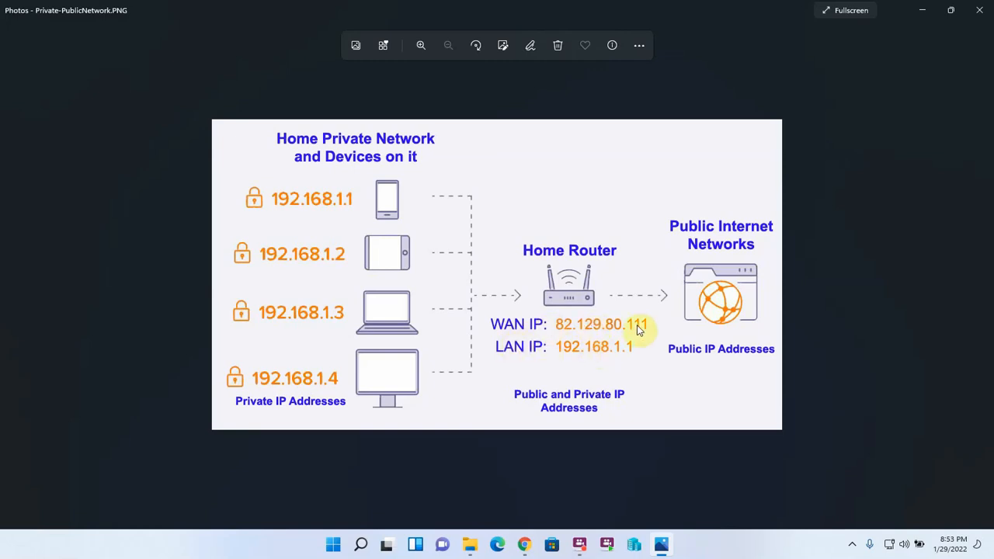
pyautogui.moveTo(622, 356)
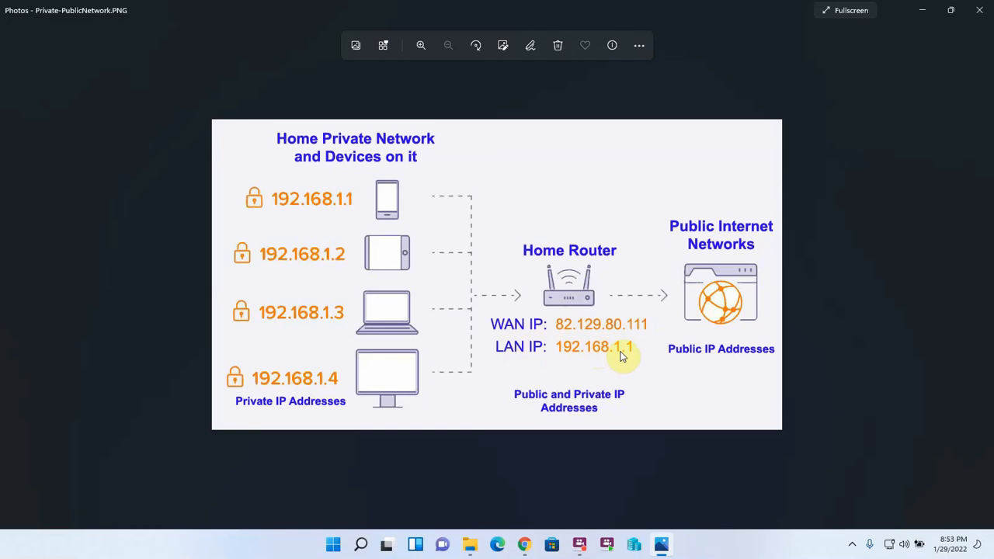
pyautogui.moveTo(640, 292)
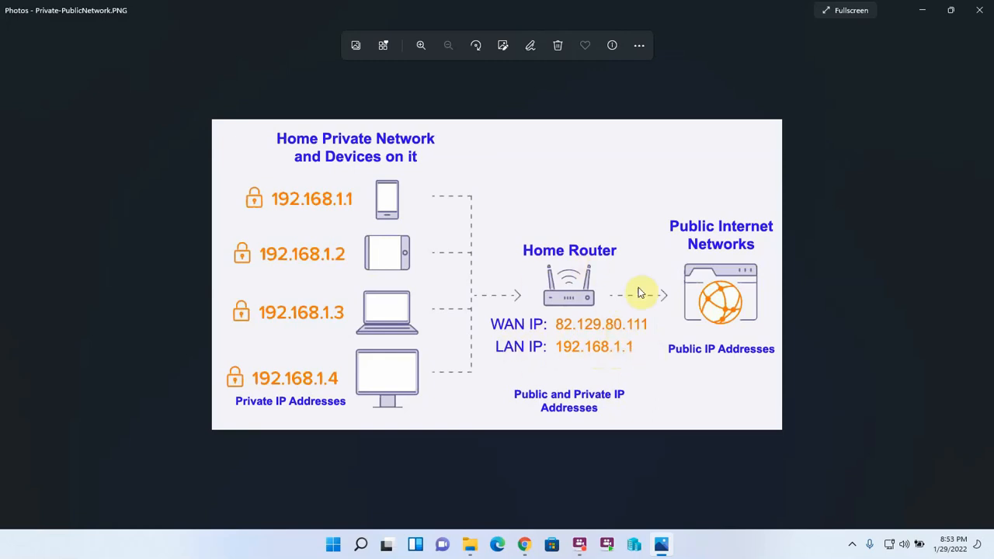
pyautogui.moveTo(556, 249)
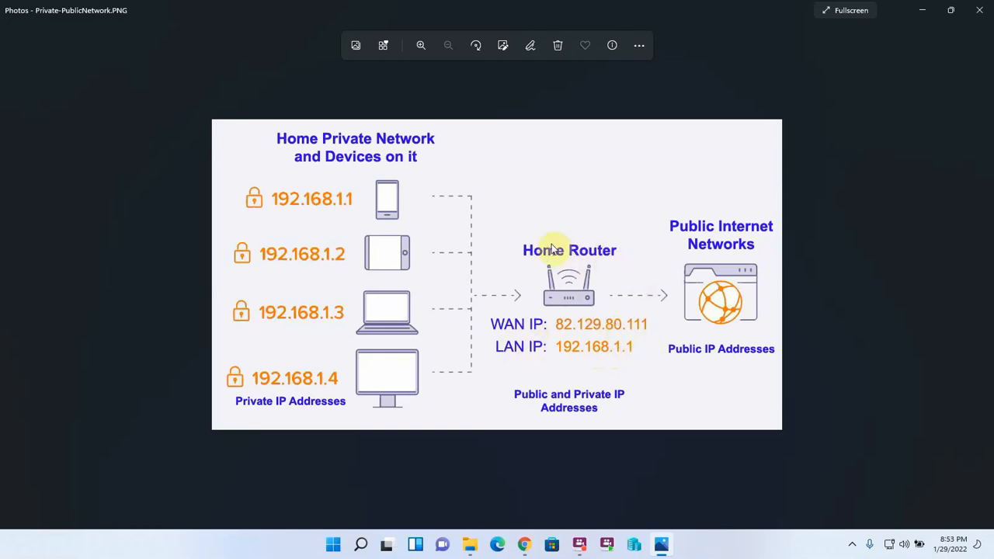
pyautogui.moveTo(609, 335)
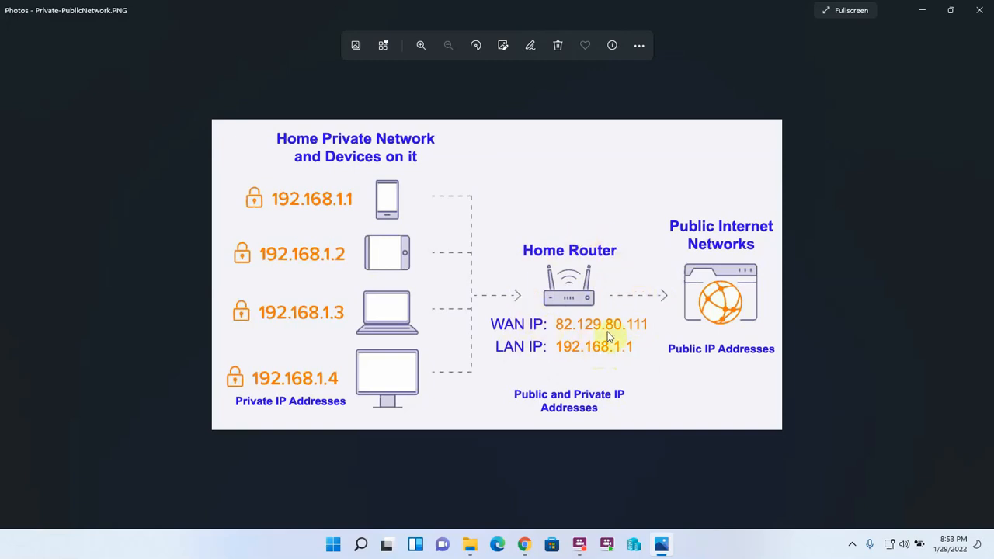
pyautogui.moveTo(519, 301)
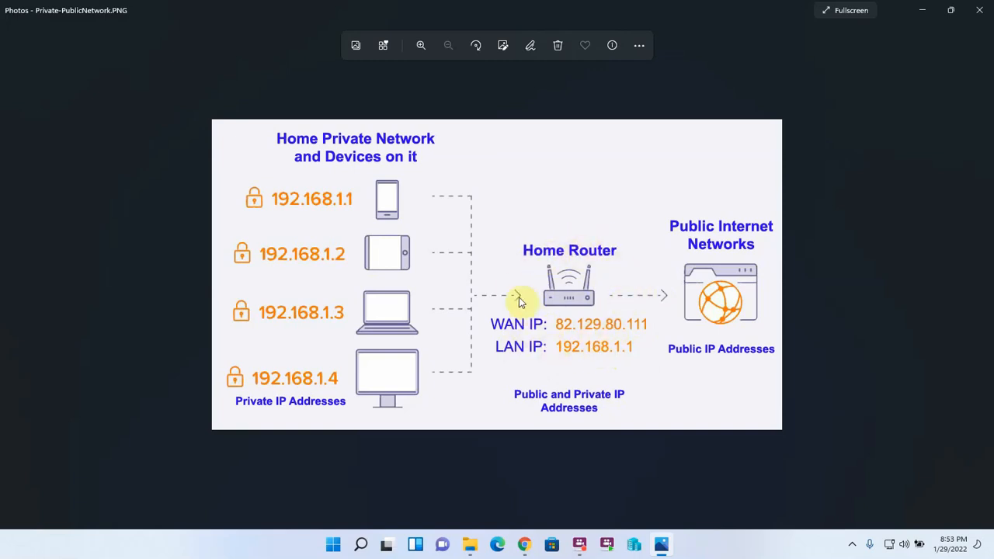
pyautogui.moveTo(600, 276)
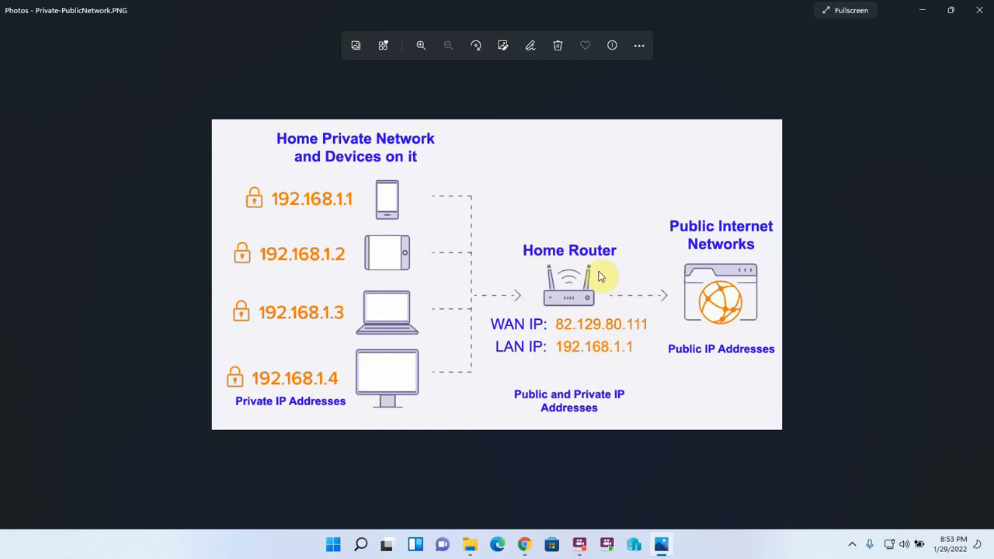
pyautogui.moveTo(718, 272)
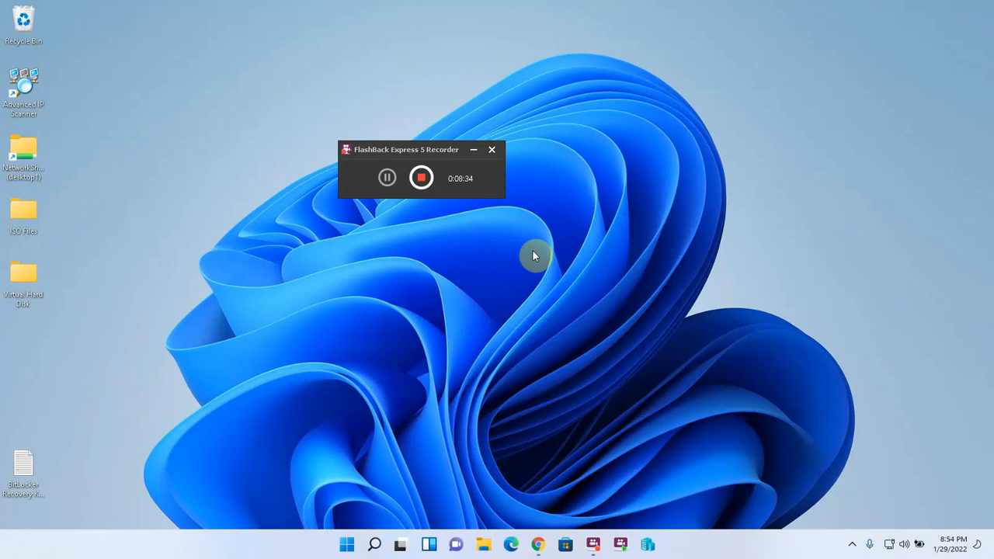
pyautogui.moveTo(413, 459)
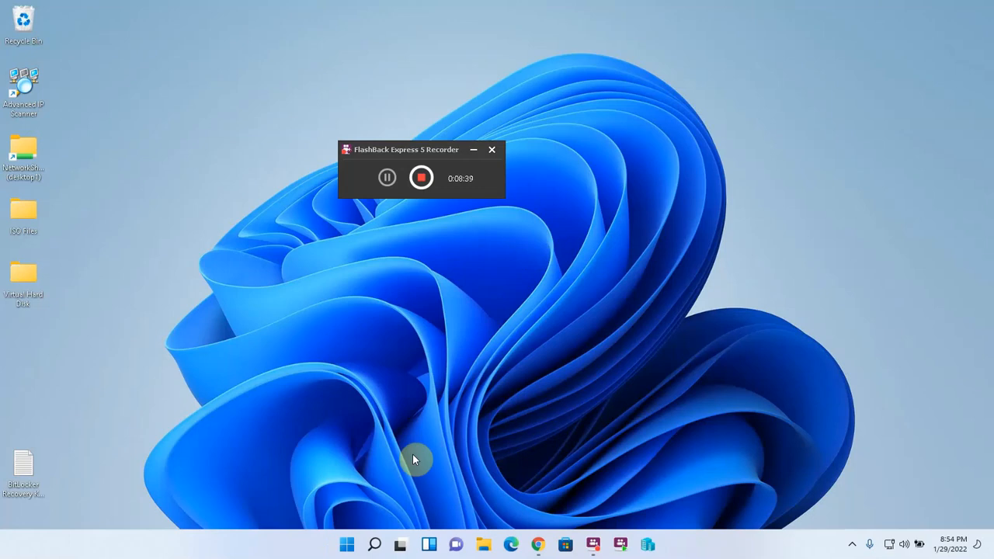
pyautogui.moveTo(457, 267)
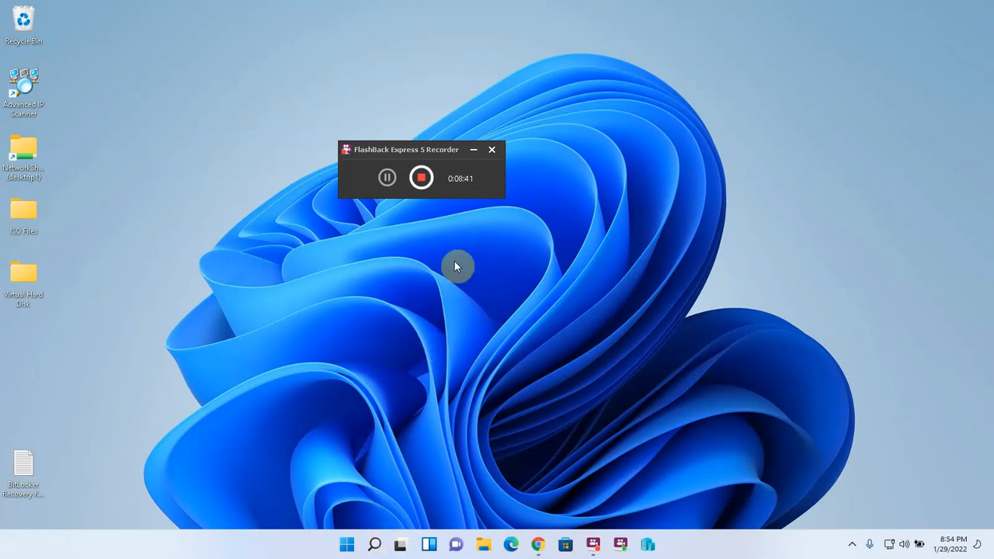
# Search Start for 'network' and open the Network Connections list with Ethernet and Wi-Fi adapters.
pyautogui.click(375, 543)
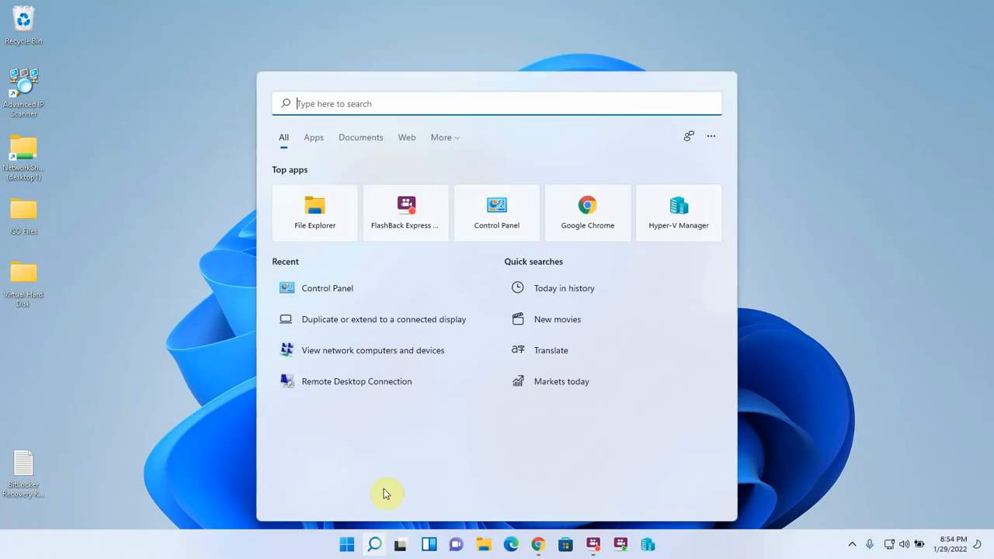
pyautogui.write('network')
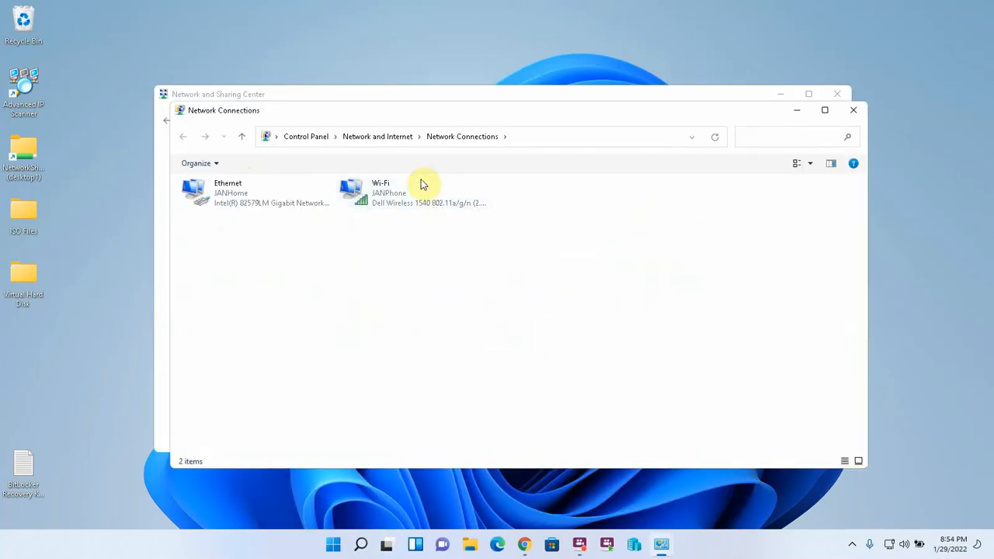
pyautogui.click(392, 193)
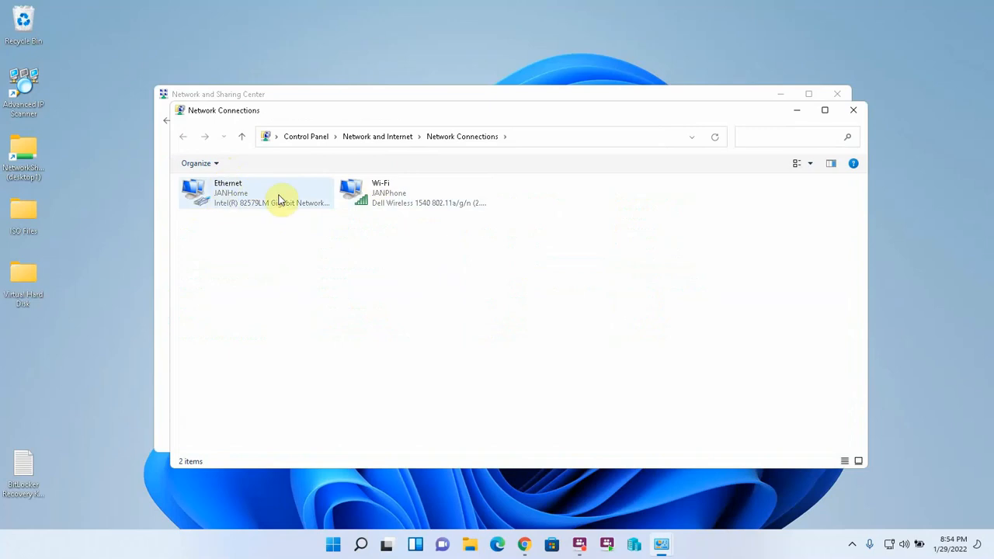
pyautogui.moveTo(261, 205)
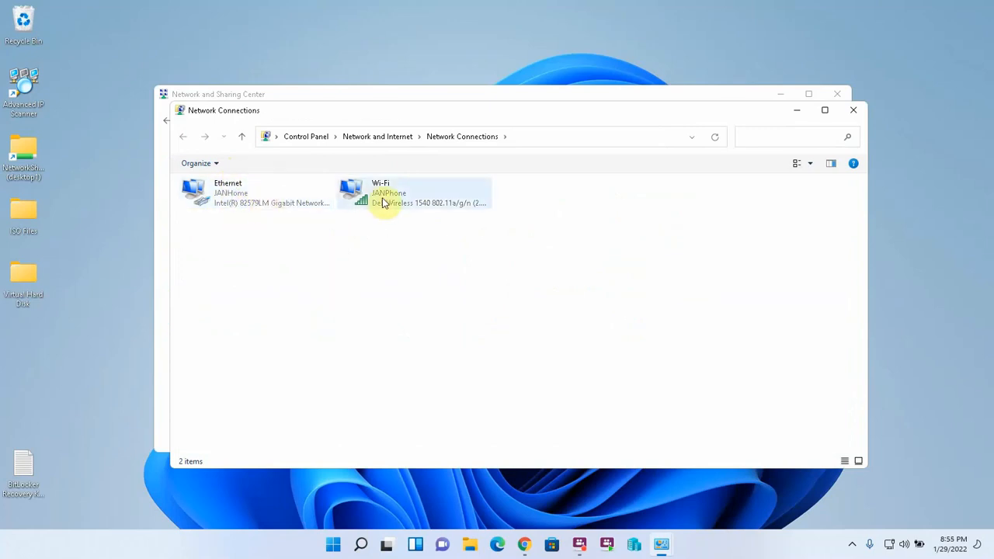
pyautogui.click(361, 544)
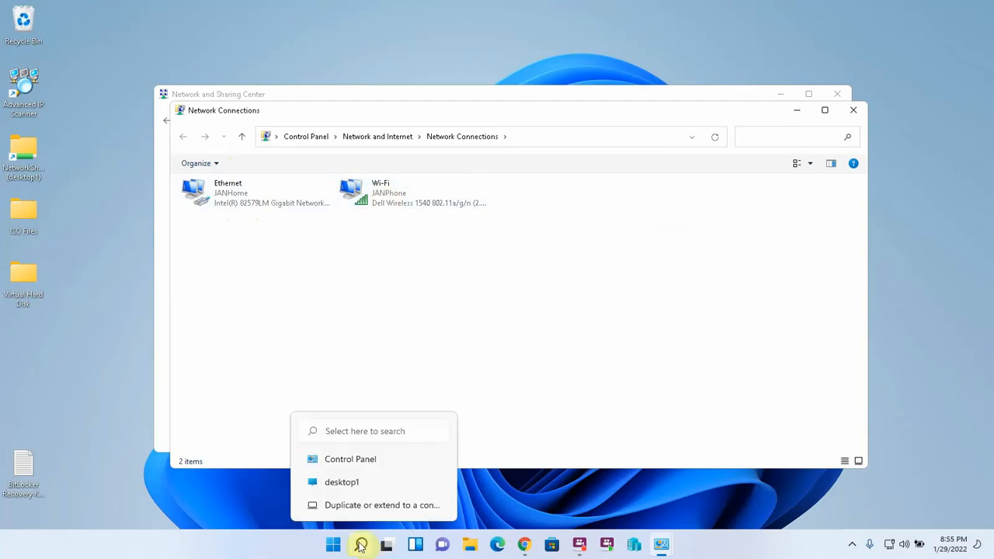
pyautogui.click(361, 543)
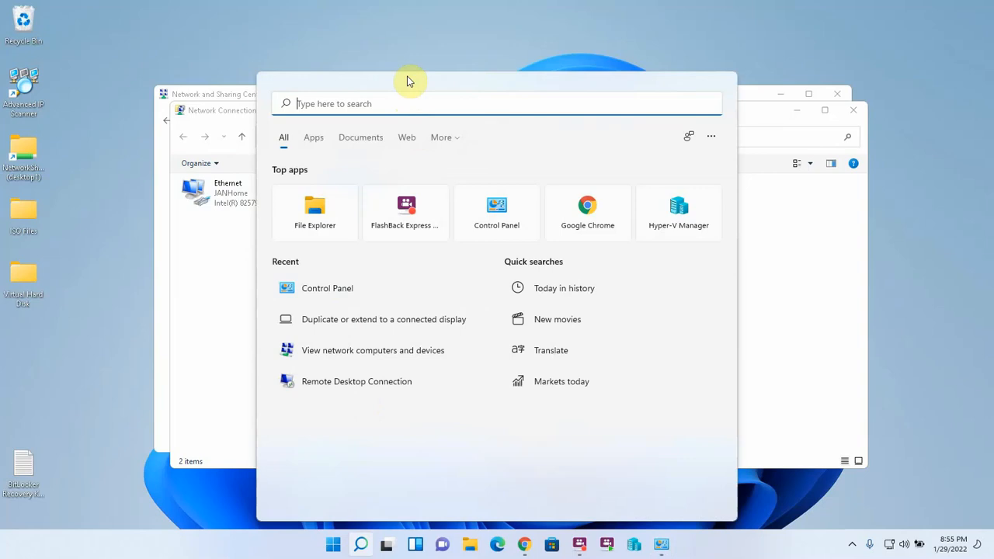
# Run ipconfig /all in Command Prompt and view the Ethernet adapter at 192.168.1.126.
pyautogui.write('cmd')
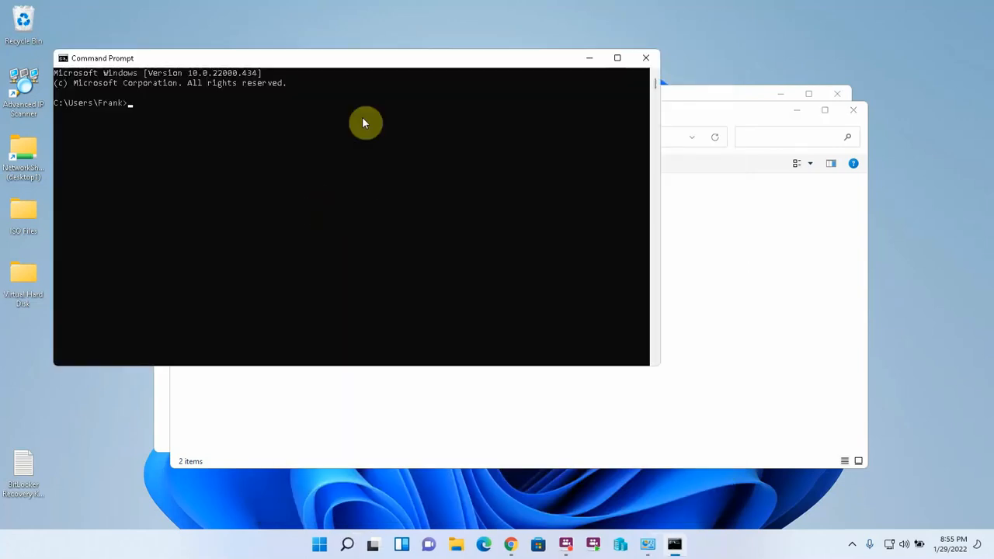
pyautogui.moveTo(323, 106)
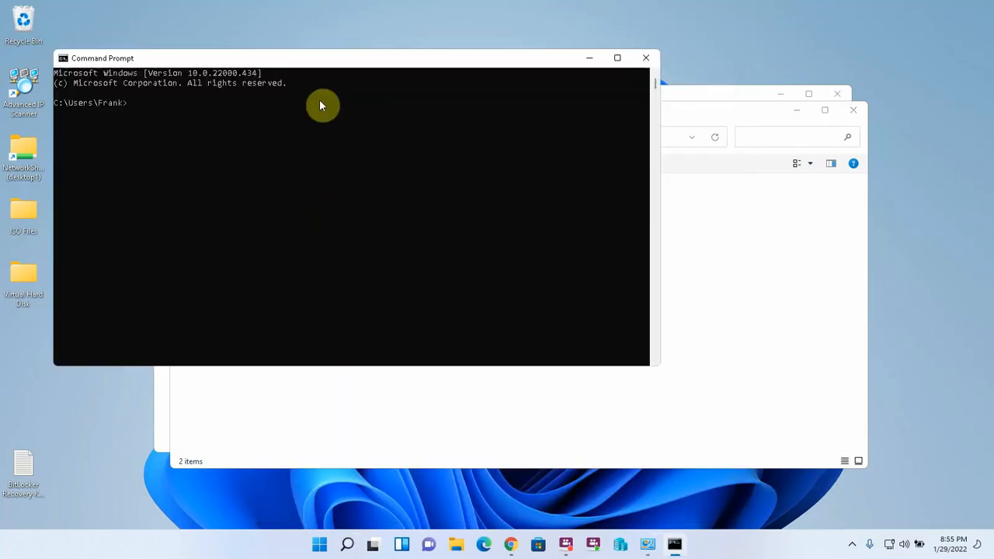
pyautogui.write('ipconf')
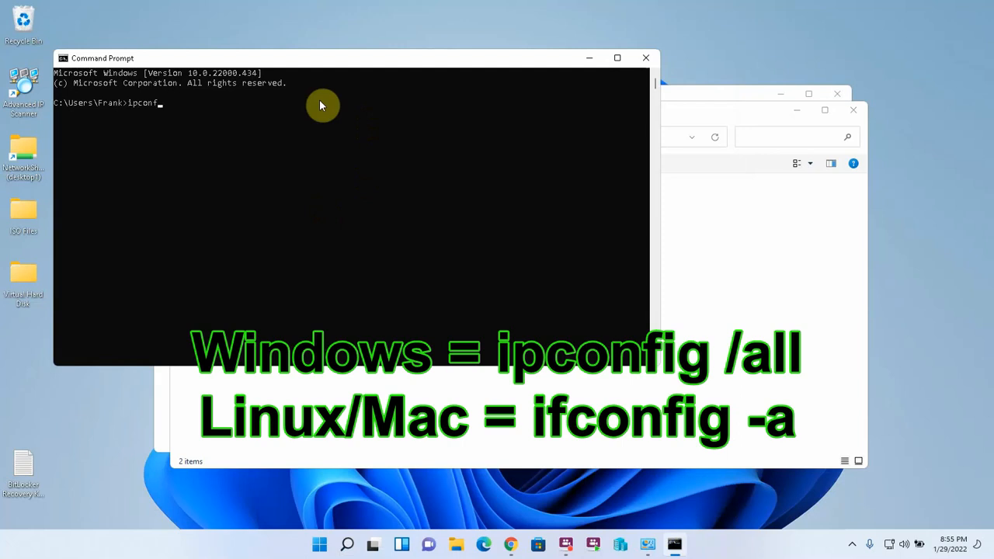
pyautogui.write('ig /all')
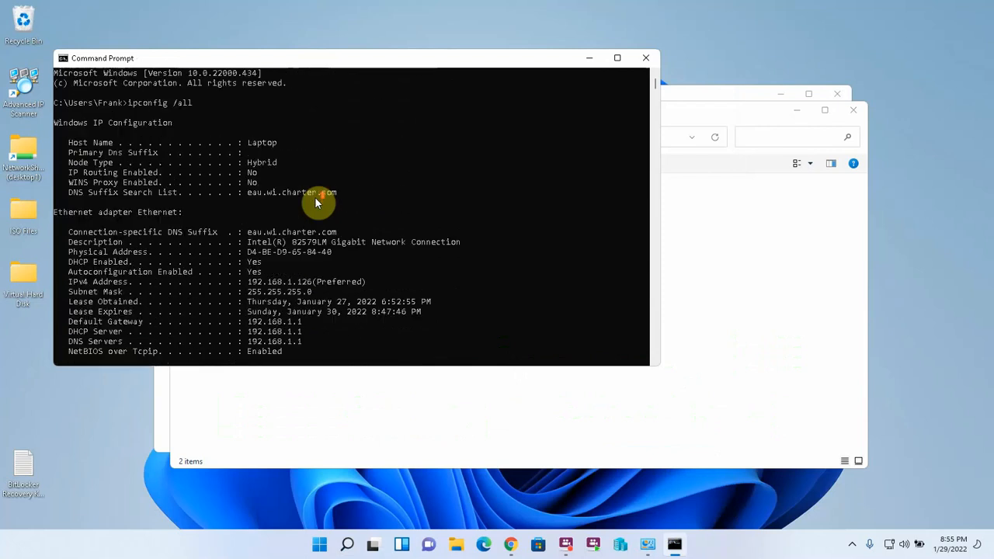
pyautogui.scroll(-3)
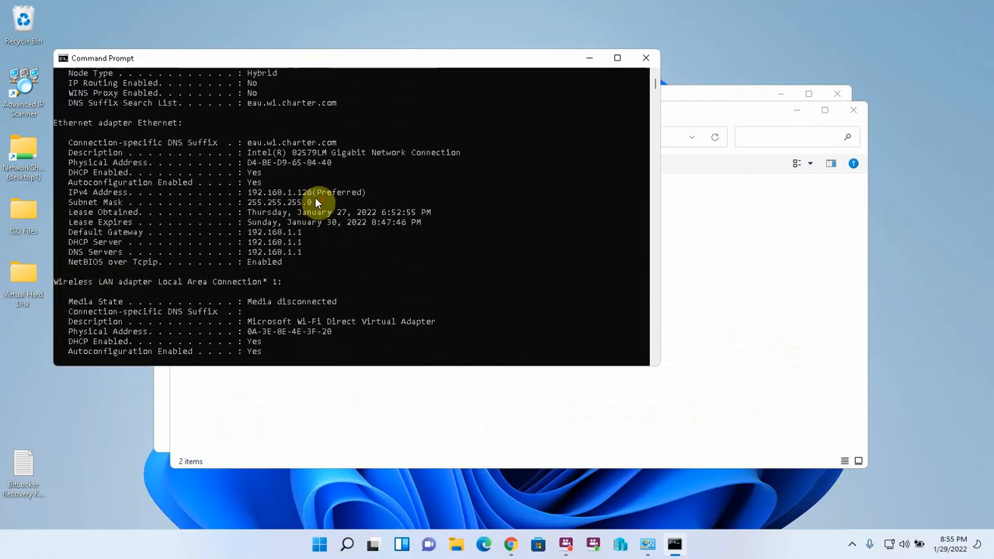
pyautogui.moveTo(301, 143)
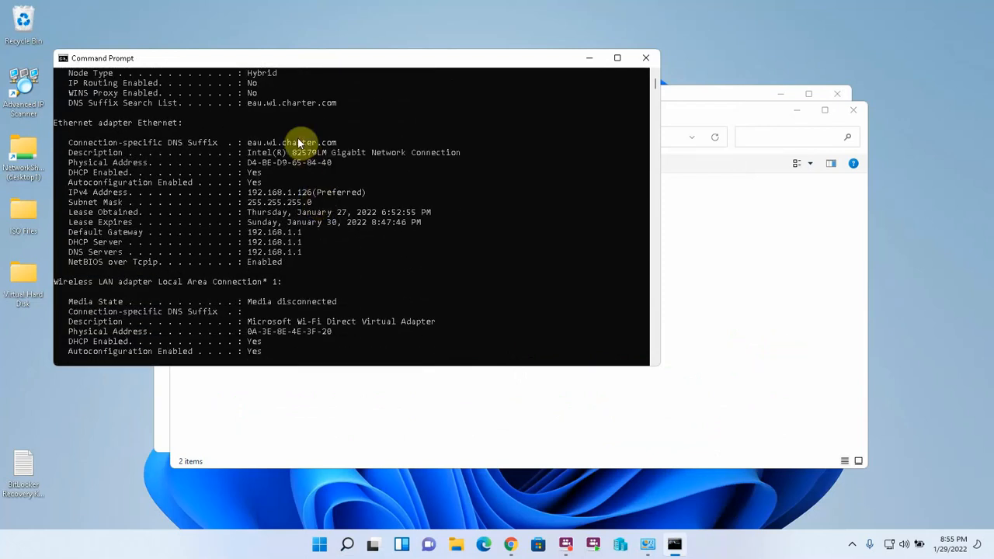
pyautogui.moveTo(70, 132)
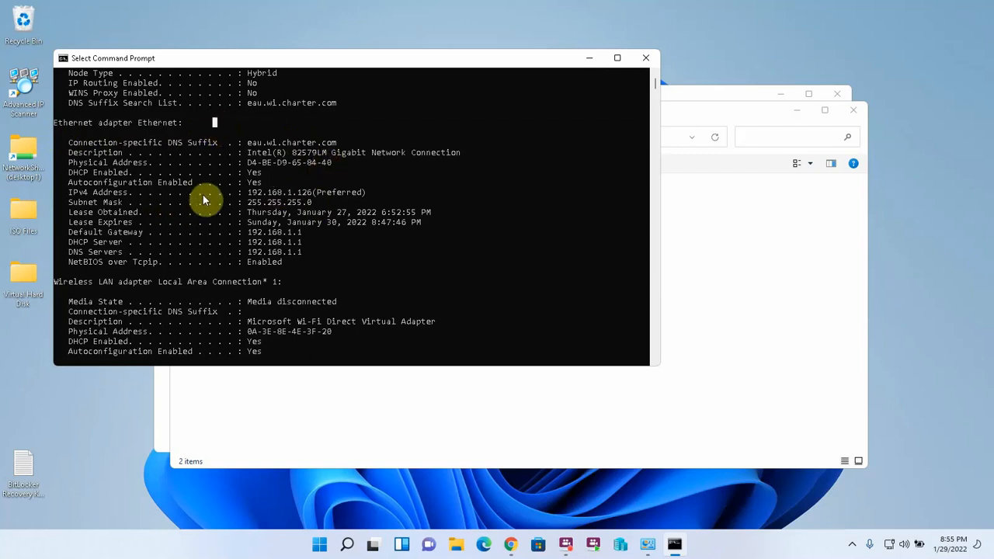
pyautogui.moveTo(248, 230)
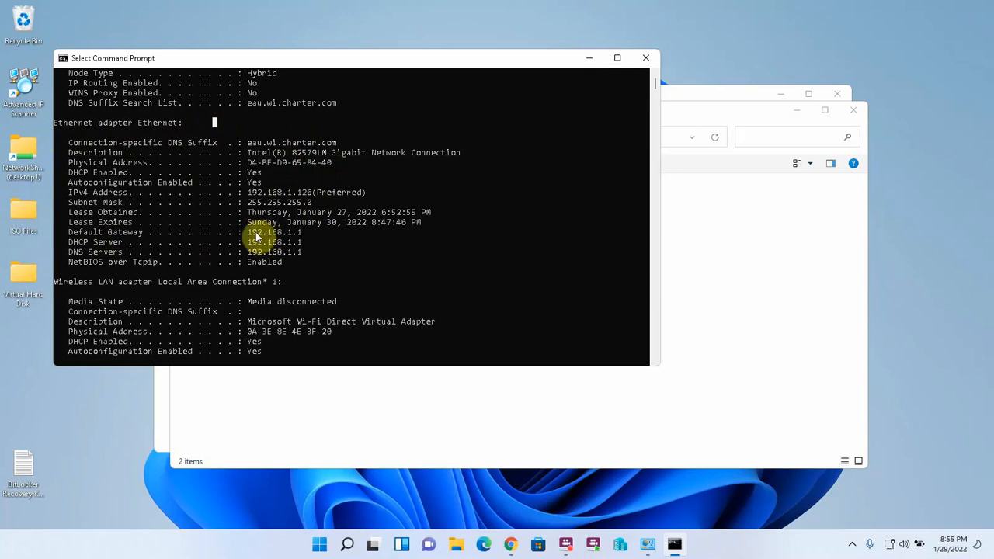
pyautogui.moveTo(287, 243)
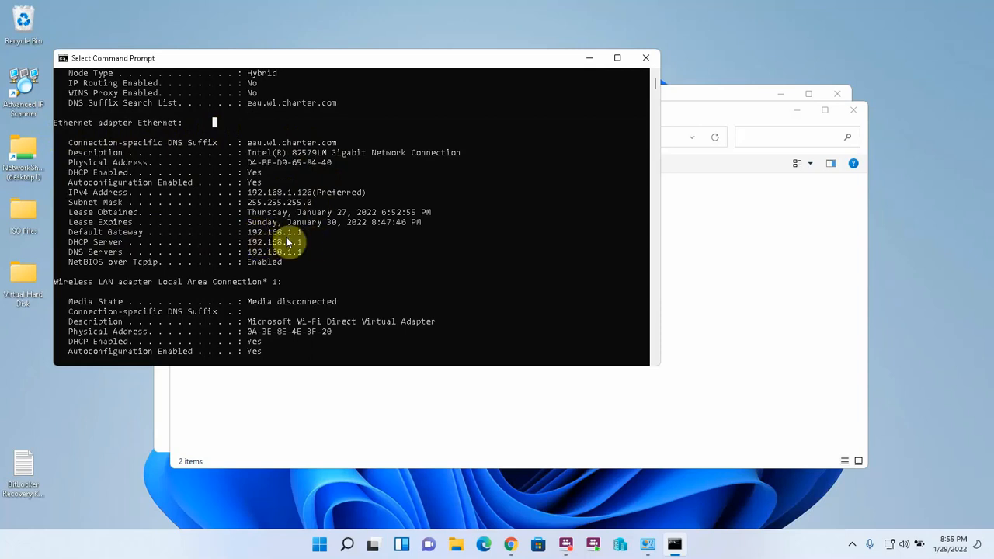
pyautogui.moveTo(304, 239)
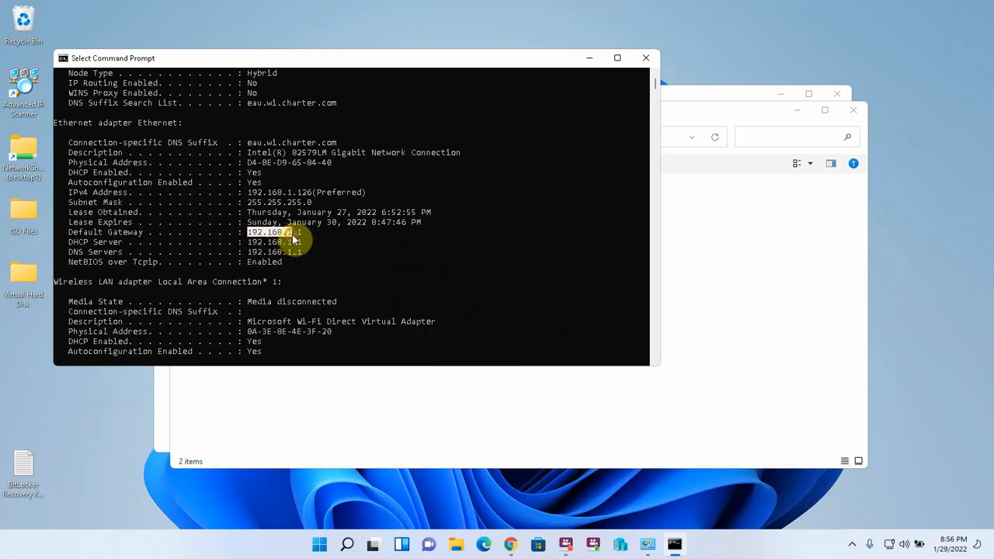
pyautogui.moveTo(391, 226)
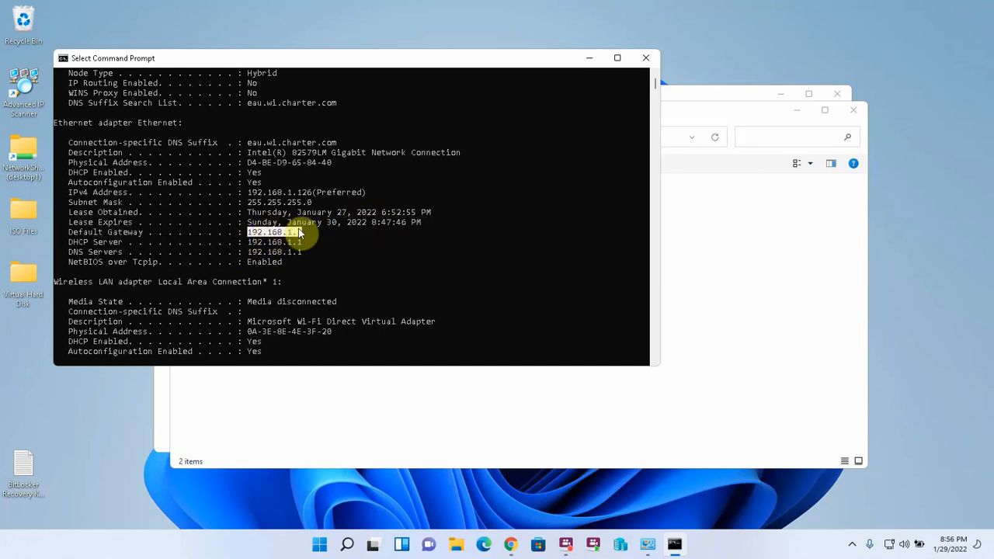
pyautogui.moveTo(379, 232)
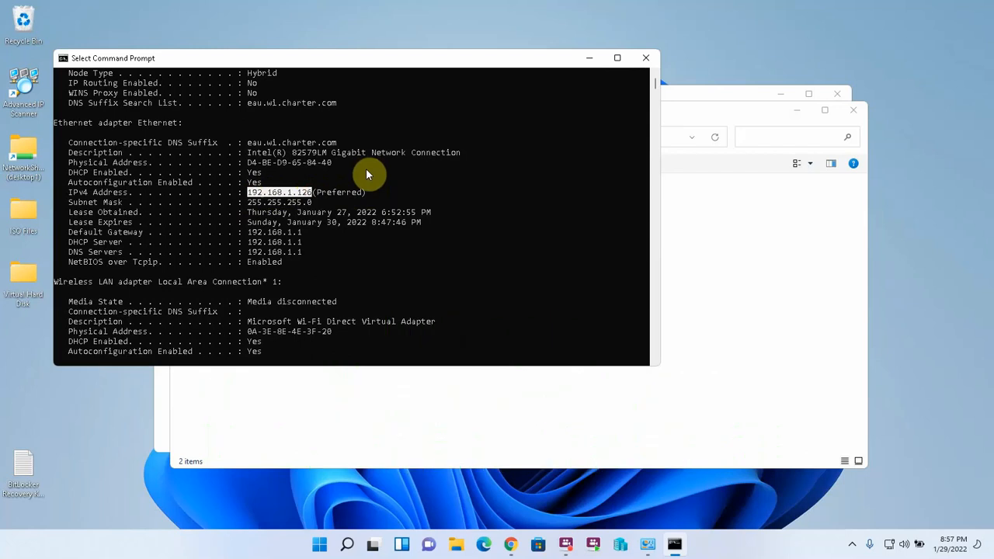
# Review the Wi-Fi adapter at 192.168.61.129 and highlight its gateway 192.168.61.51.
pyautogui.scroll(-3)
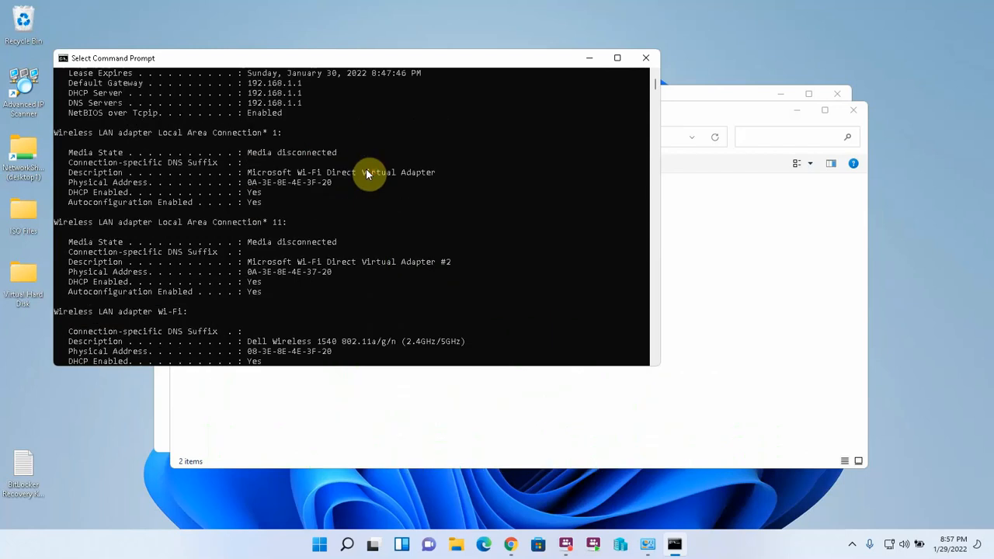
pyautogui.scroll(-3)
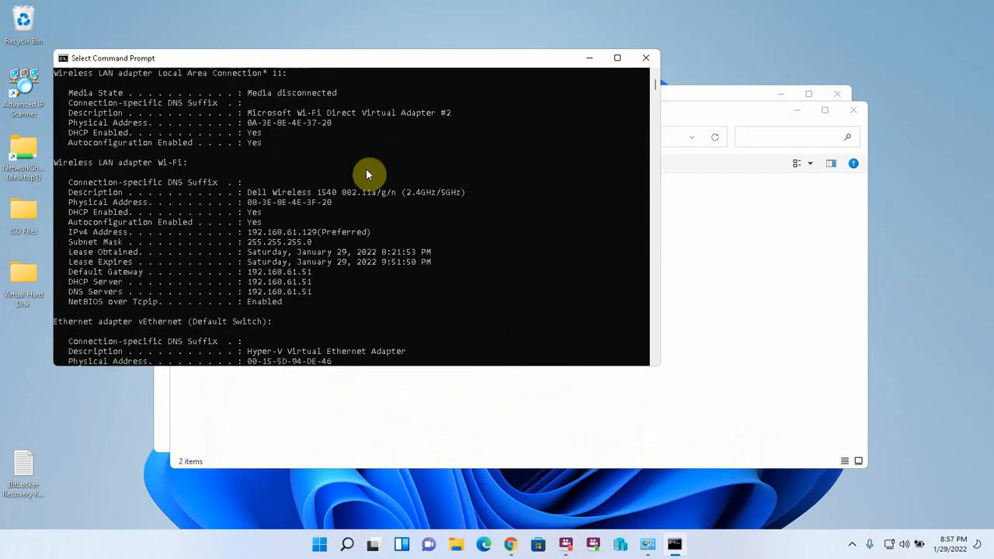
pyautogui.scroll(-3)
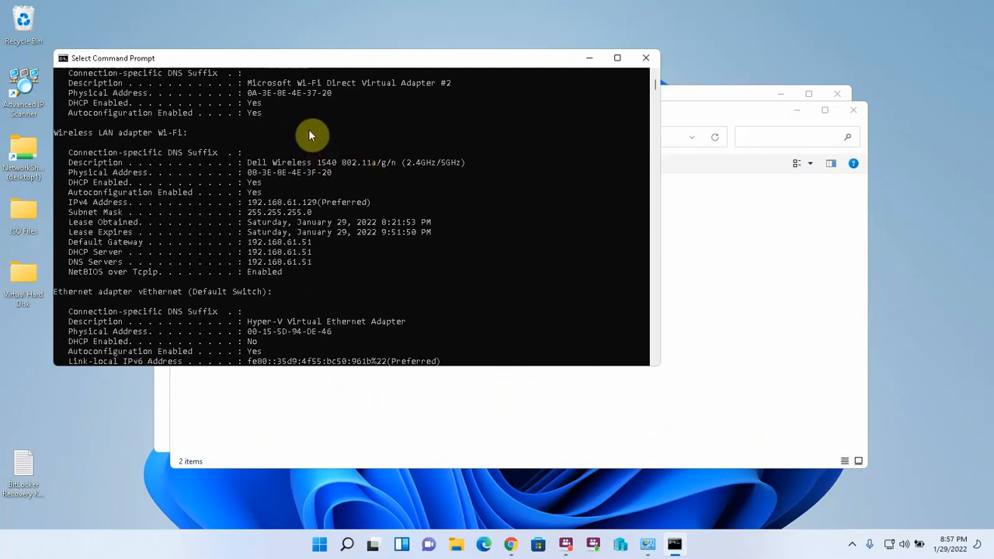
pyautogui.moveTo(124, 247)
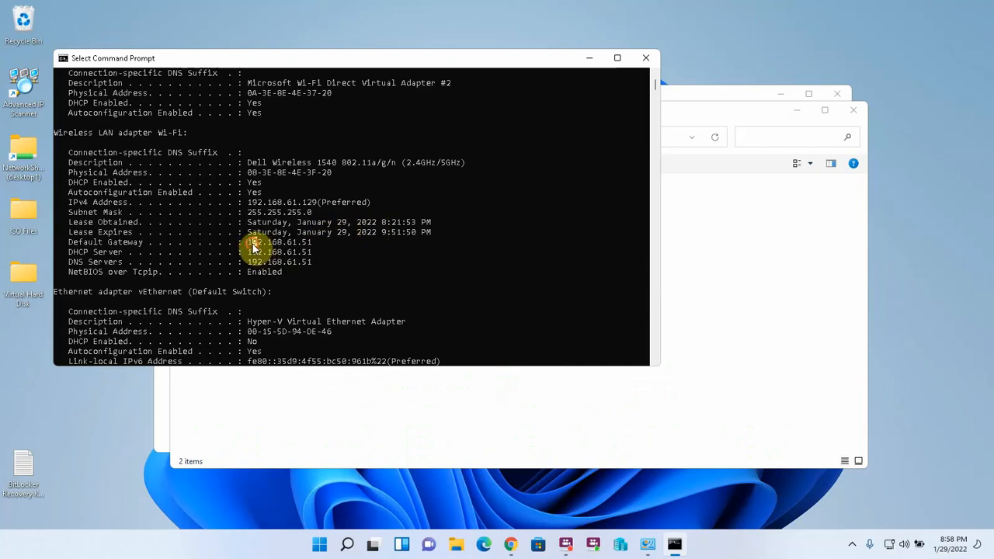
pyautogui.doubleClick(278, 242)
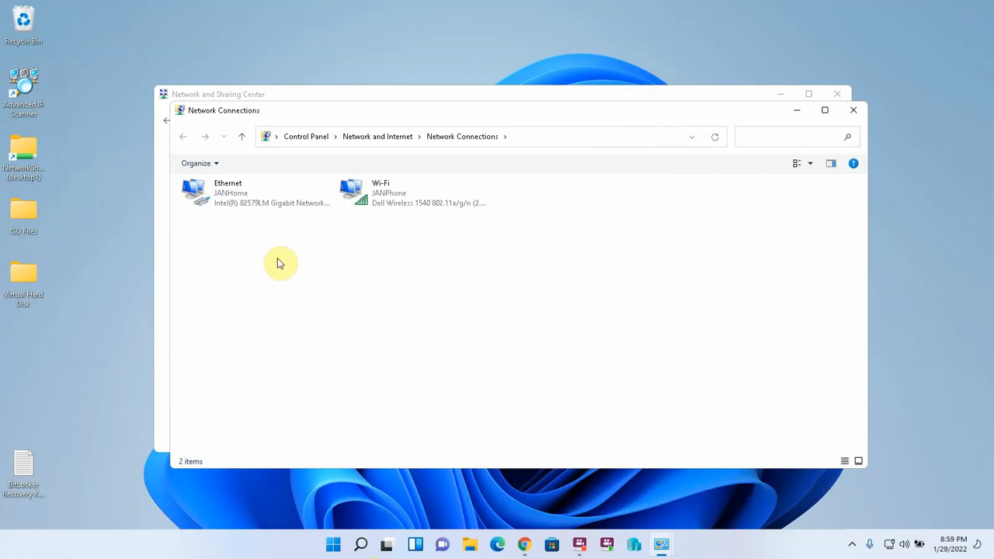
pyautogui.moveTo(232, 205)
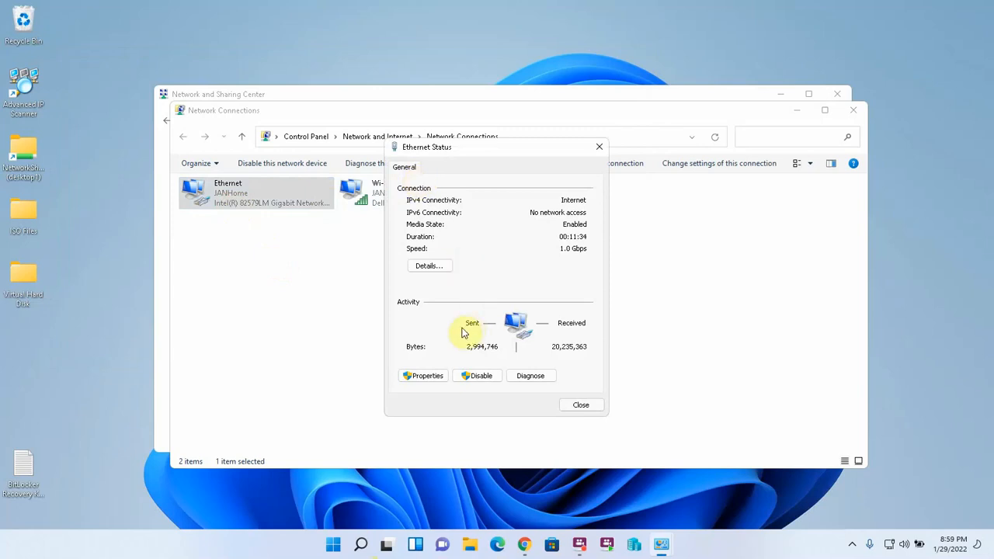
pyautogui.moveTo(488, 354)
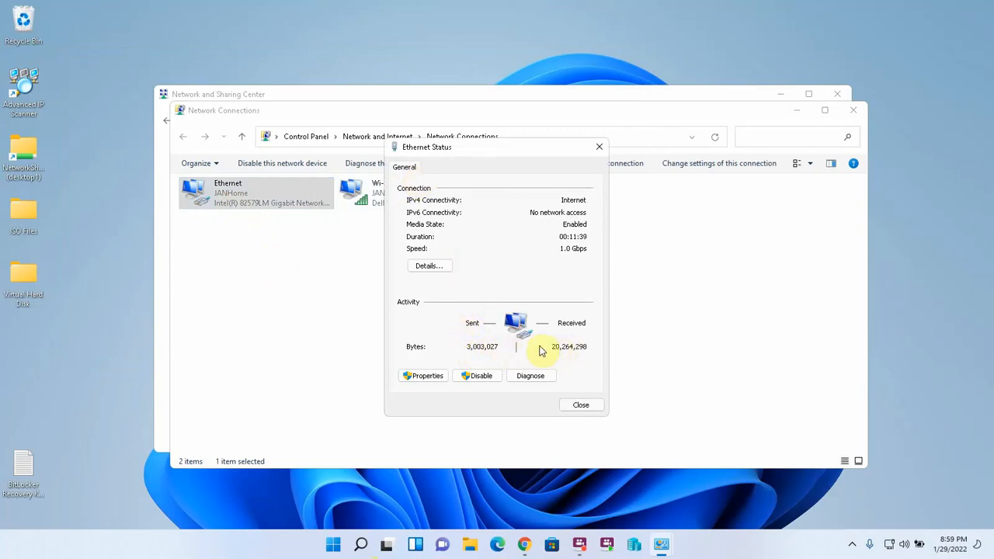
pyautogui.moveTo(584, 354)
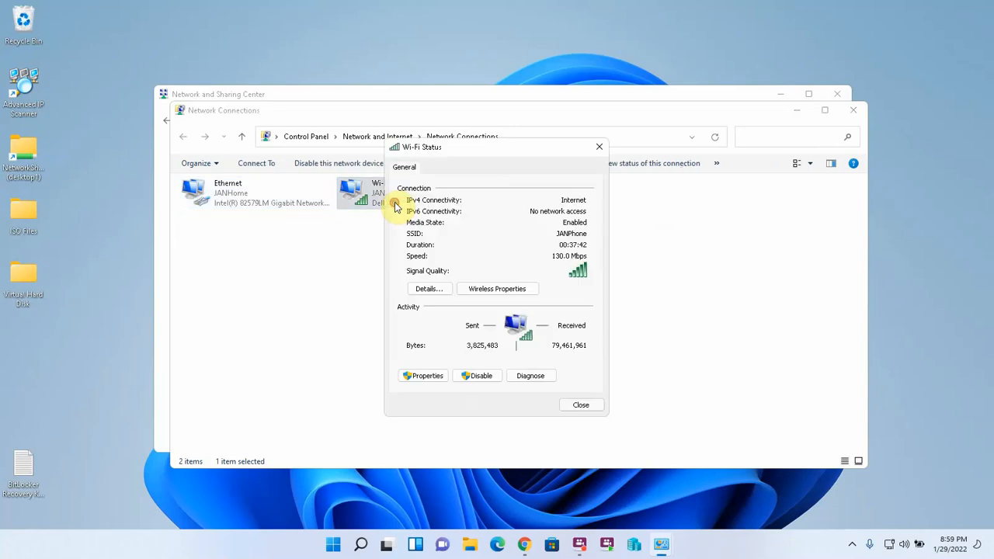
pyautogui.click(581, 404)
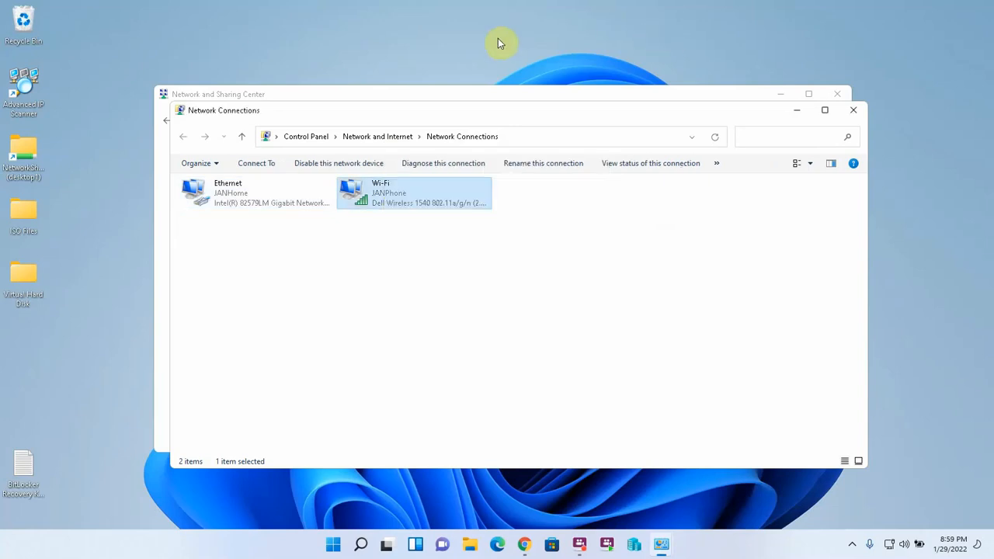
pyautogui.moveTo(356, 536)
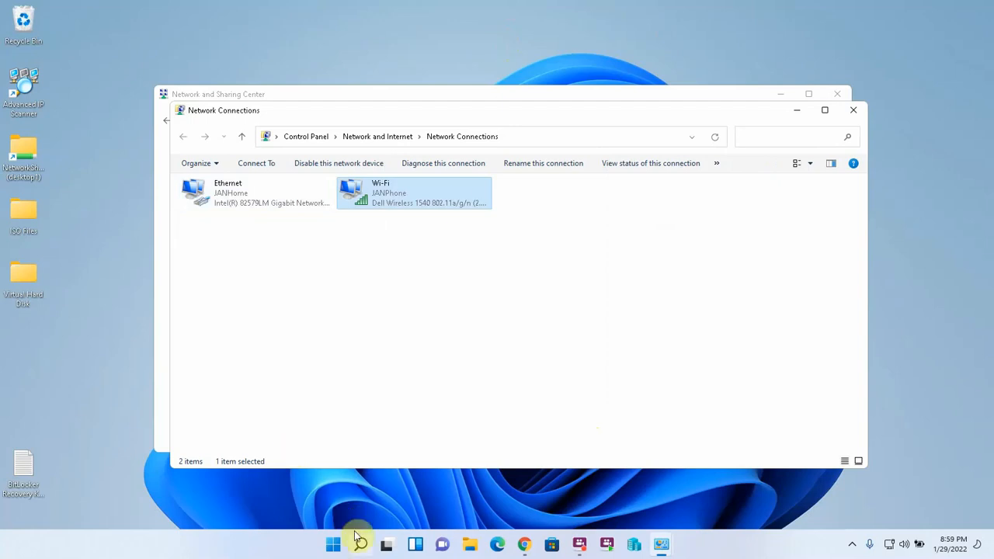
pyautogui.moveTo(511, 115)
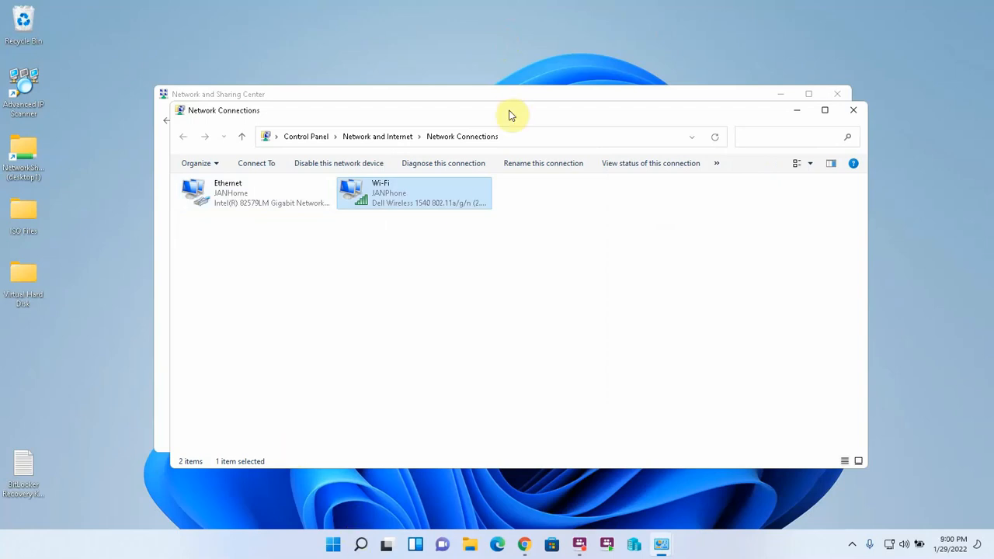
# Download Advanced IP Scanner from its website and start the installer in the chosen language.
pyautogui.click(853, 108)
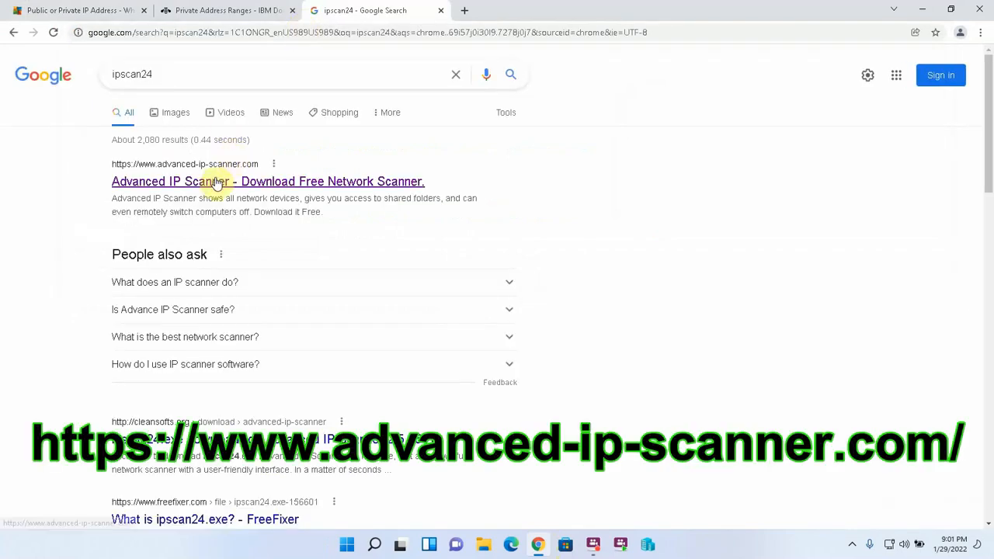
pyautogui.moveTo(233, 186)
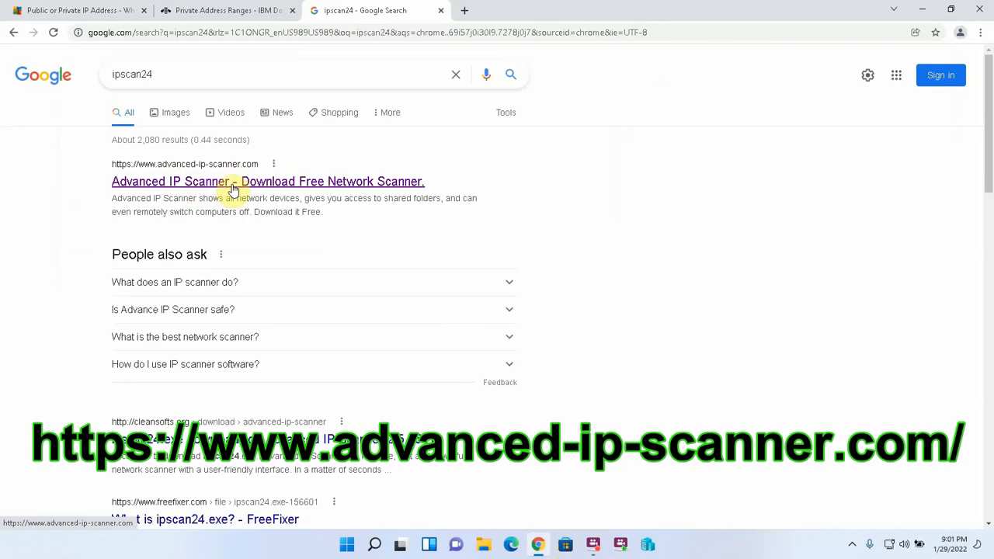
pyautogui.click(267, 180)
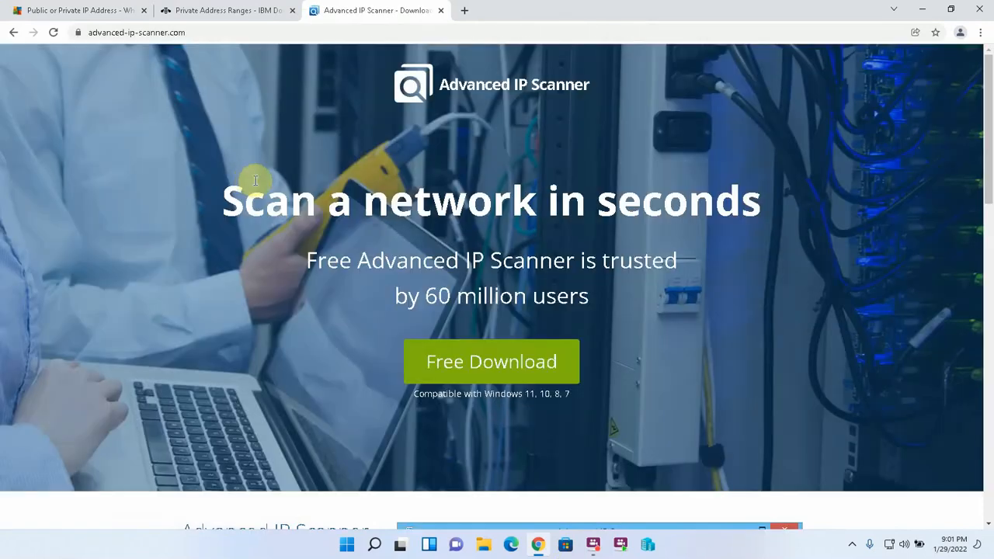
pyautogui.click(137, 31)
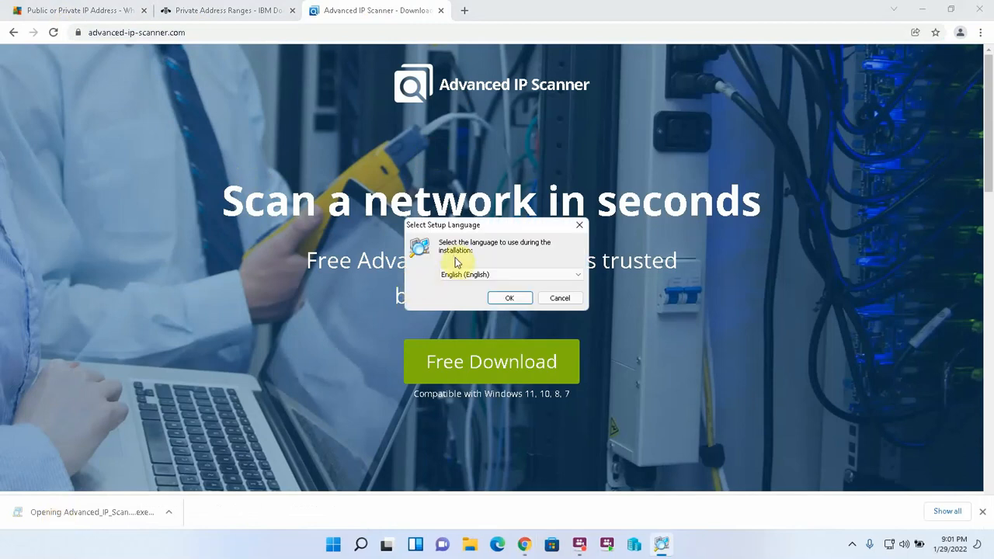
pyautogui.click(510, 298)
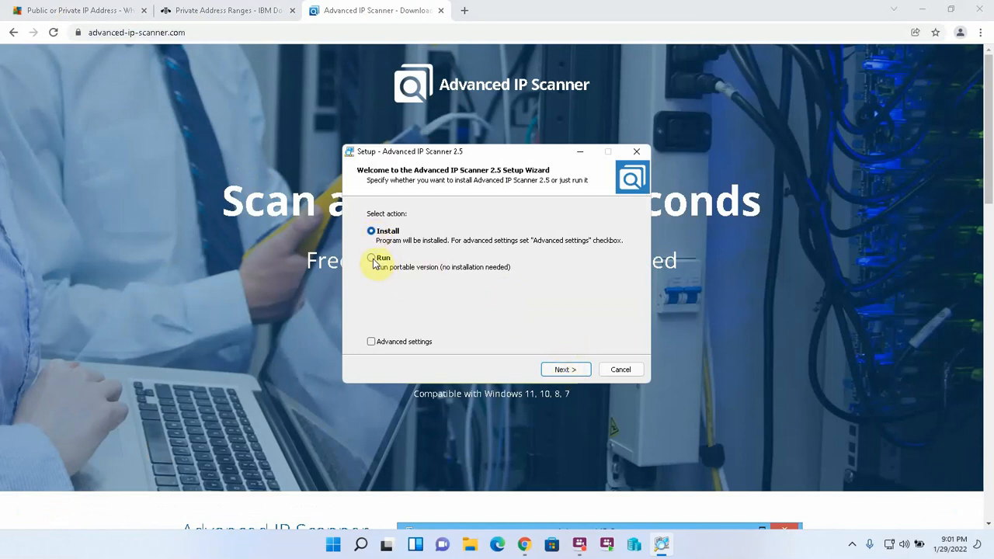
pyautogui.moveTo(566, 370)
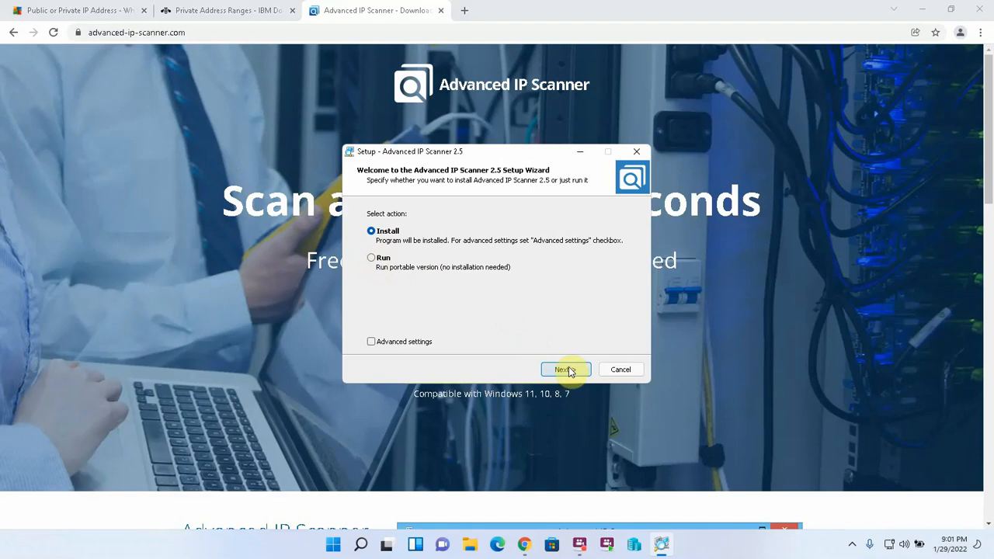
# Accept the license, install Advanced IP Scanner and launch it on finish.
pyautogui.click(563, 370)
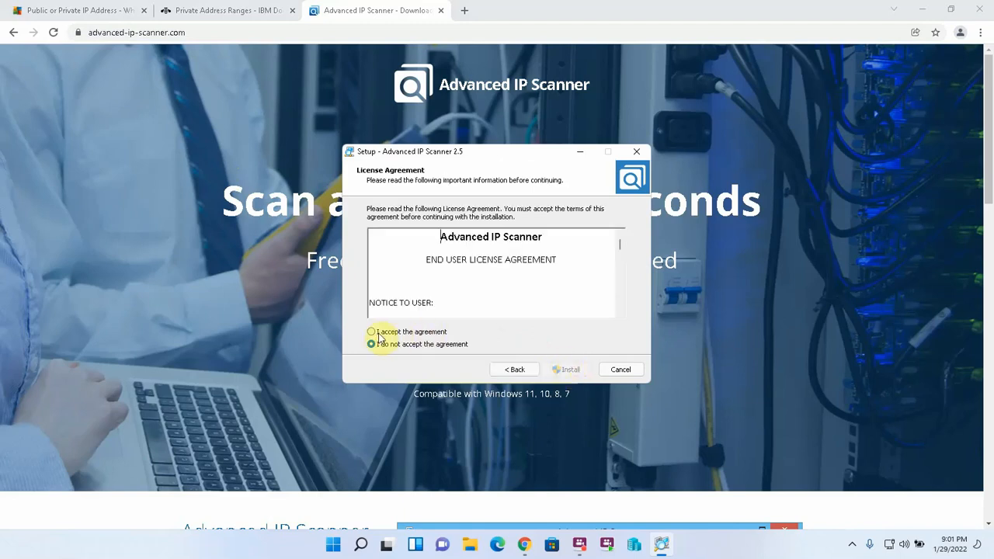
pyautogui.click(567, 370)
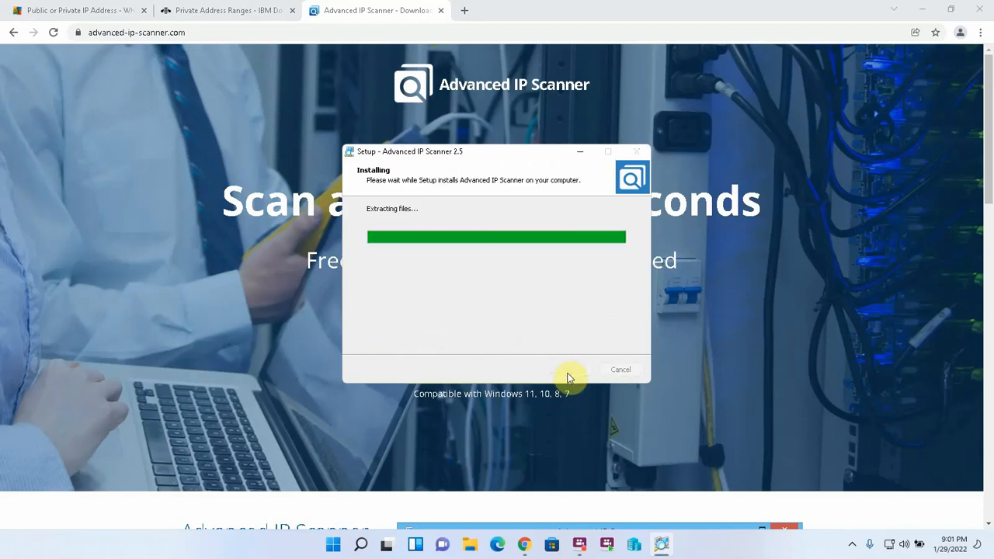
pyautogui.moveTo(438, 373)
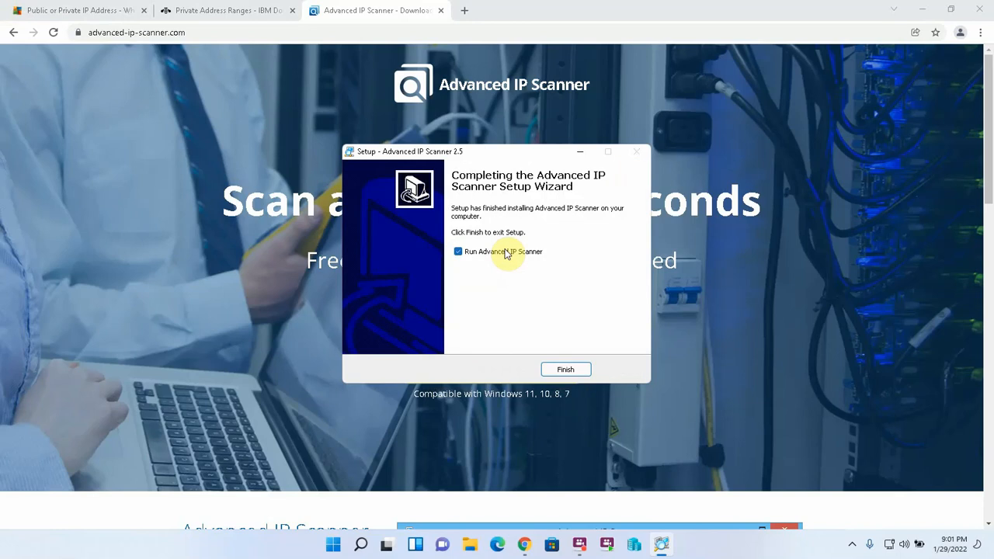
pyautogui.click(566, 370)
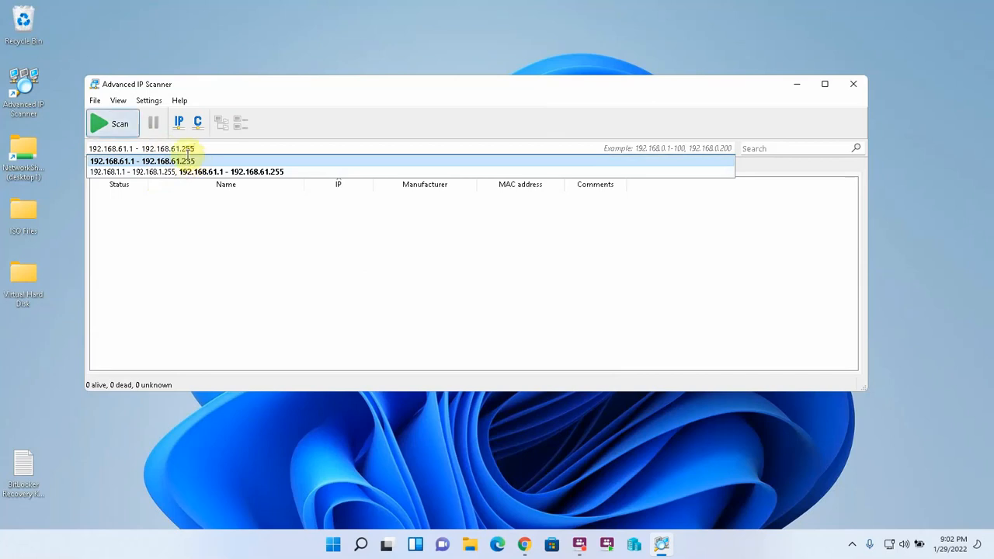
# Scan 192.168.61.1–192.168.61.255 and select the Laptop, Desktop1 and 192.168.61.255 host rows.
pyautogui.click(112, 123)
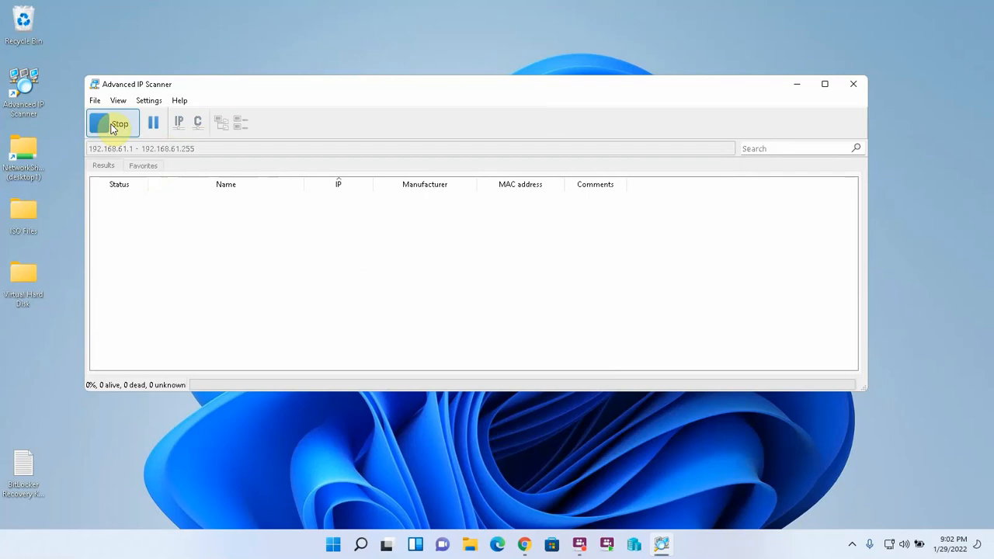
pyautogui.click(173, 197)
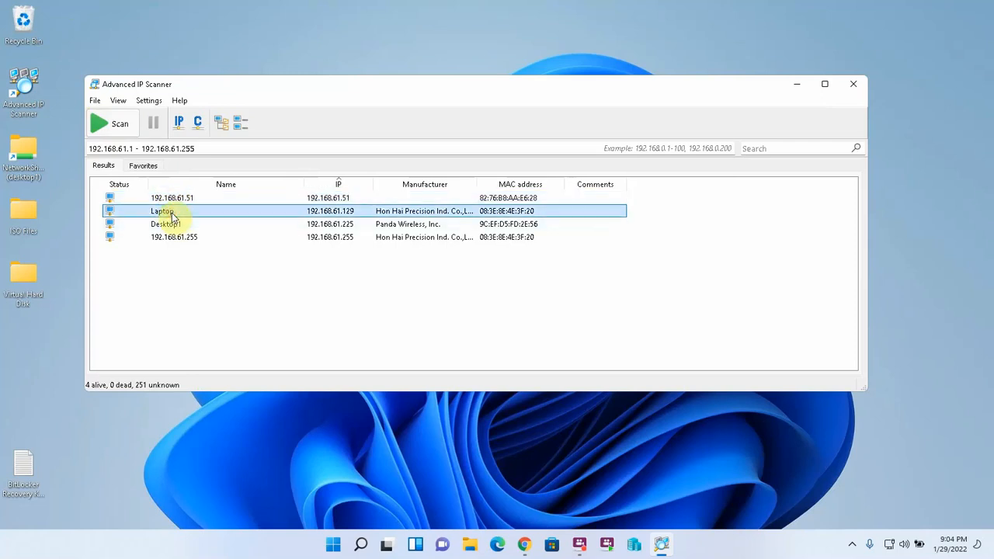
pyautogui.click(164, 224)
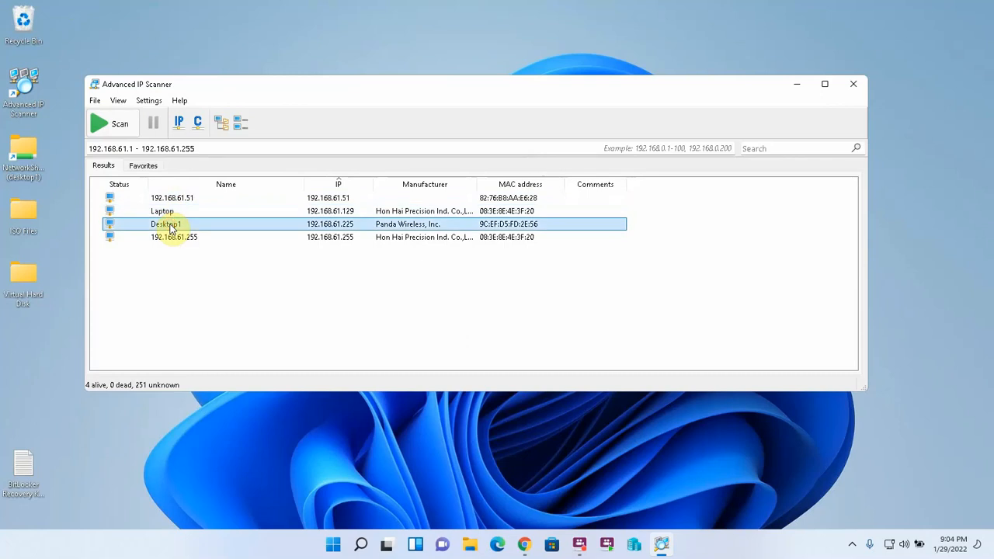
pyautogui.click(174, 236)
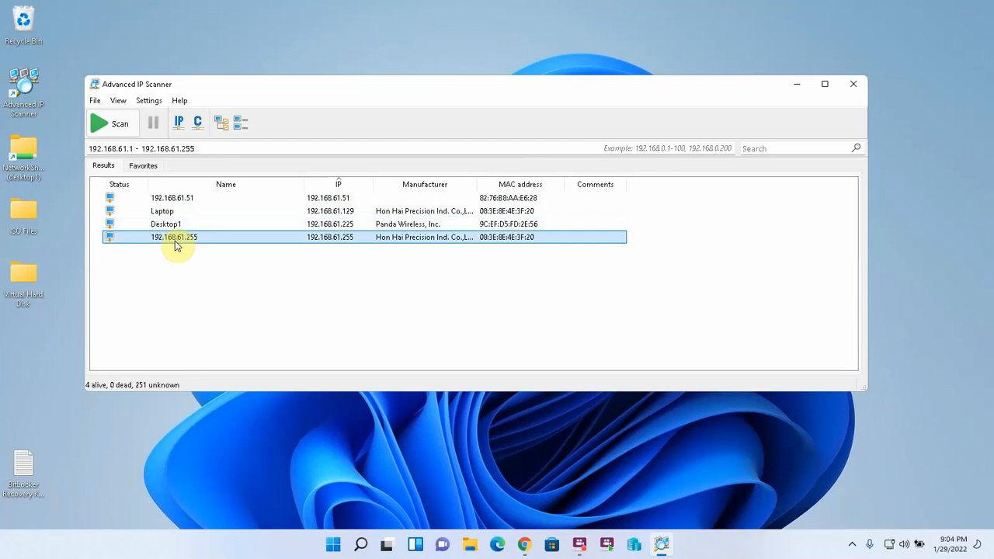
pyautogui.click(173, 197)
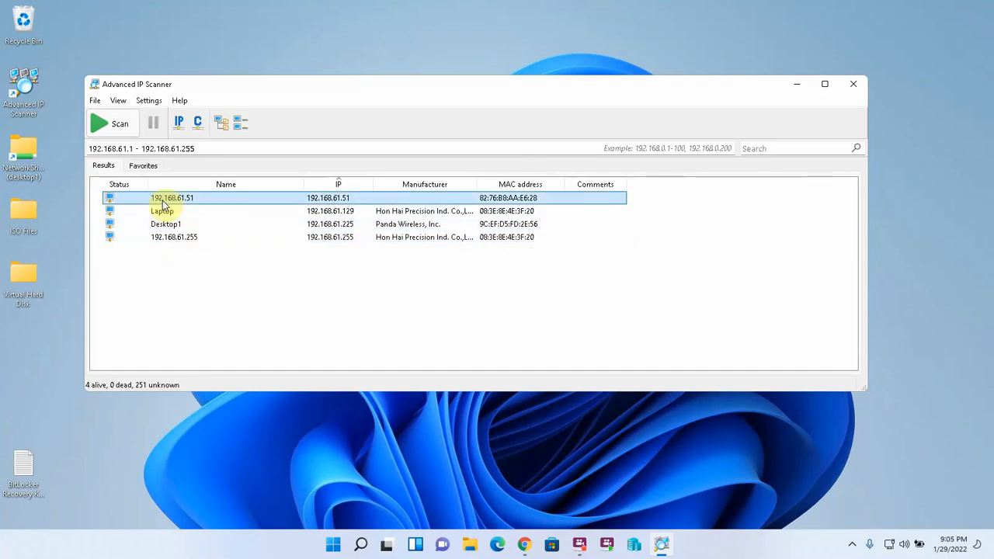
pyautogui.rightClick(171, 197)
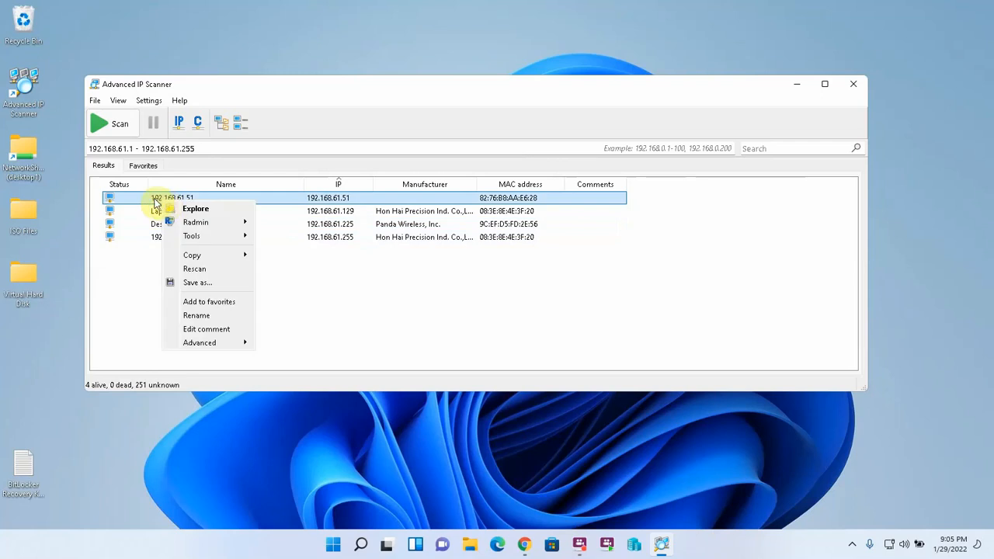
pyautogui.moveTo(210, 197)
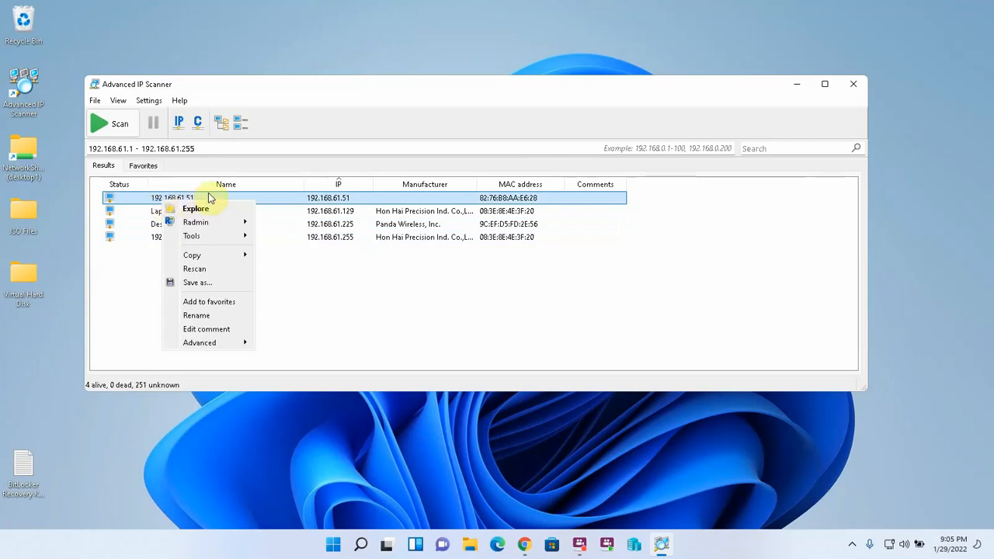
pyautogui.moveTo(191, 236)
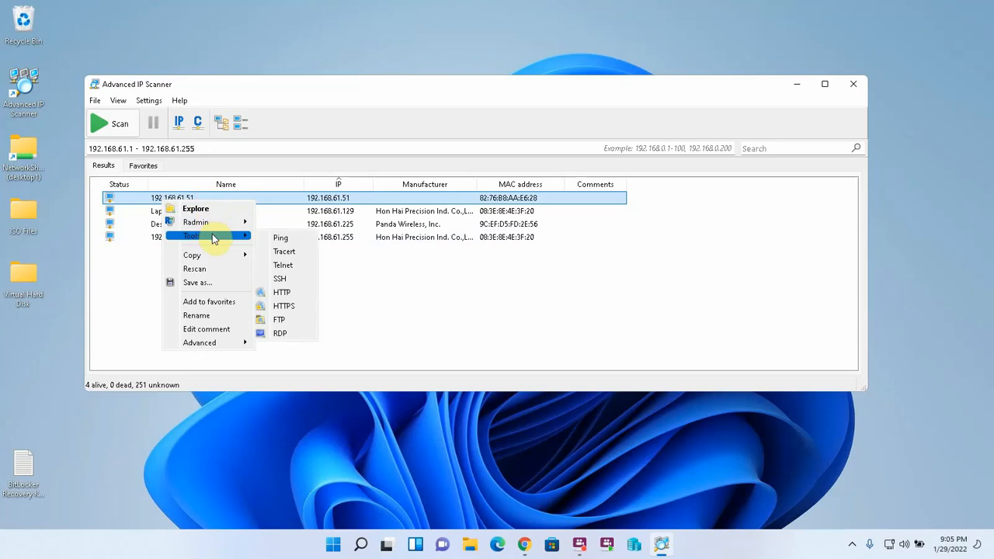
pyautogui.moveTo(281, 292)
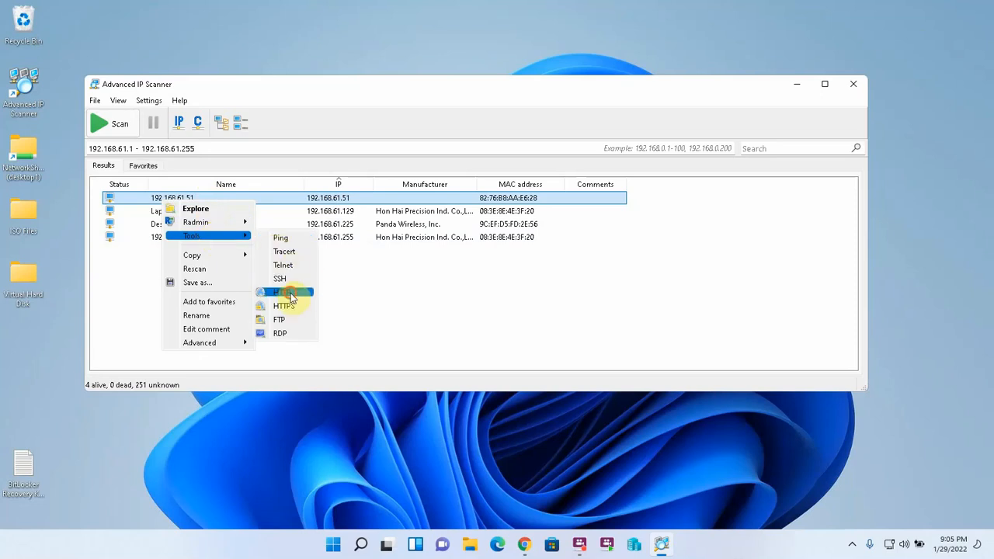
pyautogui.click(281, 292)
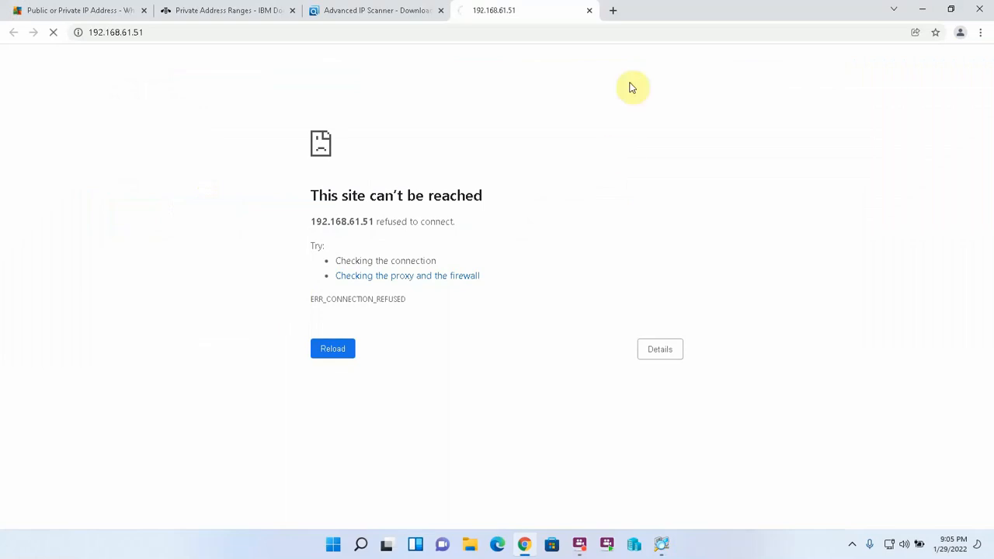
pyautogui.rightClick(171, 199)
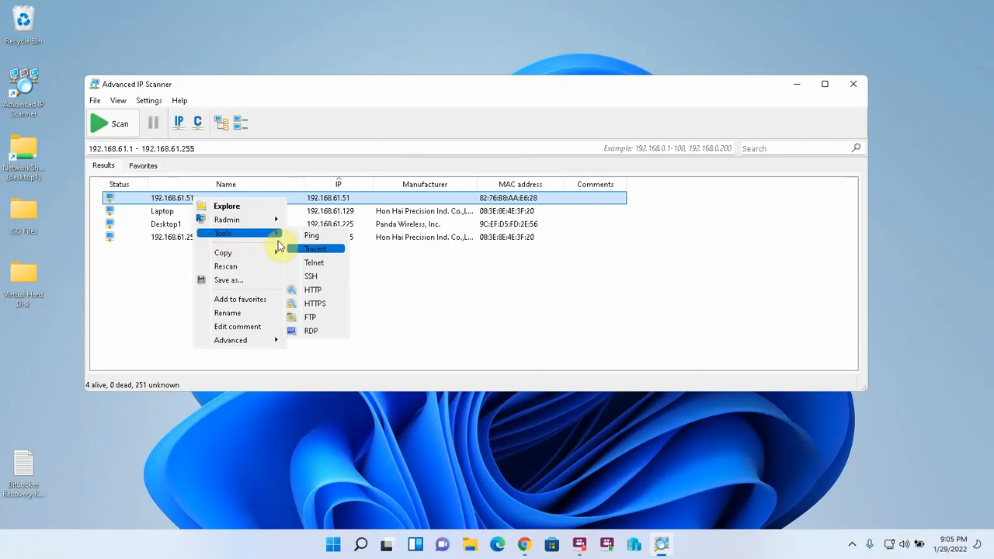
pyautogui.click(314, 289)
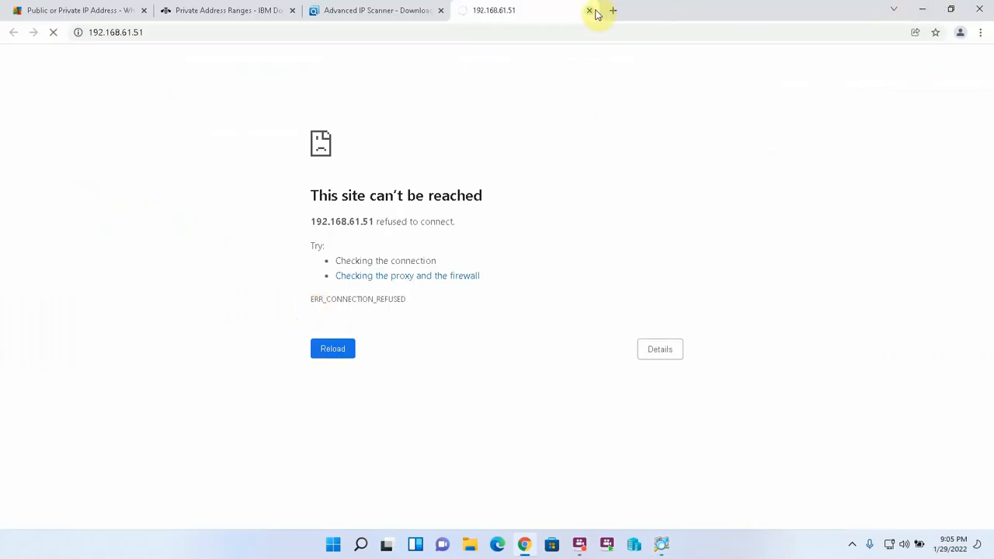
pyautogui.click(590, 10)
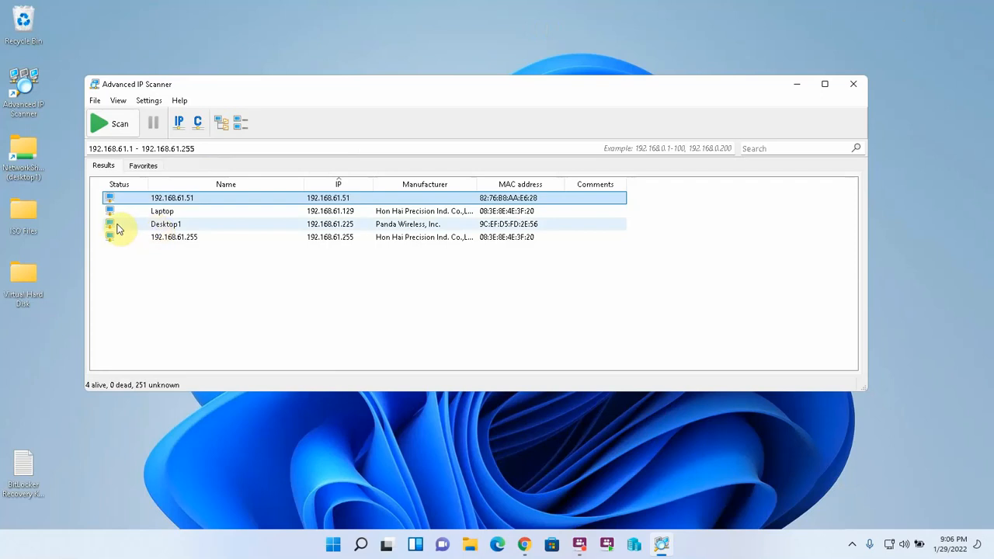
# Start an RDP session to Desktop1 at 192.168.61.225 and edit the account name.
pyautogui.rightClick(165, 224)
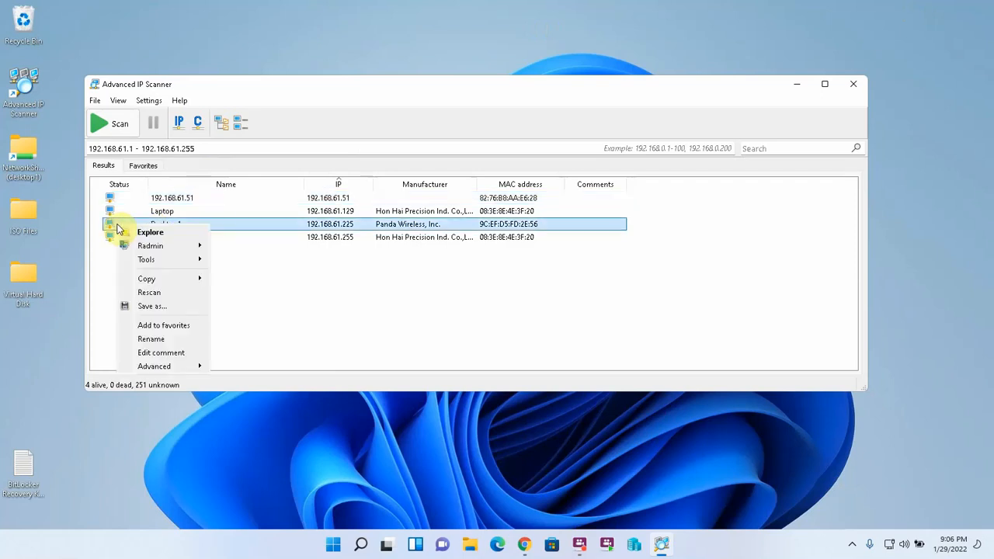
pyautogui.moveTo(146, 259)
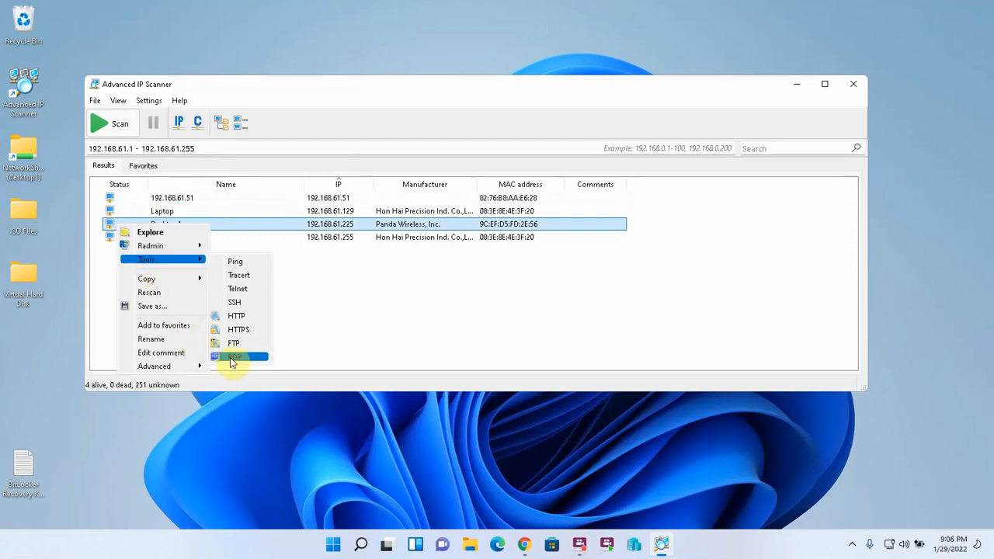
pyautogui.click(237, 356)
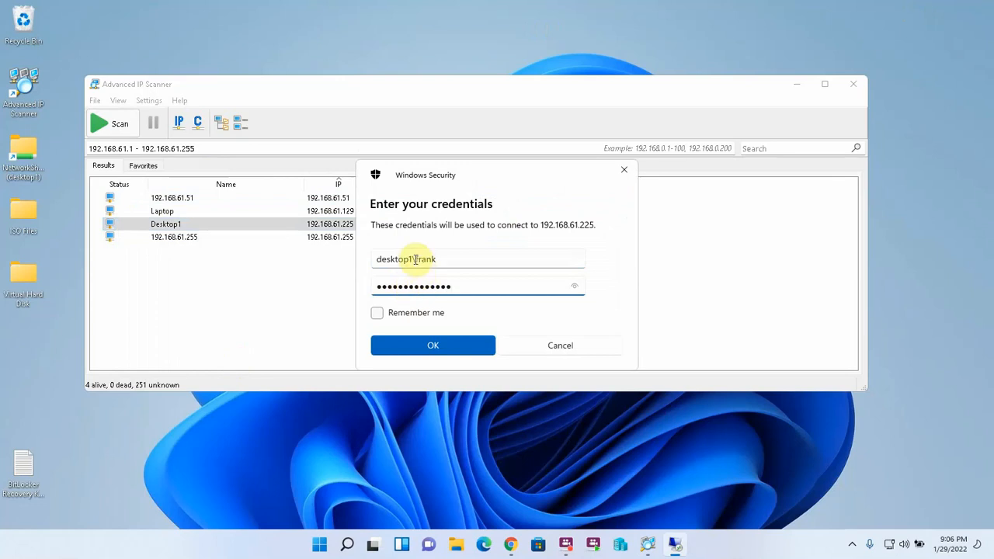
pyautogui.doubleClick(395, 258)
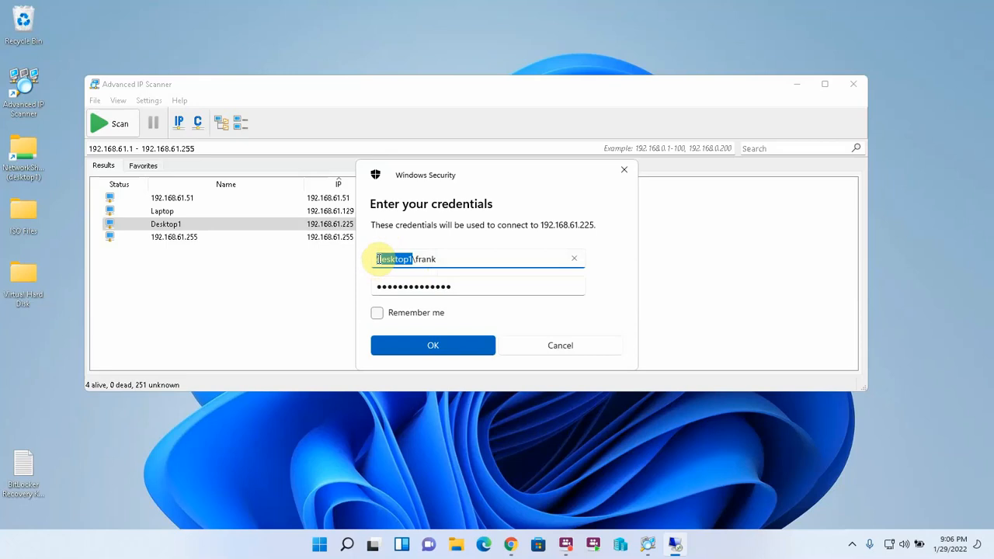
pyautogui.tripleClick(404, 258)
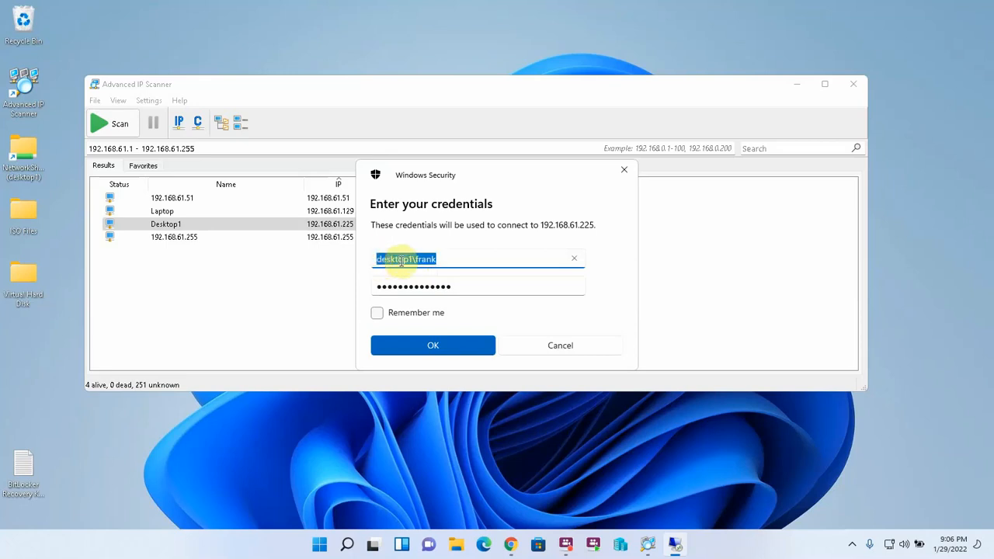
pyautogui.click(417, 258)
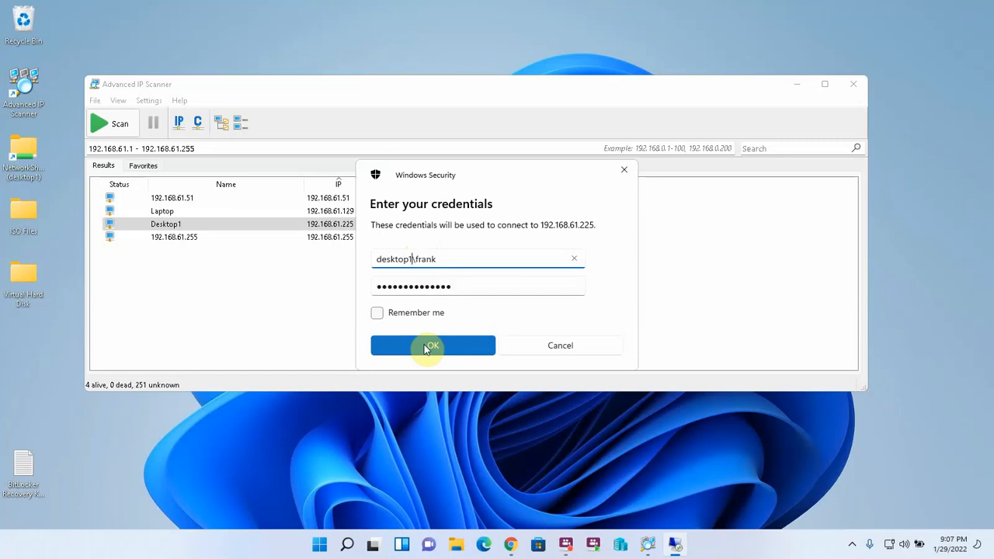
# Submit the credentials and connect despite the certificate warning.
pyautogui.click(432, 345)
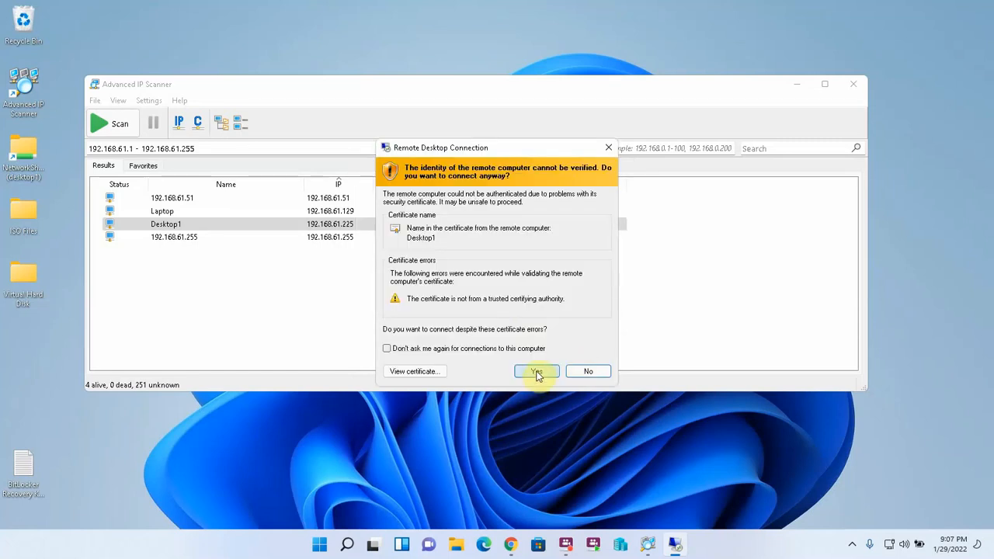
pyautogui.click(536, 371)
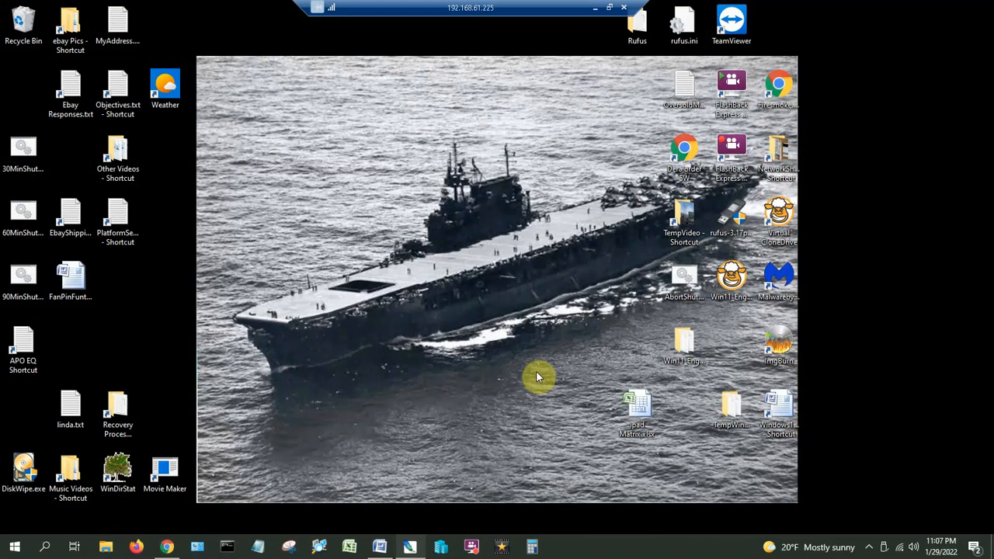
pyautogui.moveTo(463, 241)
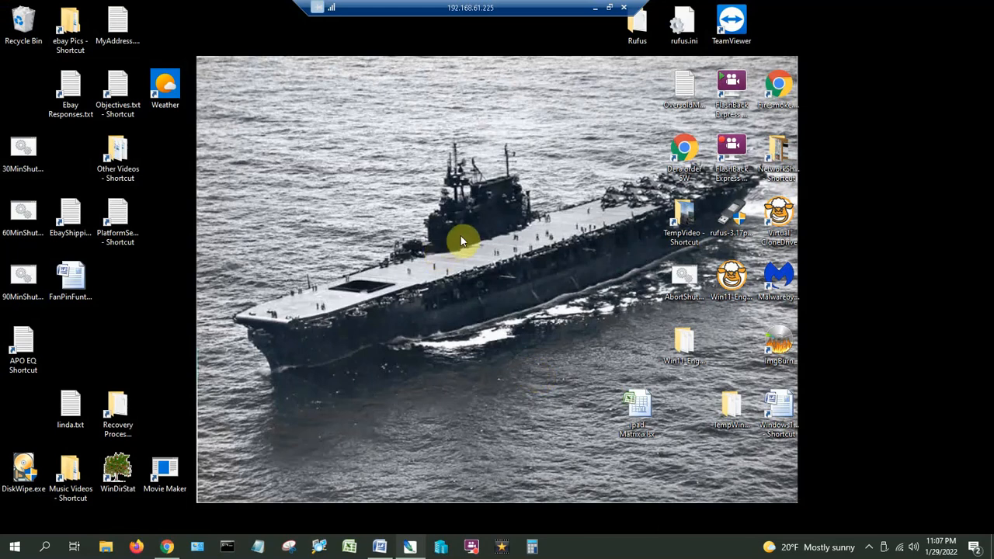
pyautogui.moveTo(489, 246)
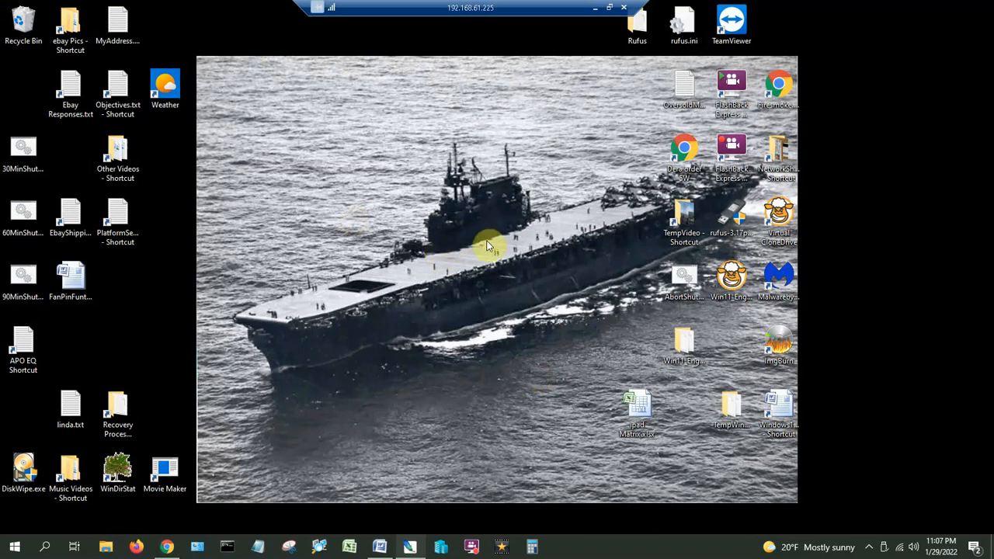
pyautogui.moveTo(305, 522)
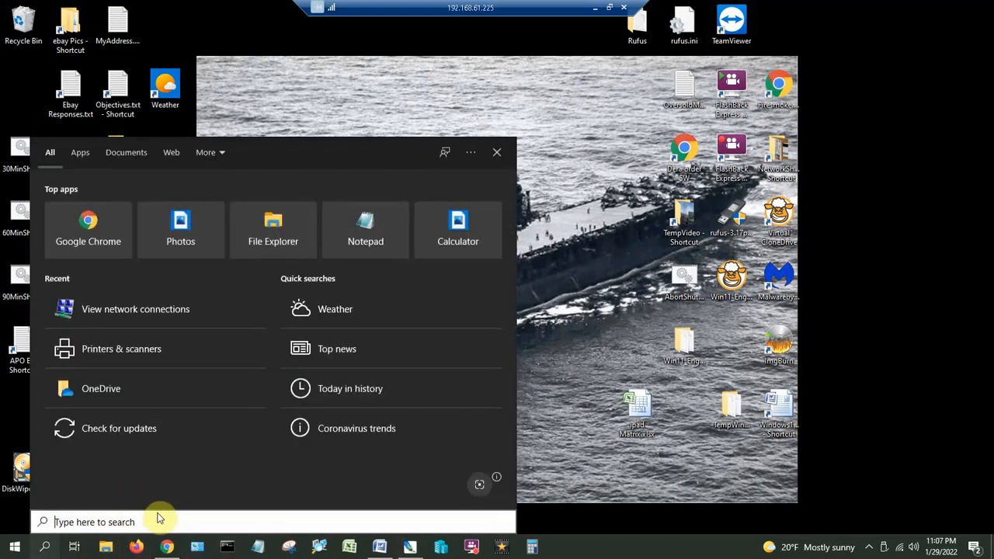
# In the remote session, search 'network' and select the remote PC's Ethernet and Wi-Fi adapters.
pyautogui.write('network')
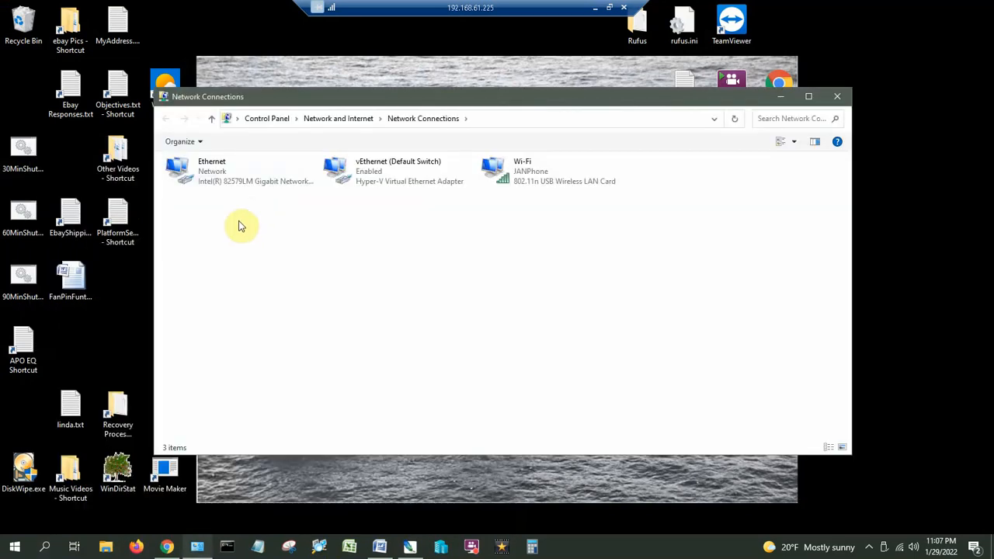
pyautogui.moveTo(527, 180)
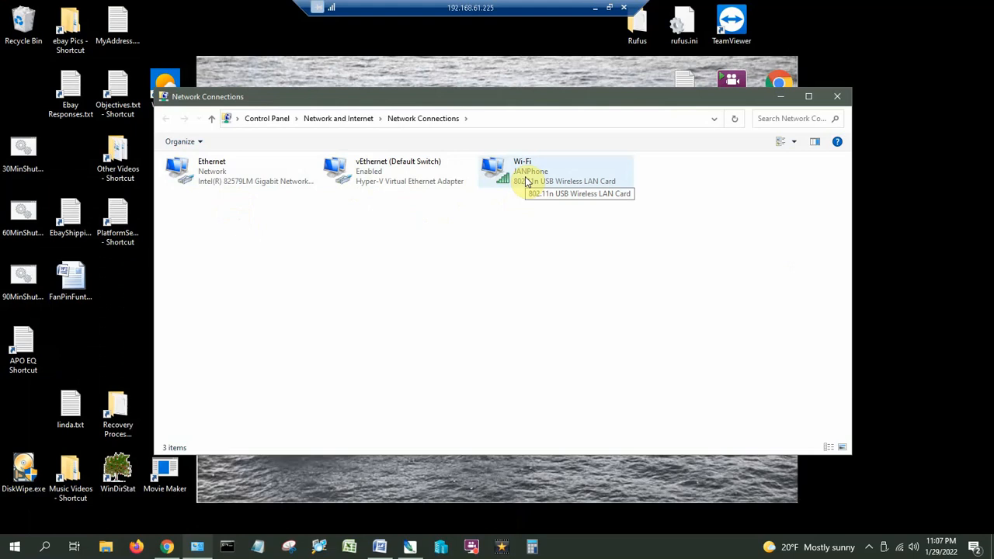
pyautogui.click(212, 171)
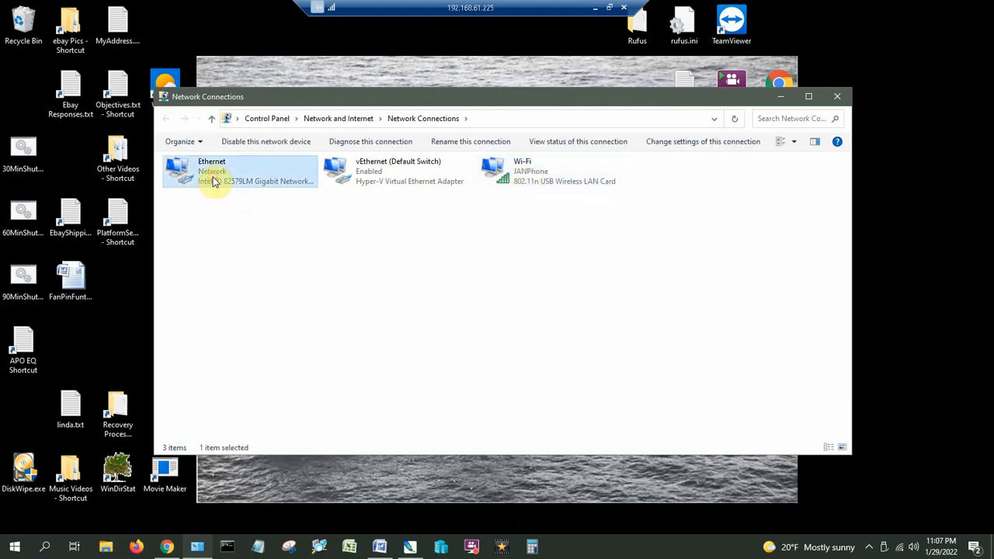
pyautogui.click(536, 171)
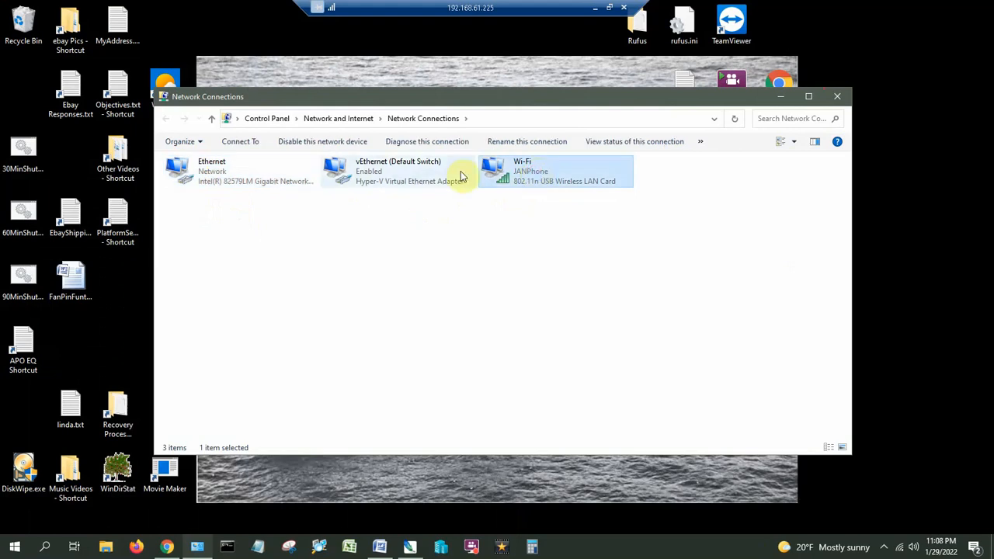
pyautogui.moveTo(373, 171)
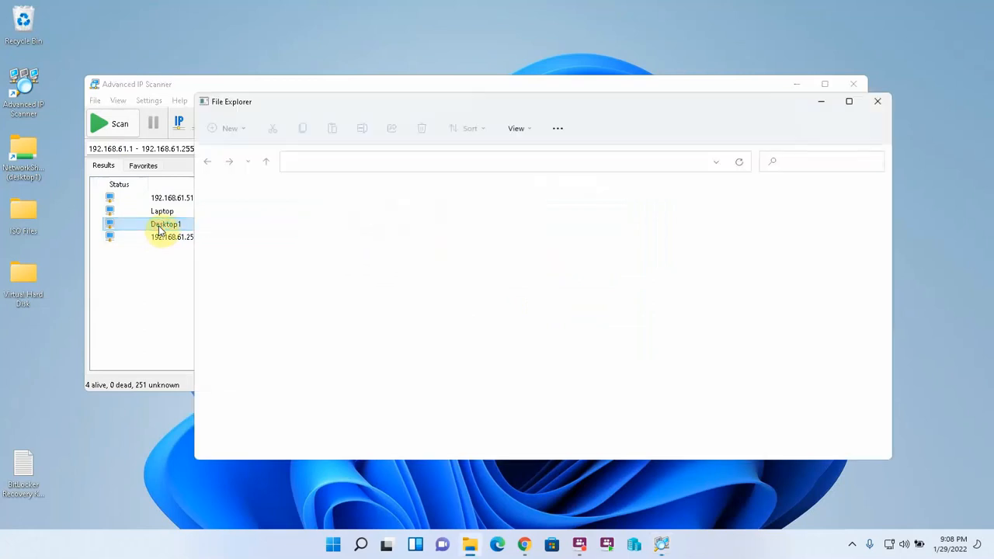
# Browse Desktop1's shared resources at \\192.168.61.225, signing in with the desktop credentials.
pyautogui.doubleClick(164, 224)
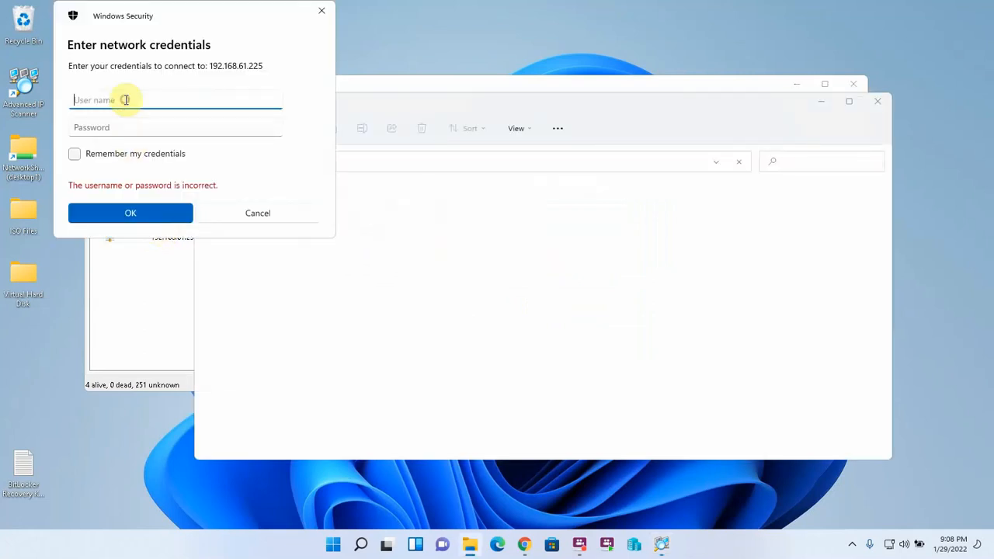
pyautogui.write('desktop')
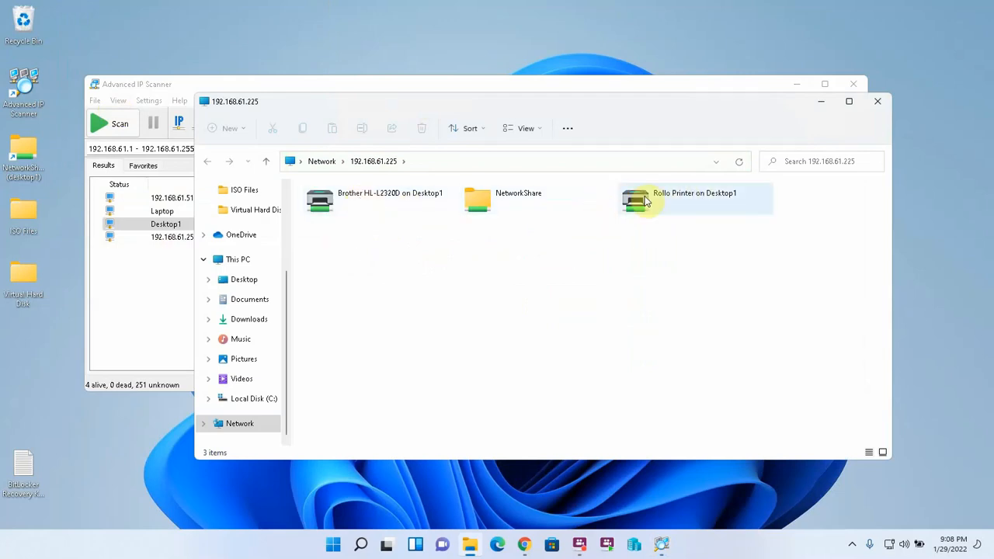
pyautogui.moveTo(323, 199)
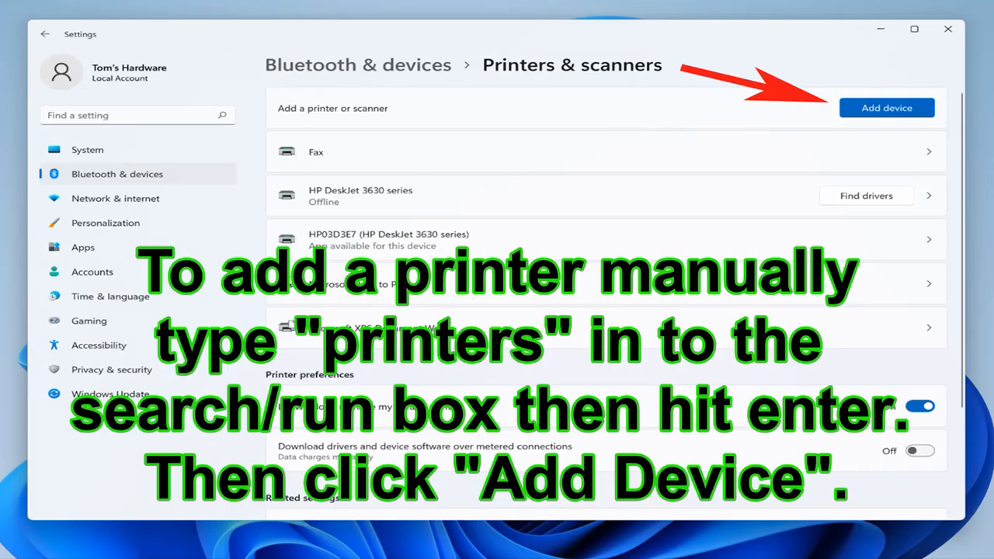
# Add the shared Brother HL-L2320D printer by name from \\desktop1\.
pyautogui.click(886, 107)
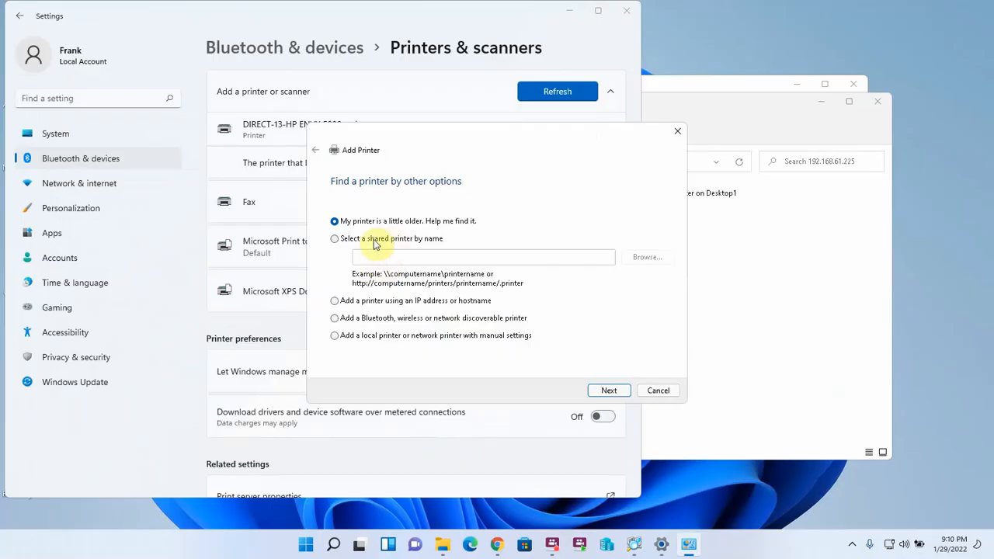
pyautogui.click(334, 240)
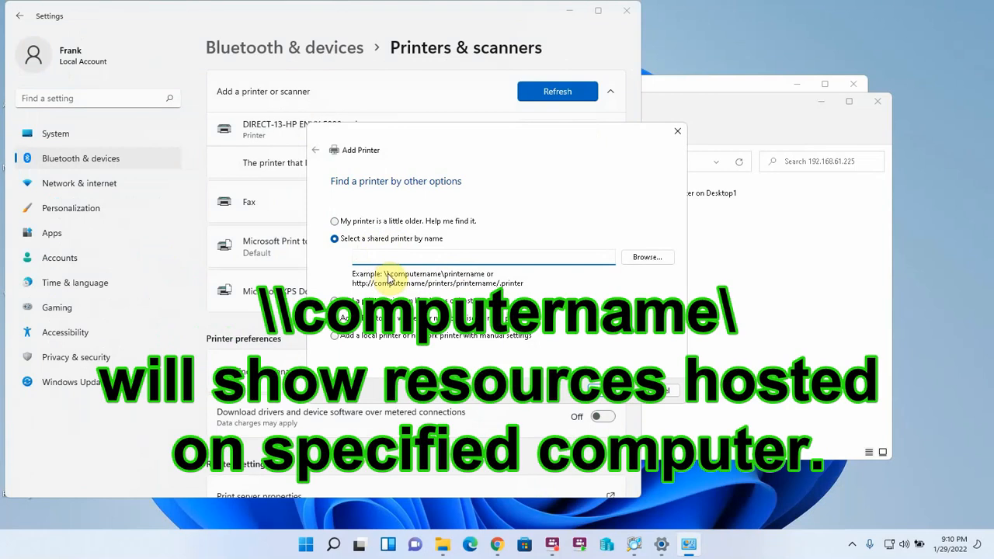
pyautogui.write('\\\\desktop1\\')
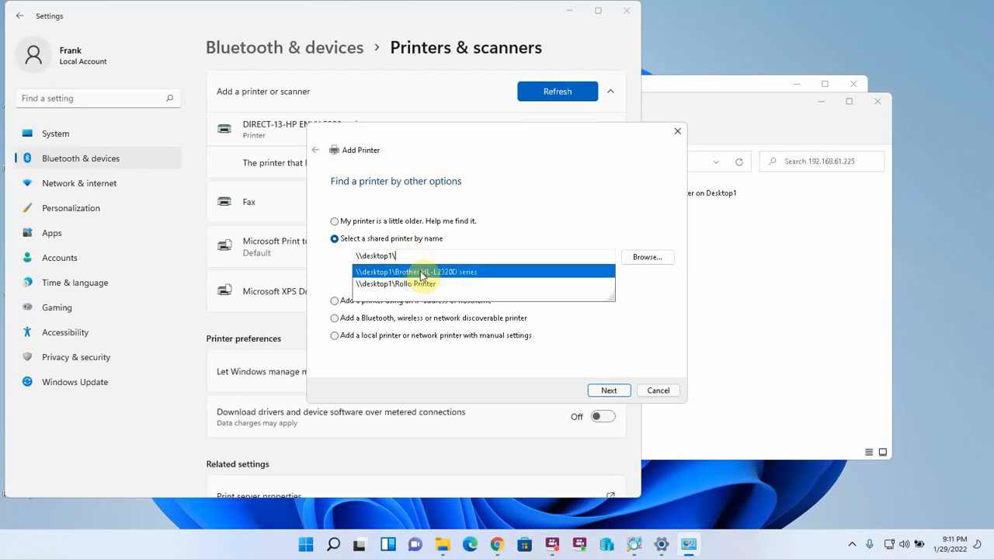
pyautogui.click(416, 272)
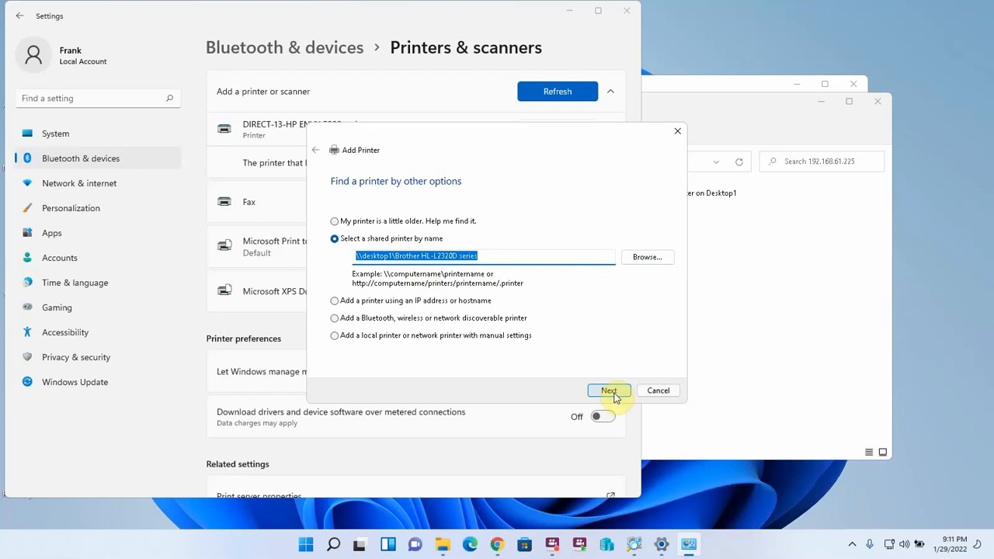
pyautogui.click(610, 390)
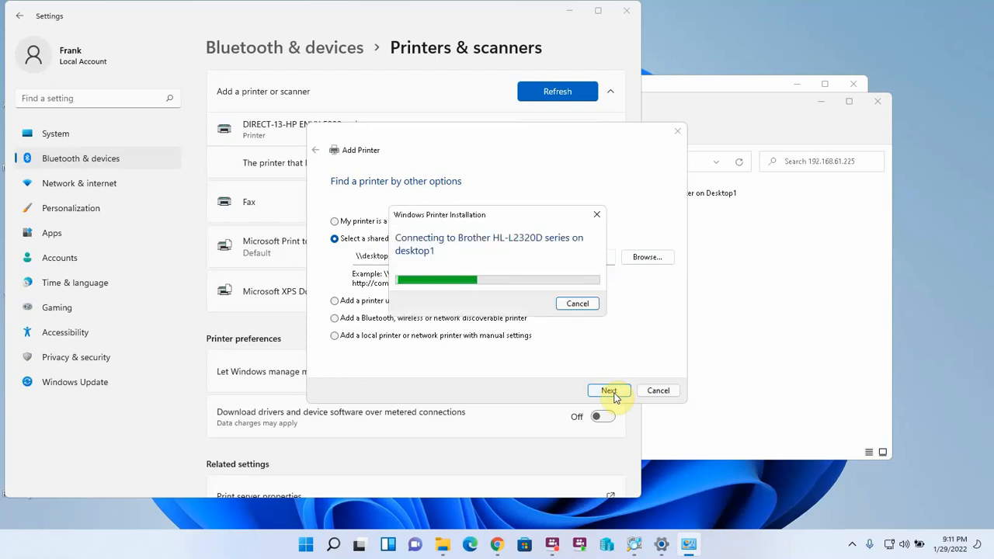
# Keep the Brother printer as default, print a test page and finish the wizard.
pyautogui.click(609, 390)
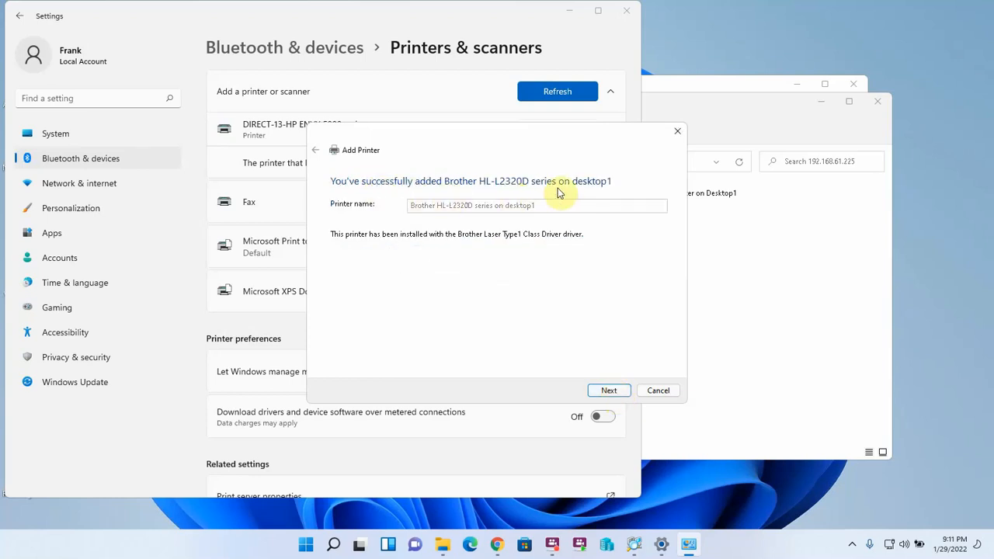
pyautogui.click(609, 390)
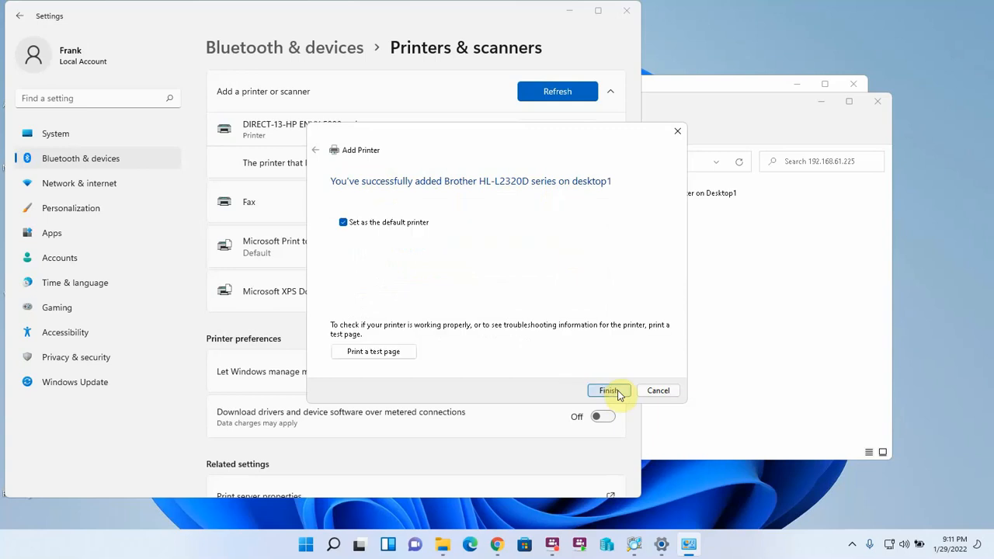
pyautogui.click(344, 222)
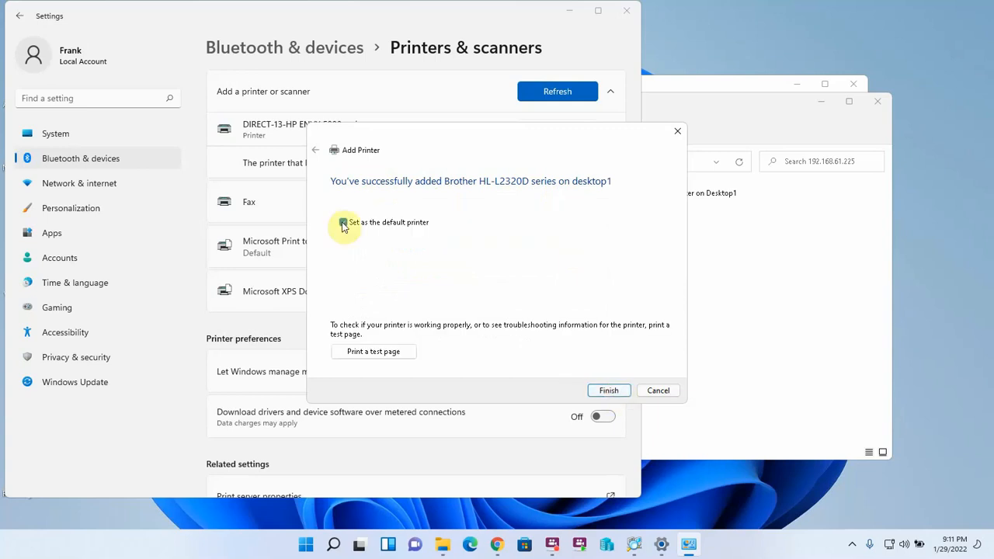
pyautogui.click(343, 222)
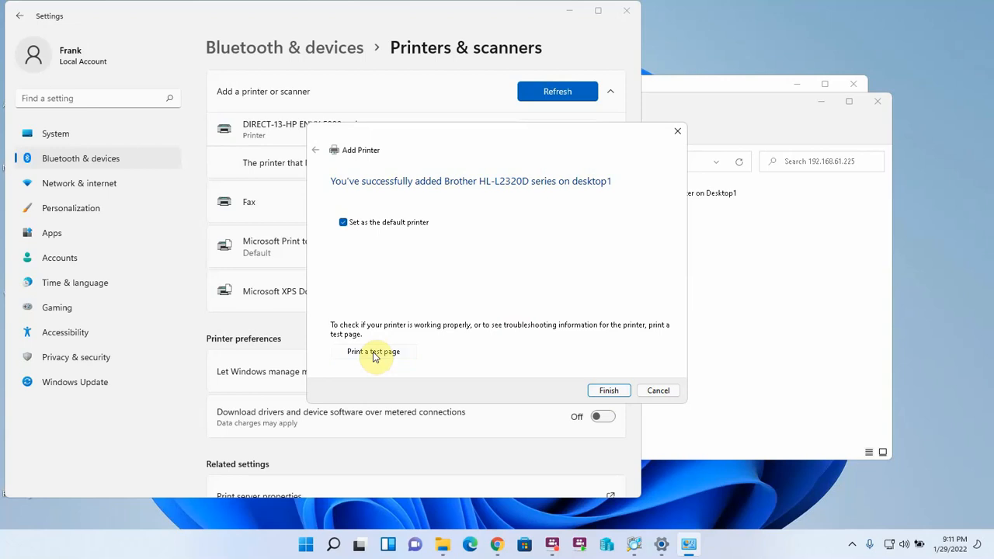
pyautogui.click(373, 351)
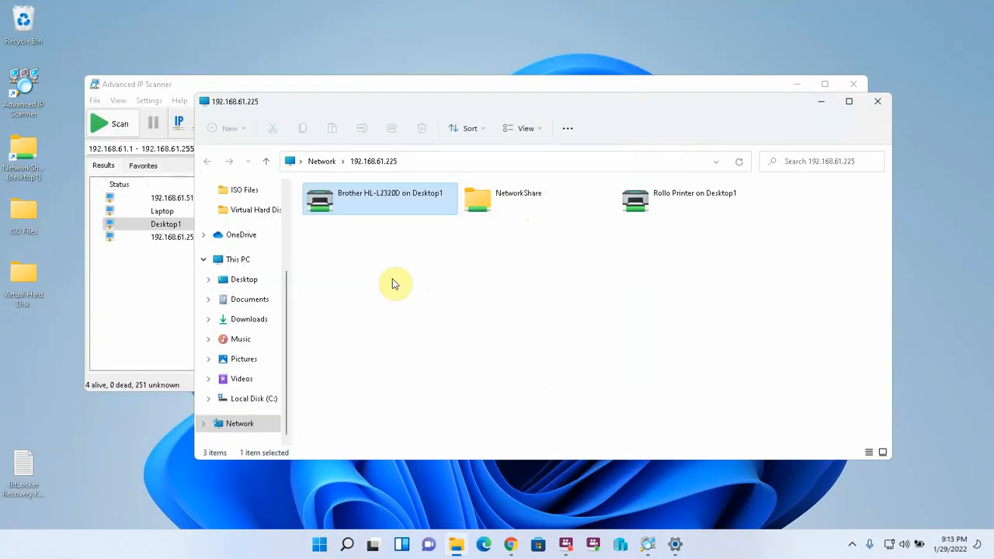
# Launch Notepad from search and write a note containing the word test.
pyautogui.click(347, 544)
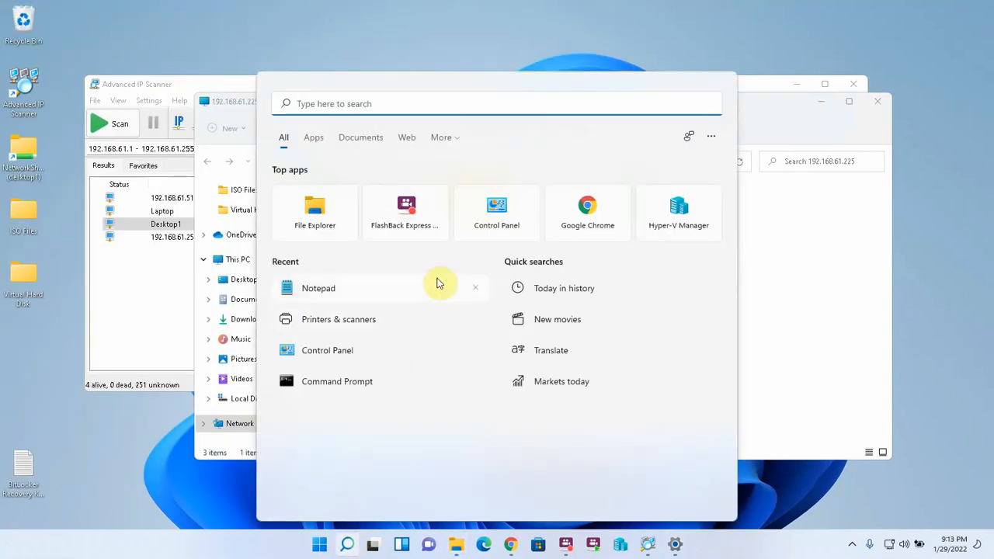
pyautogui.write('notepad')
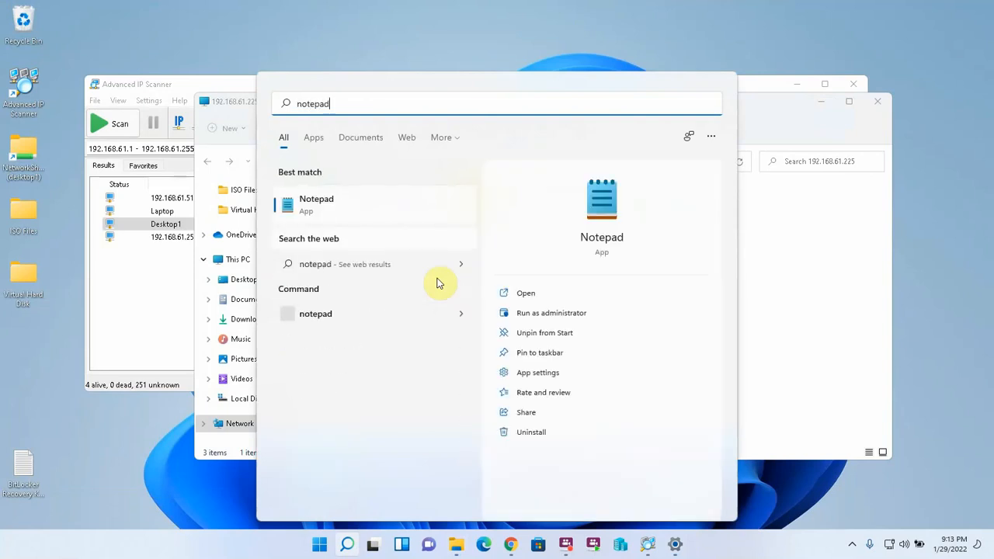
pyautogui.click(317, 203)
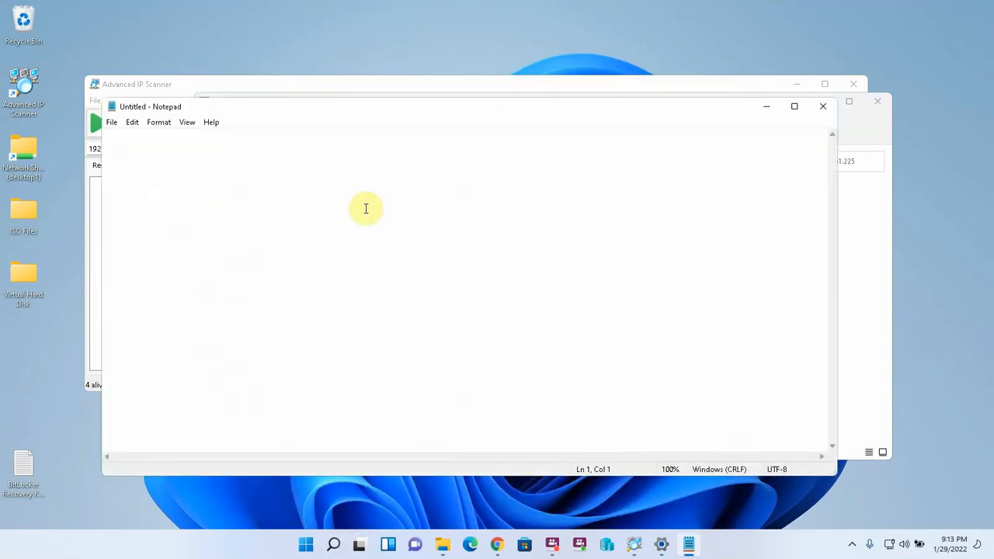
pyautogui.write('test')
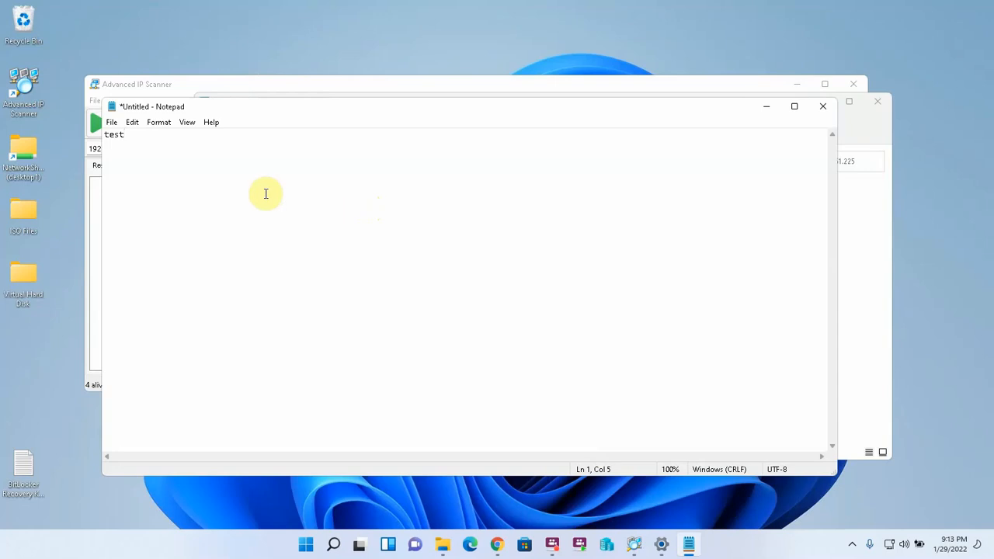
# Print the note to the Brother HL-L2320D printer shared on desktop1.
pyautogui.click(112, 122)
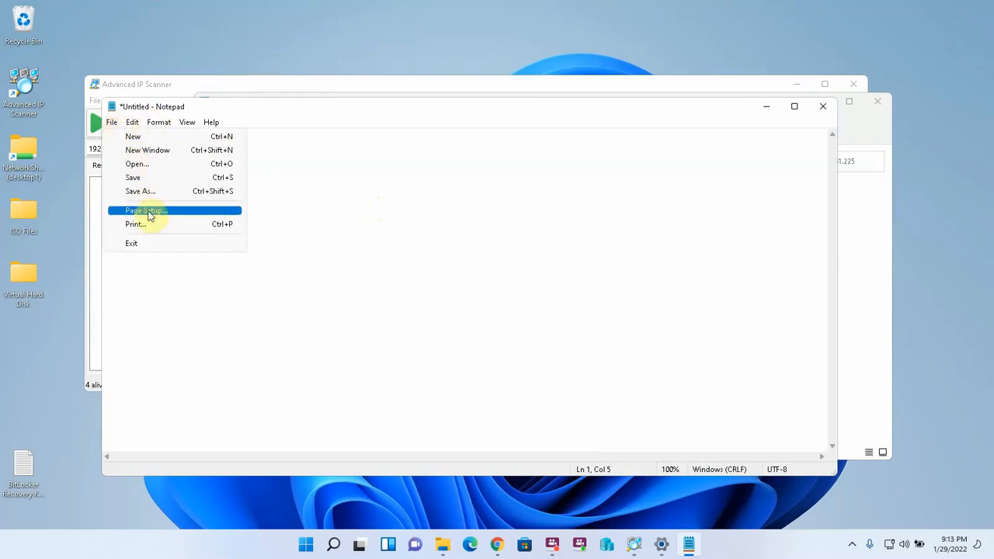
pyautogui.click(135, 224)
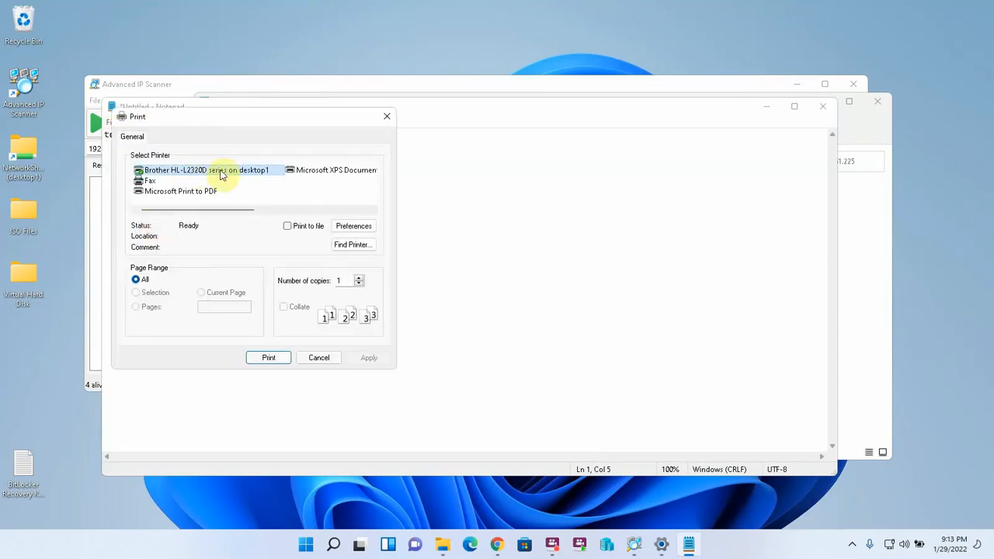
pyautogui.moveTo(246, 173)
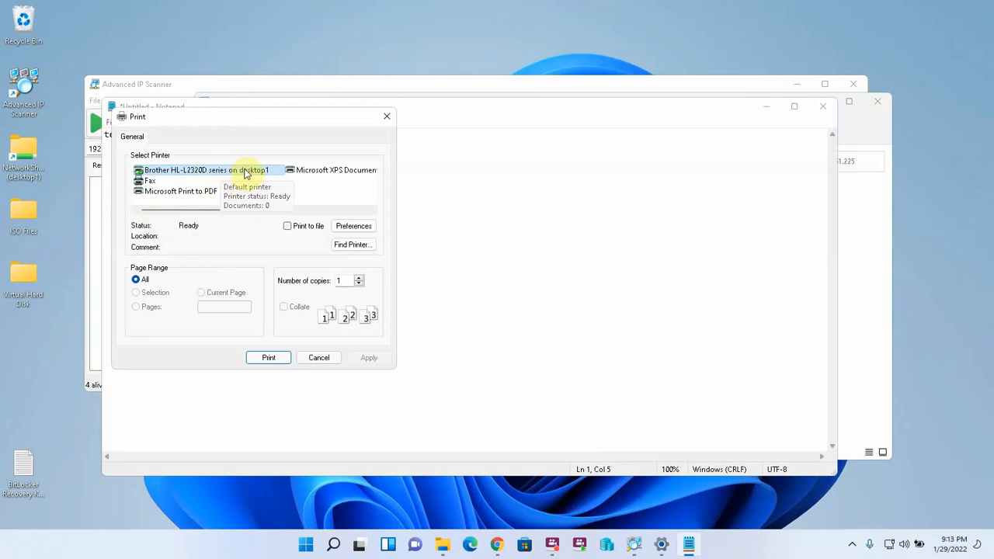
pyautogui.click(267, 357)
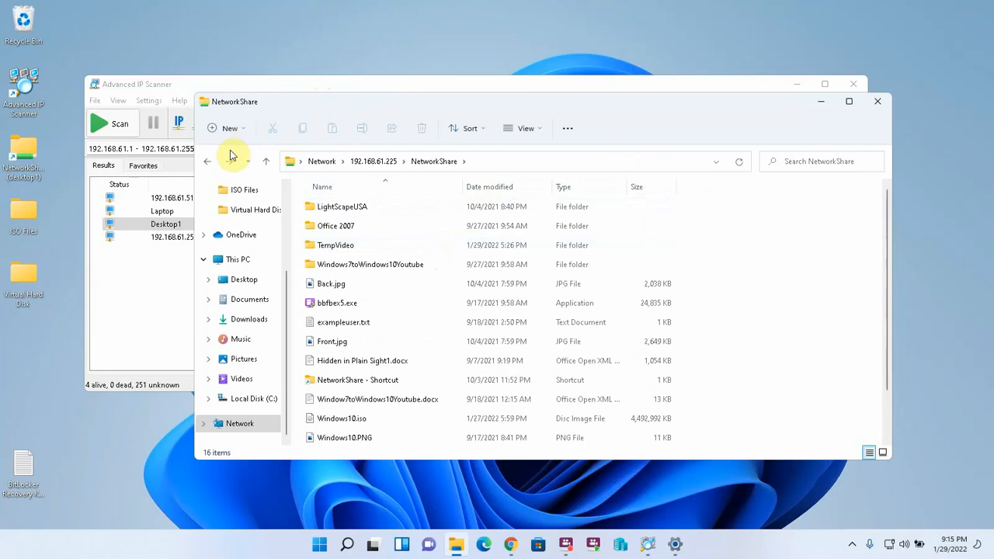
# Launch Notepad again and write a note reading "test document".
pyautogui.click(207, 160)
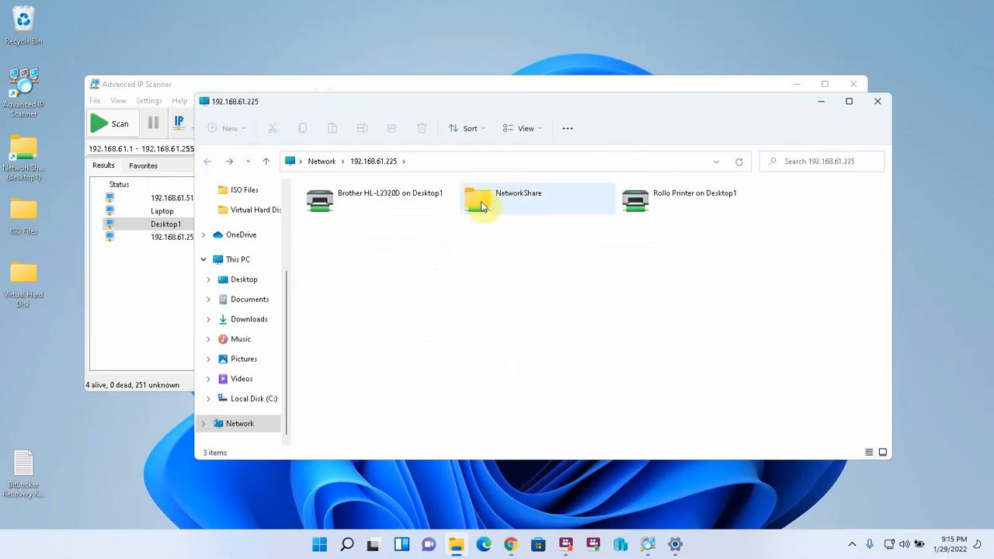
pyautogui.click(348, 544)
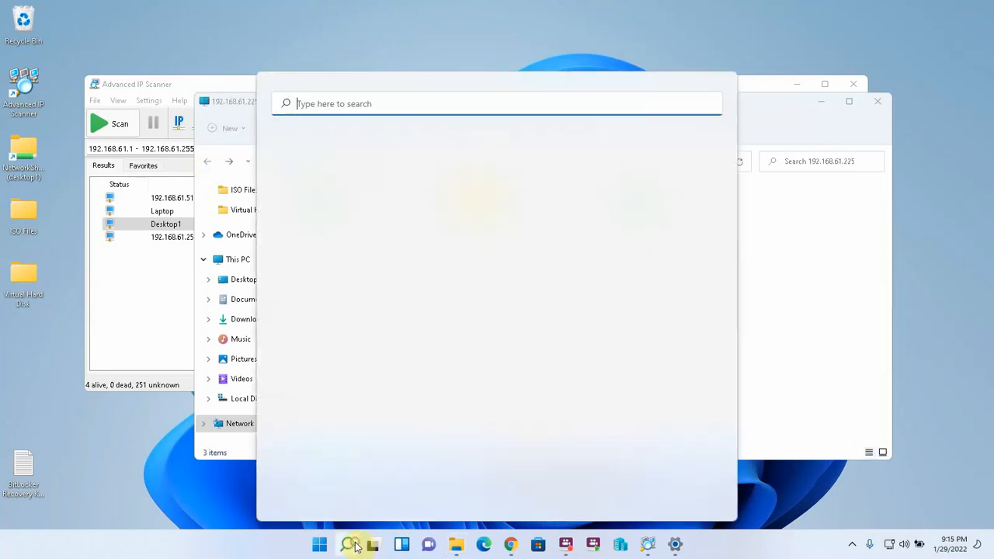
pyautogui.write('notepad')
pyautogui.write('tst')
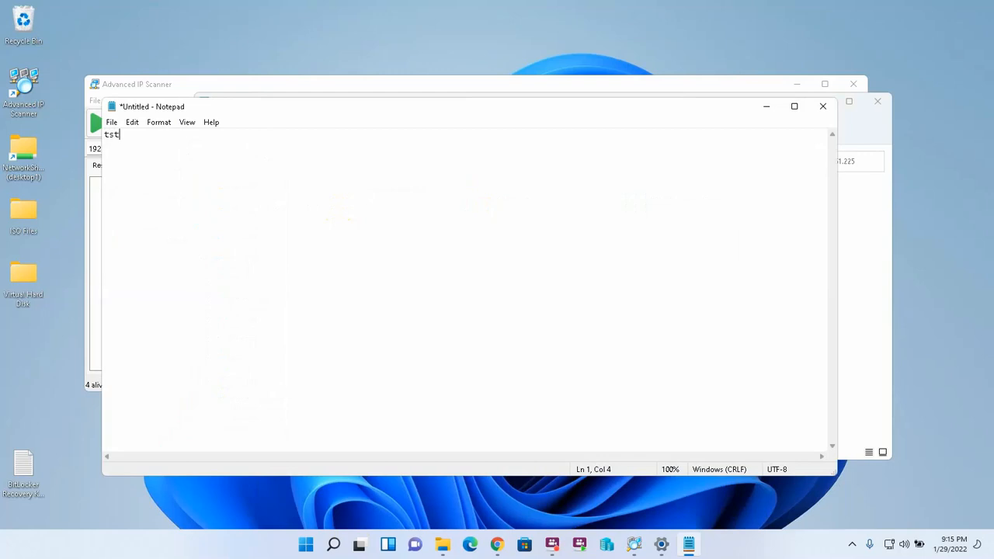
pyautogui.write('est do')
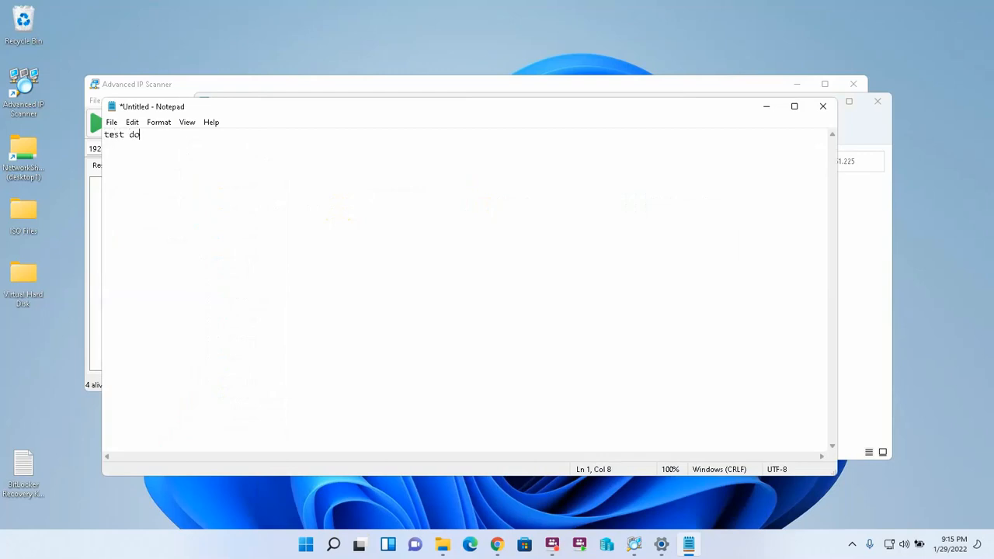
pyautogui.write('cument')
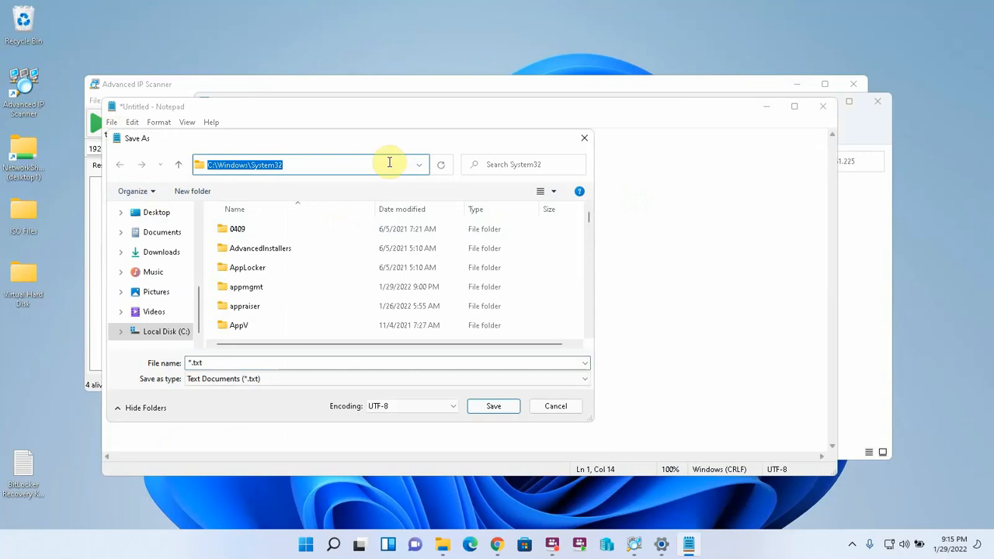
# Save the note as test.txt into \\desktop1\networkshare via Save As.
pyautogui.write('\\\\desktop\\')
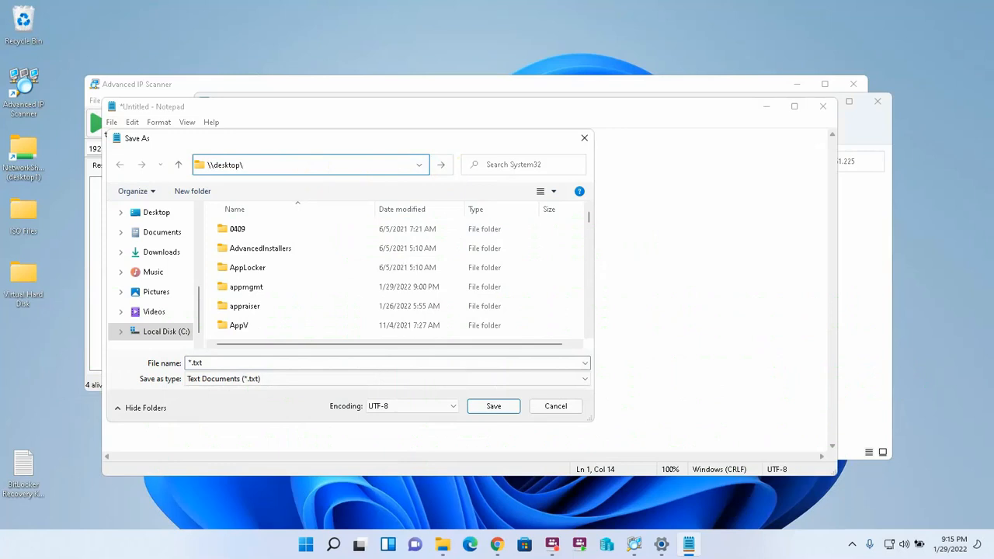
pyautogui.write('networks')
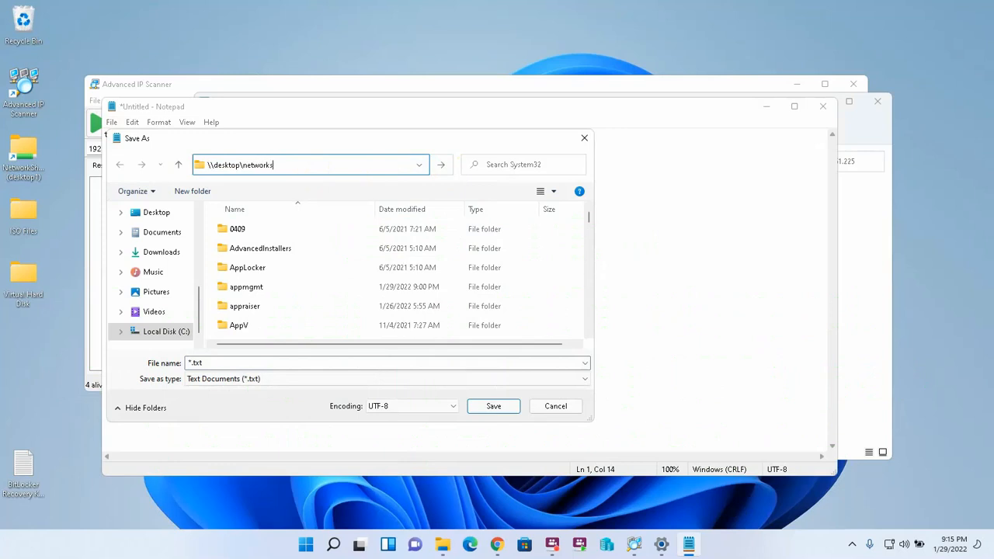
pyautogui.write('hare')
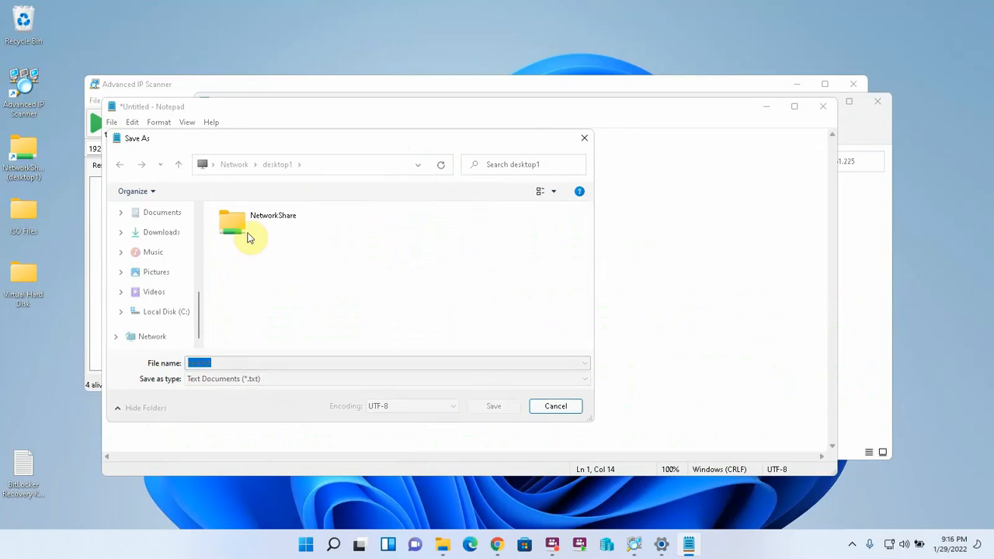
pyautogui.doubleClick(231, 224)
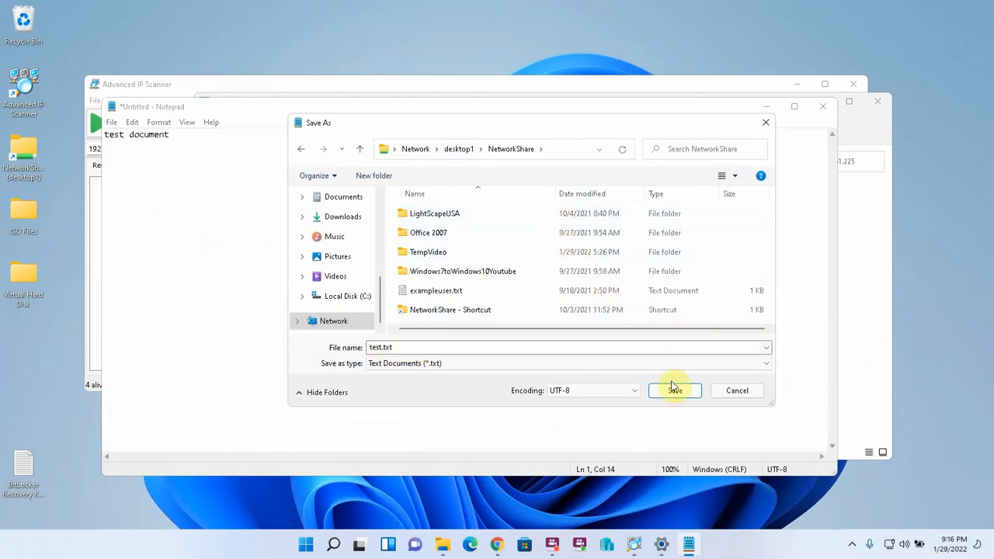
pyautogui.click(674, 390)
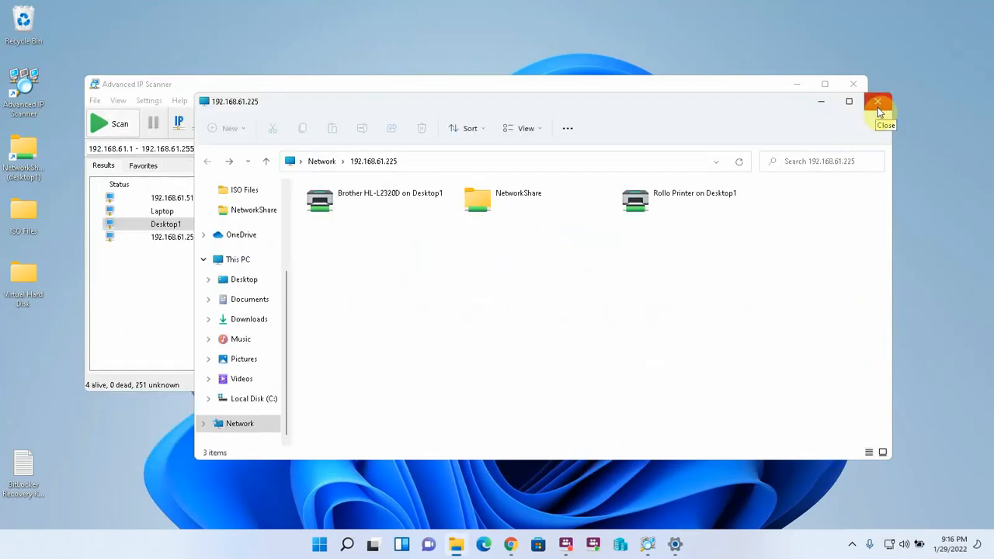
# Run ipconfig in Command Prompt and review the Wi-Fi adapter at 192.168.61.129.
pyautogui.click(879, 103)
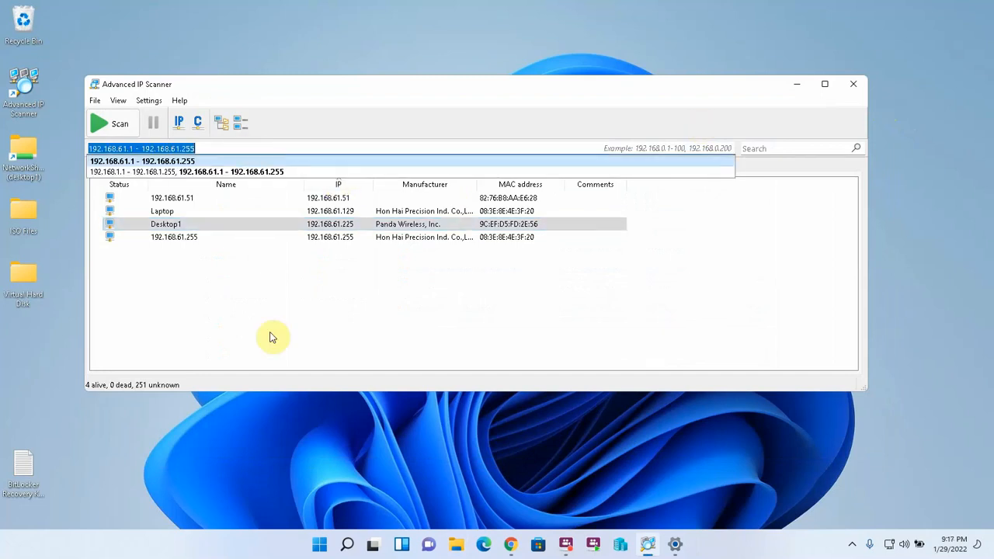
pyautogui.click(348, 544)
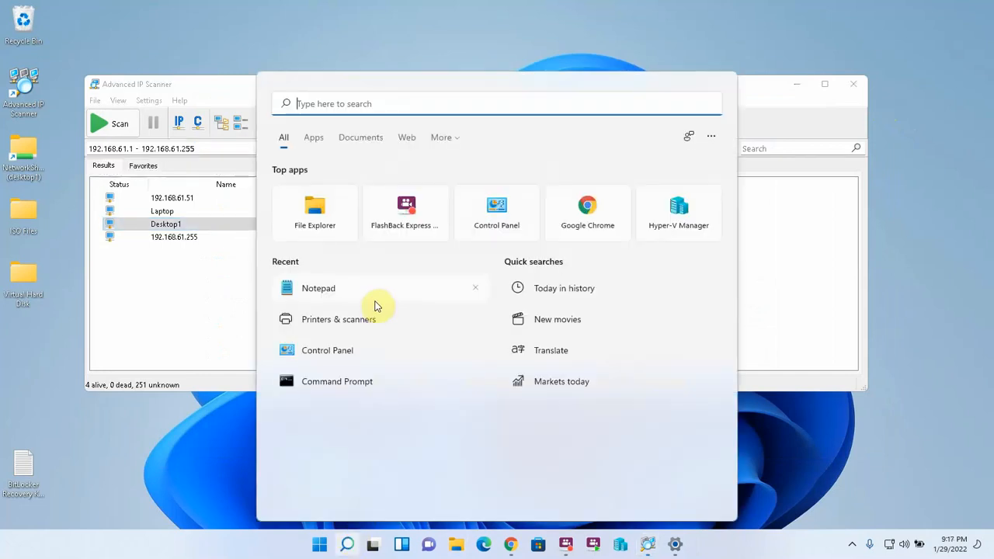
pyautogui.click(336, 383)
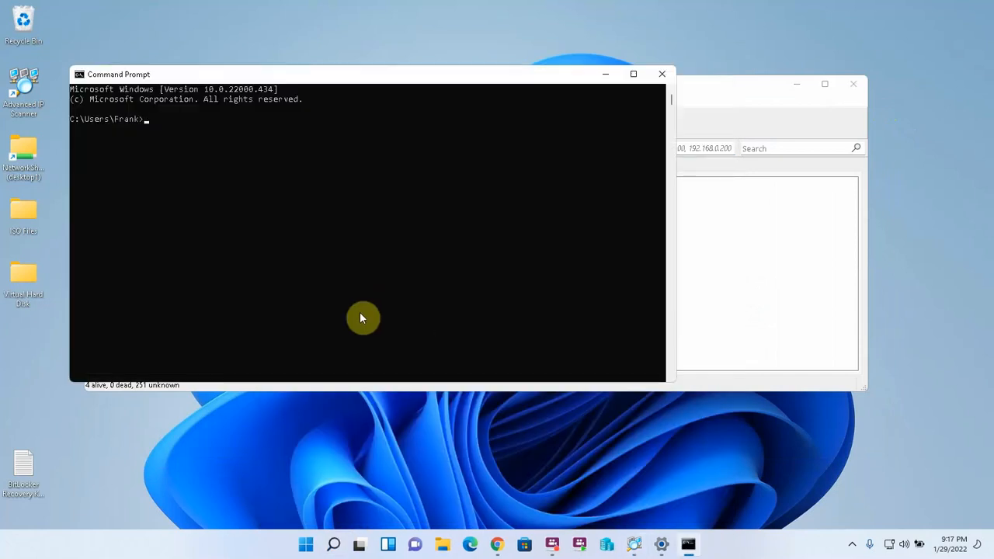
pyautogui.write('ipconfig')
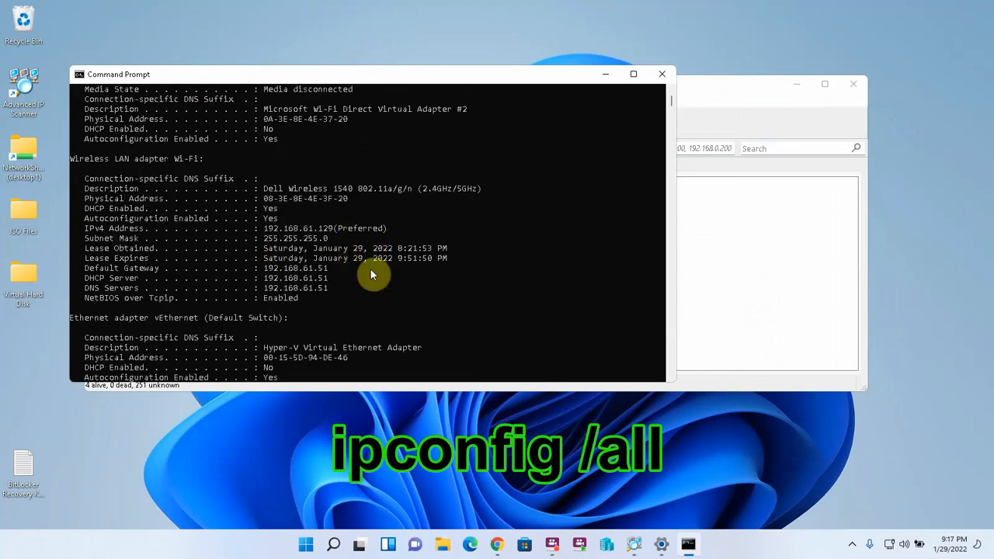
pyautogui.moveTo(373, 267); pyautogui.dragTo(330, 292)
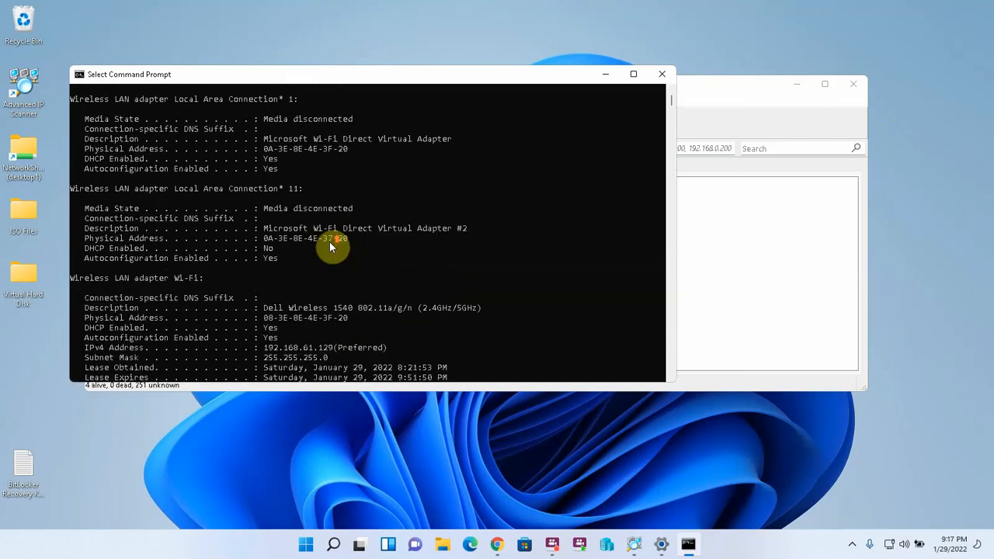
pyautogui.scroll(-3)
pyautogui.write('192.168.1.1 - 192.168.1.2')
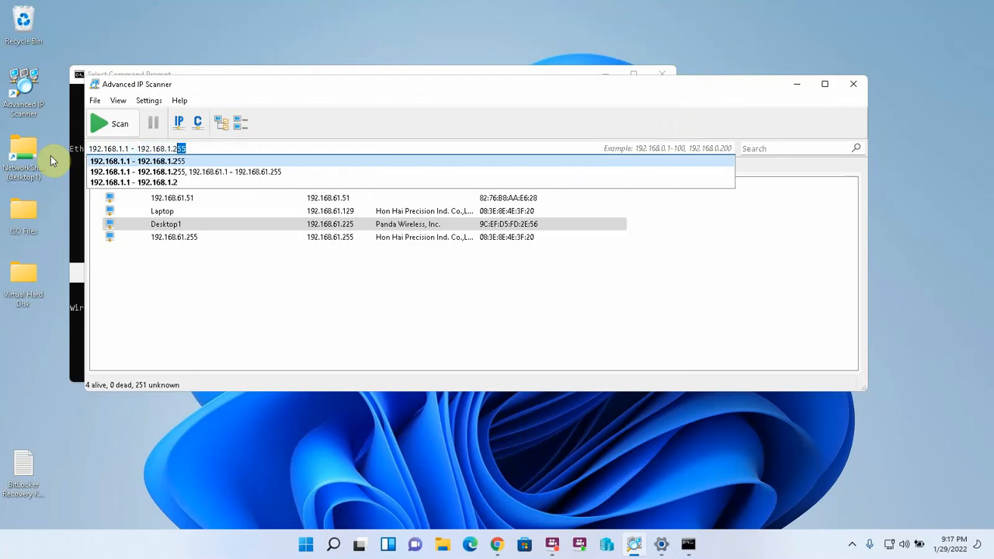
# Scan 192.168.1.1–255 and expand the JanHome router to its Linksys HTTP web service.
pyautogui.click(113, 123)
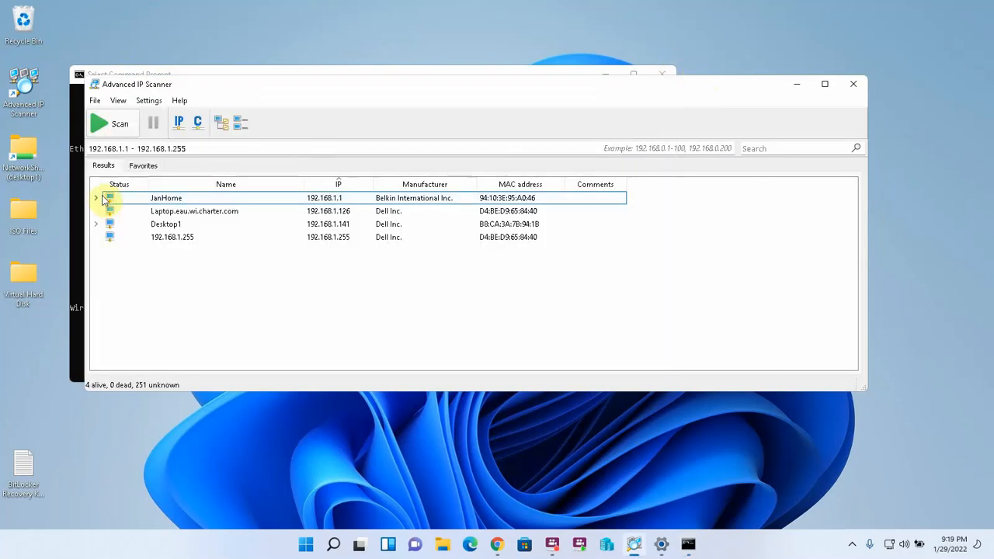
pyautogui.click(97, 198)
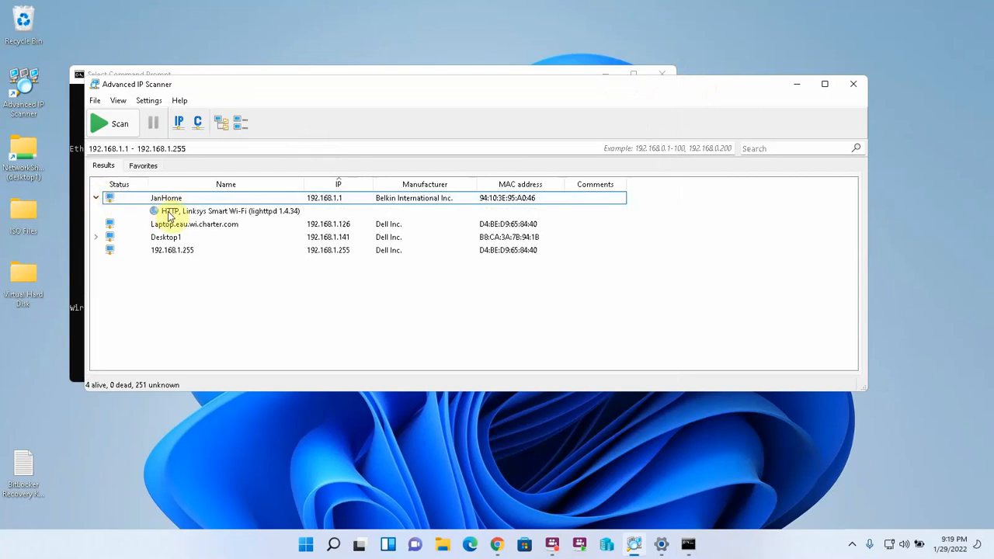
pyautogui.click(179, 212)
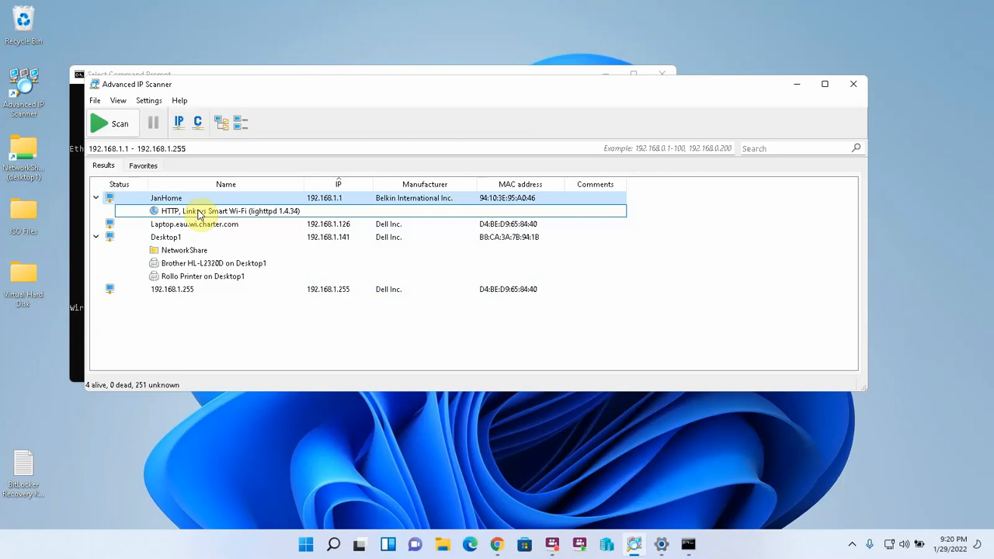
# Ping the JanHome router at 192.168.1.1 from its Tools menu, then close the ping window.
pyautogui.rightClick(164, 199)
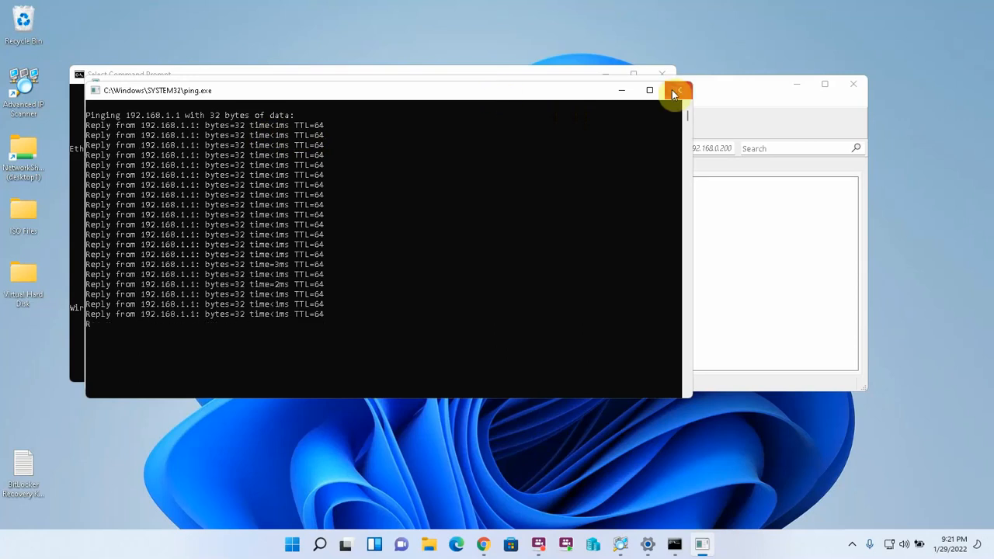
pyautogui.click(677, 91)
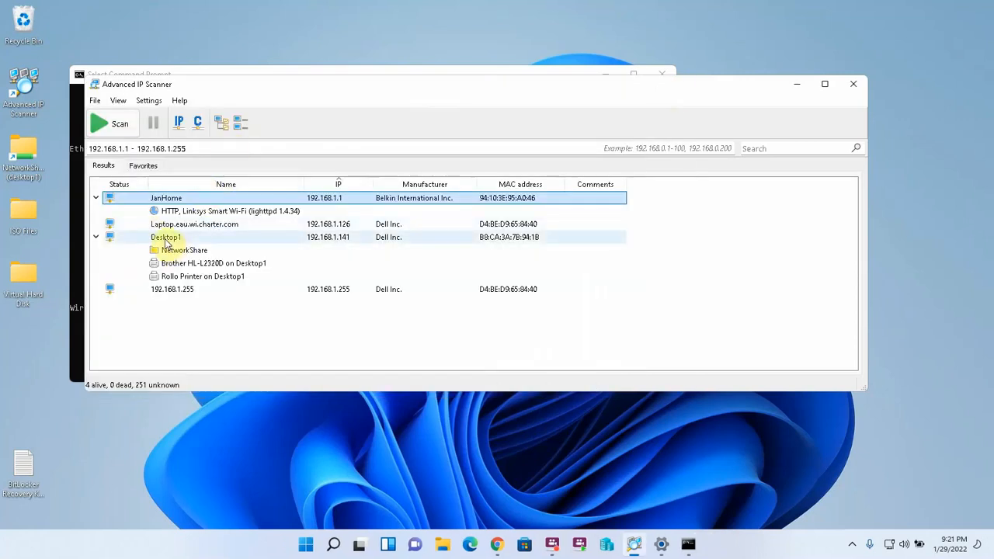
# Ping the laptop at 192.168.1.126 and get a reply.
pyautogui.rightClick(195, 223)
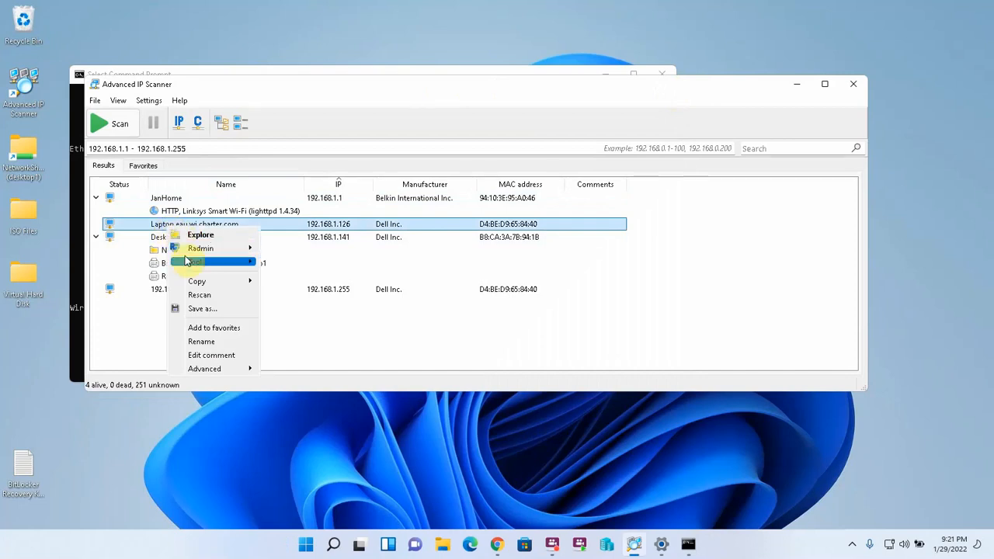
pyautogui.click(194, 261)
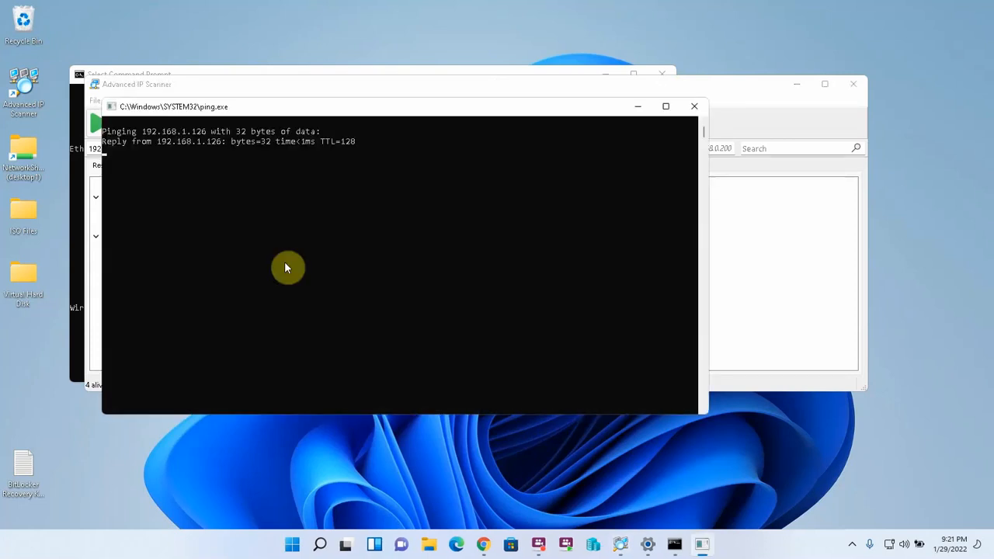
pyautogui.click(693, 106)
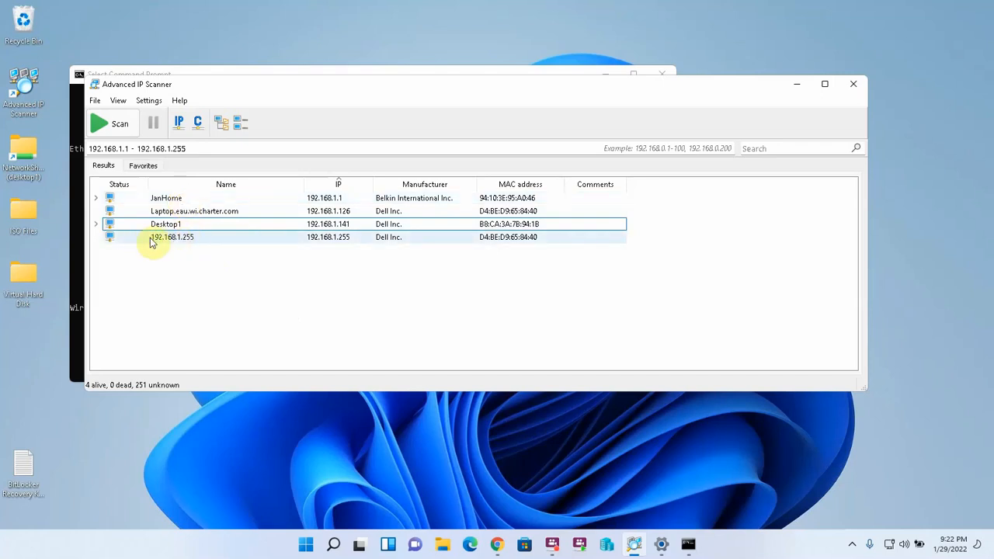
# Collapse the JanHome entry and drag the Desktop1 row at 192.168.1.141 in the results list.
pyautogui.click(165, 199)
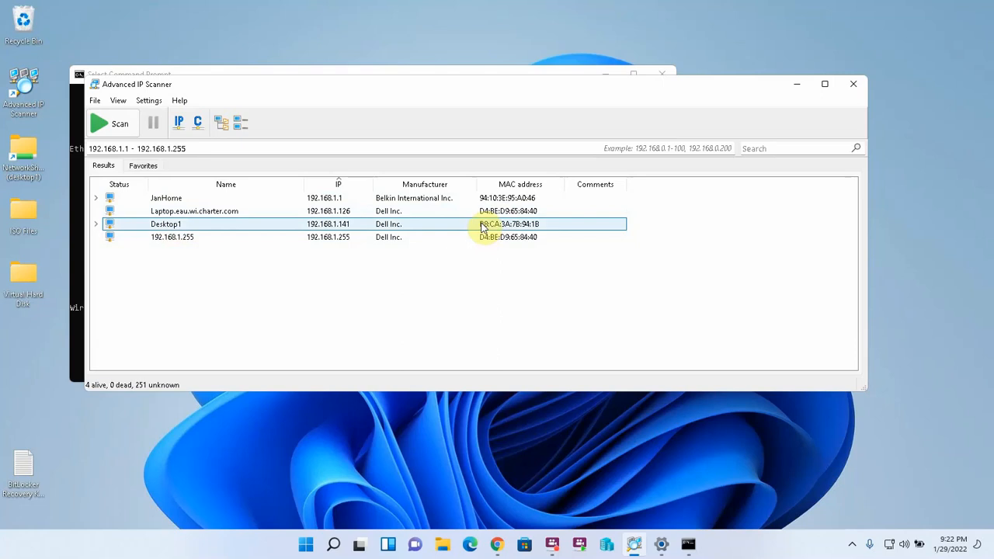
pyautogui.moveTo(510, 224); pyautogui.dragTo(521, 268)
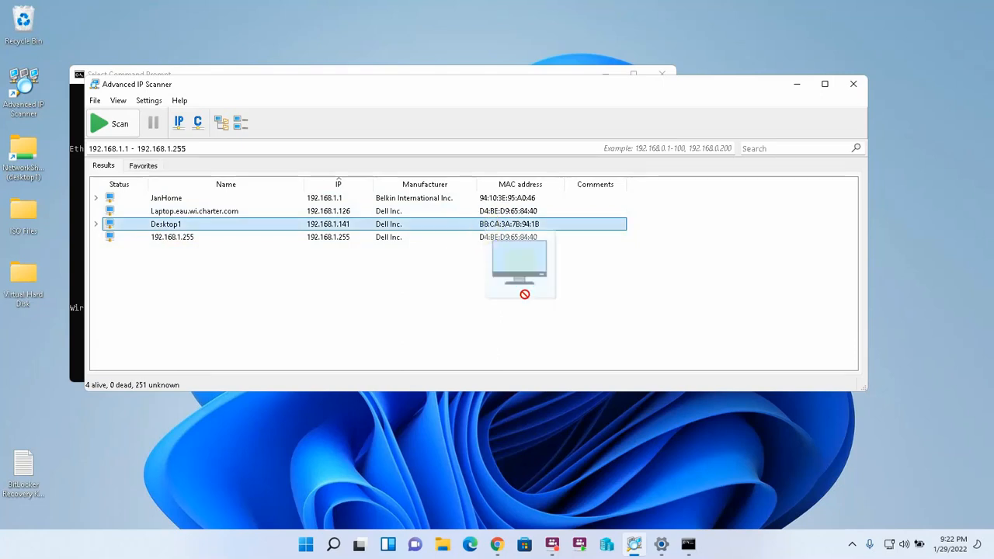